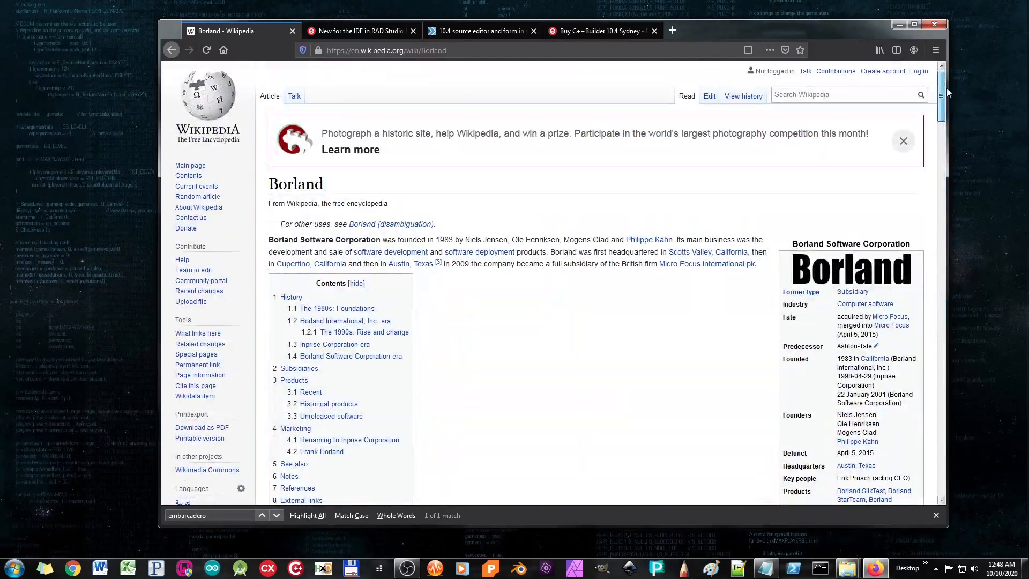
- Scroll through the Borland Wikipedia article's company history and subsidiaries
scroll(down, 3)
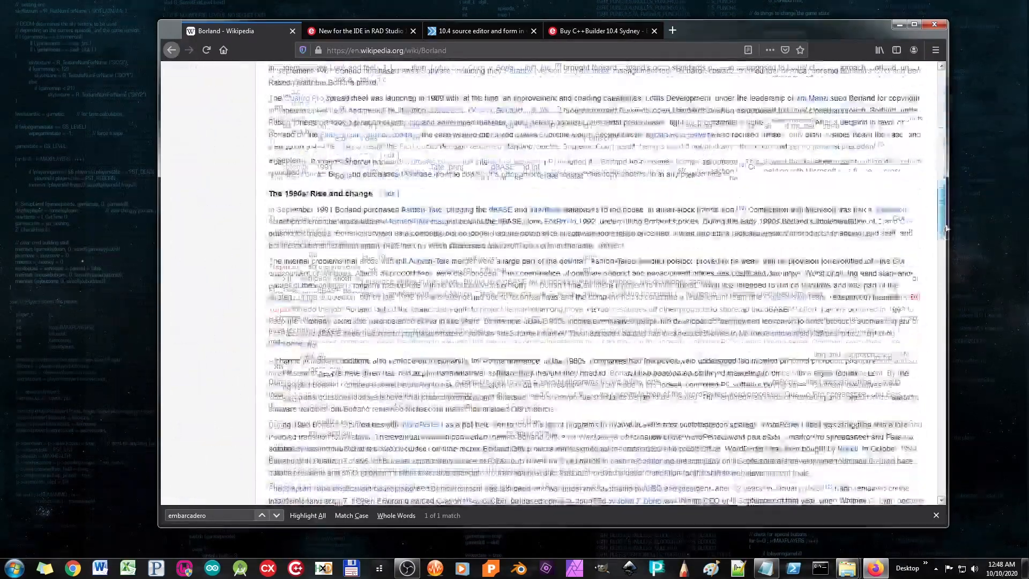
scroll(down, 3)
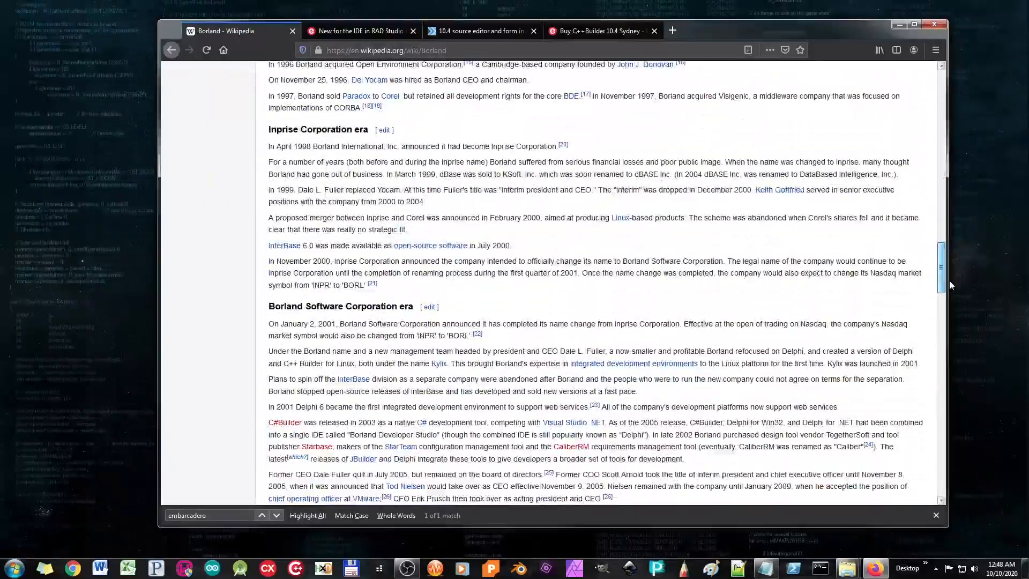
scroll(down, 3)
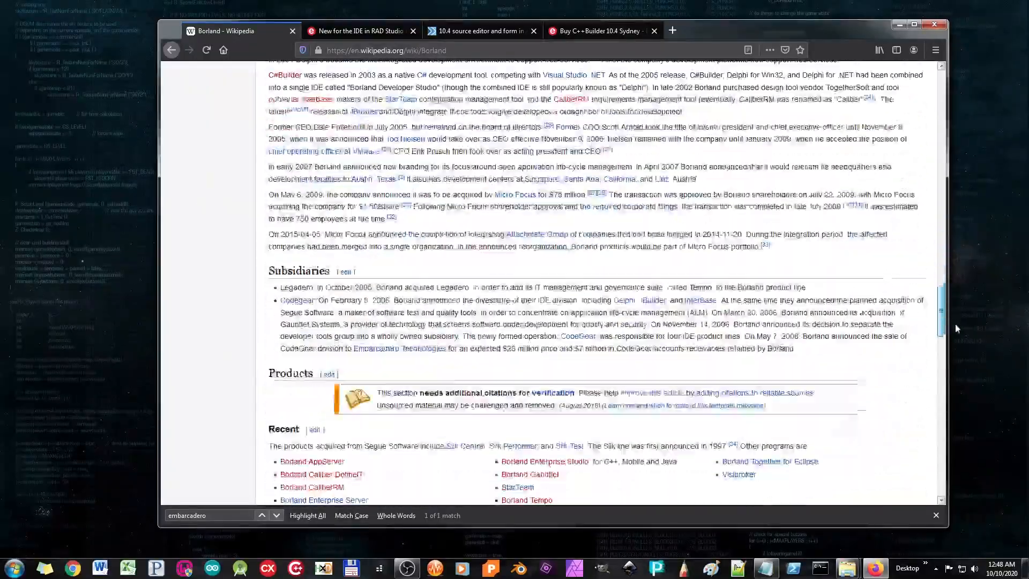
scroll(down, 3)
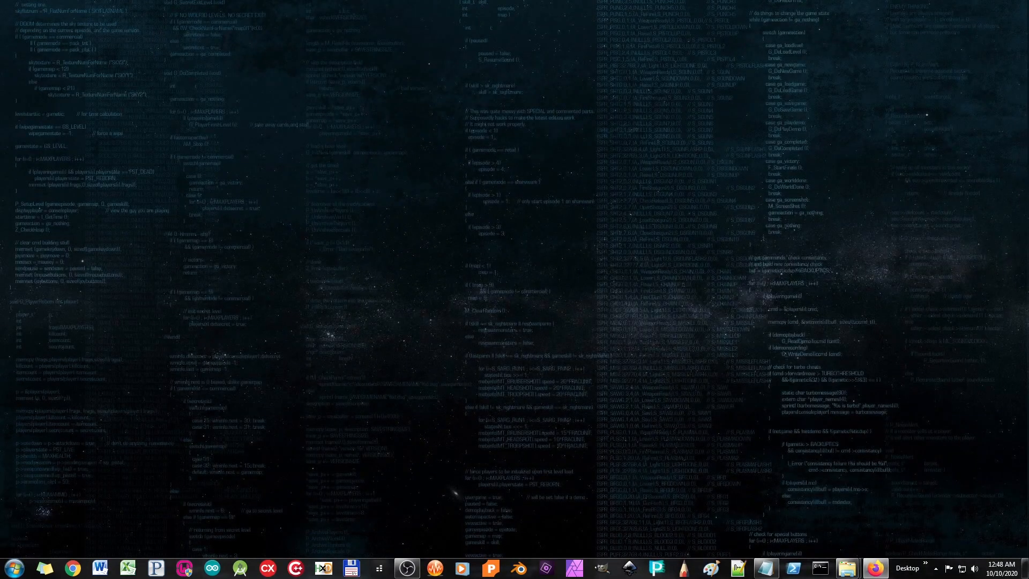
- Launch C++Builder 10.3 Rio and open the three-unit Project1, showing Unit2.cpp
click(266, 568)
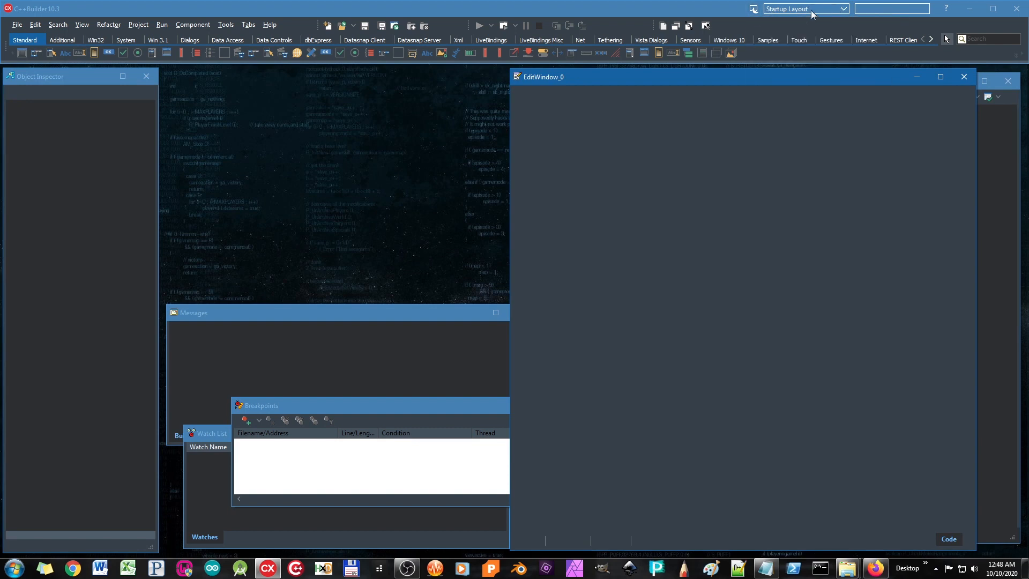
click(843, 8)
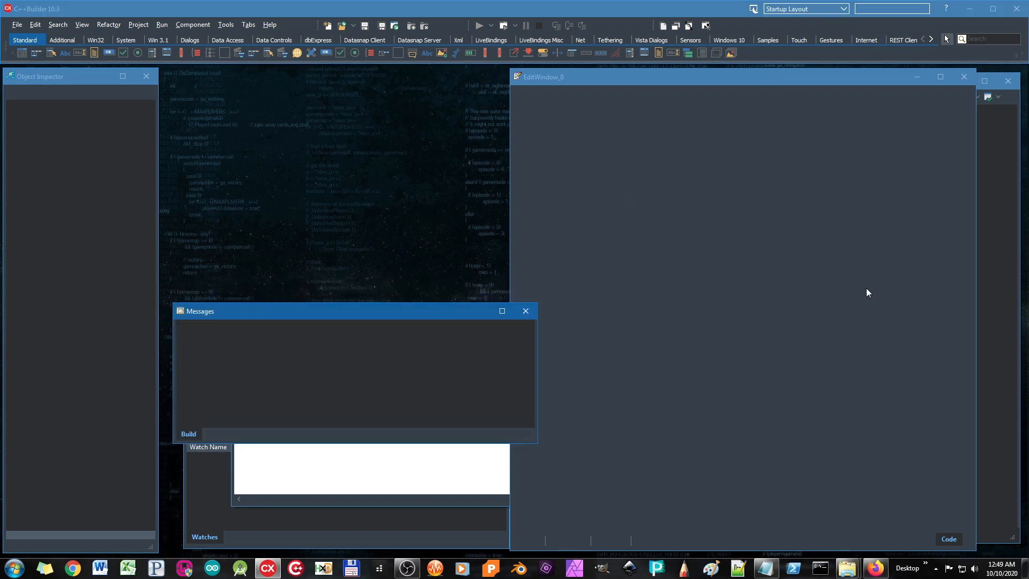
click(17, 24)
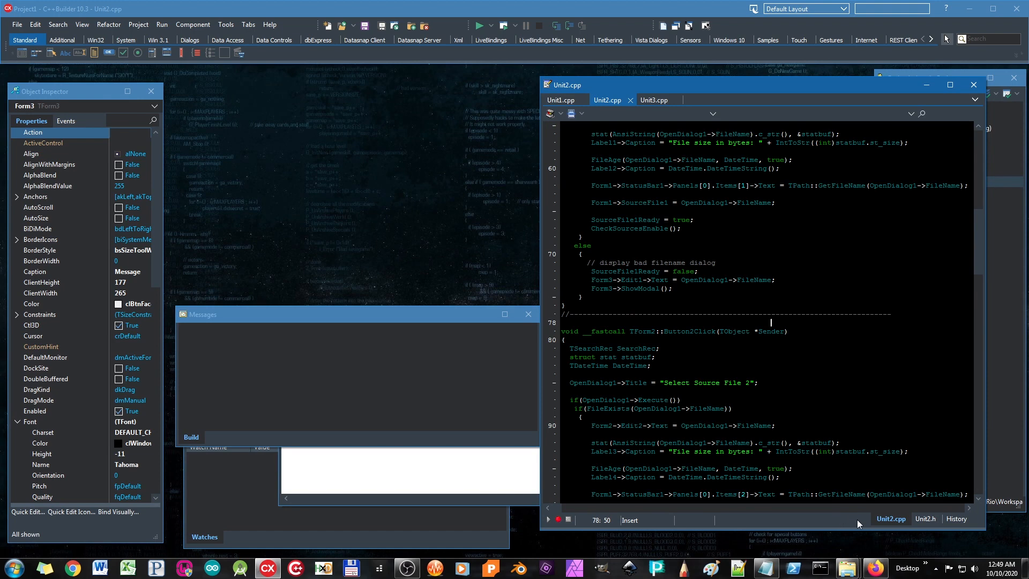
- Show the Simple Text Merge Form1 in a floating designer, reposition it, and view Unit1.cpp
click(81, 25)
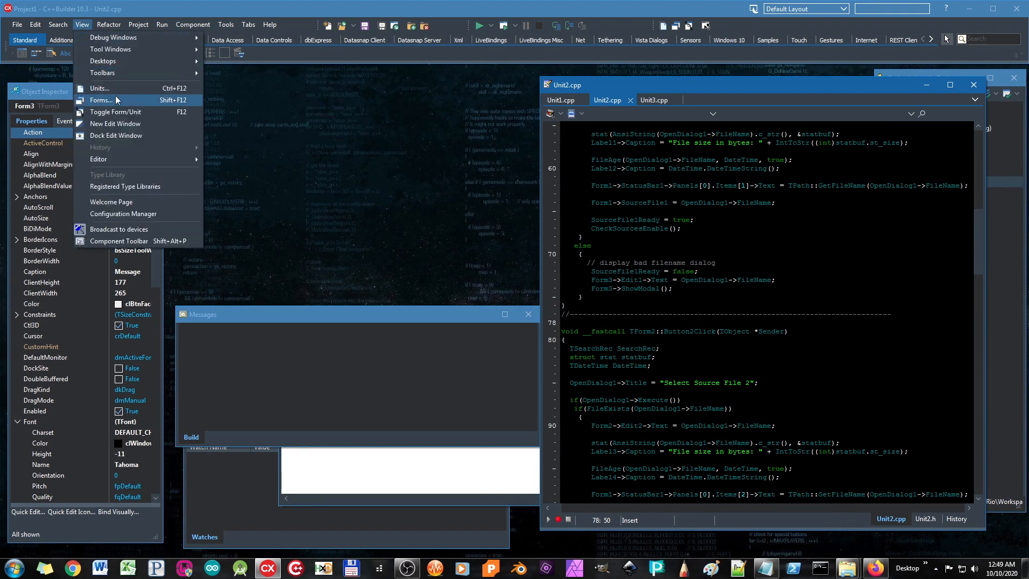
click(102, 99)
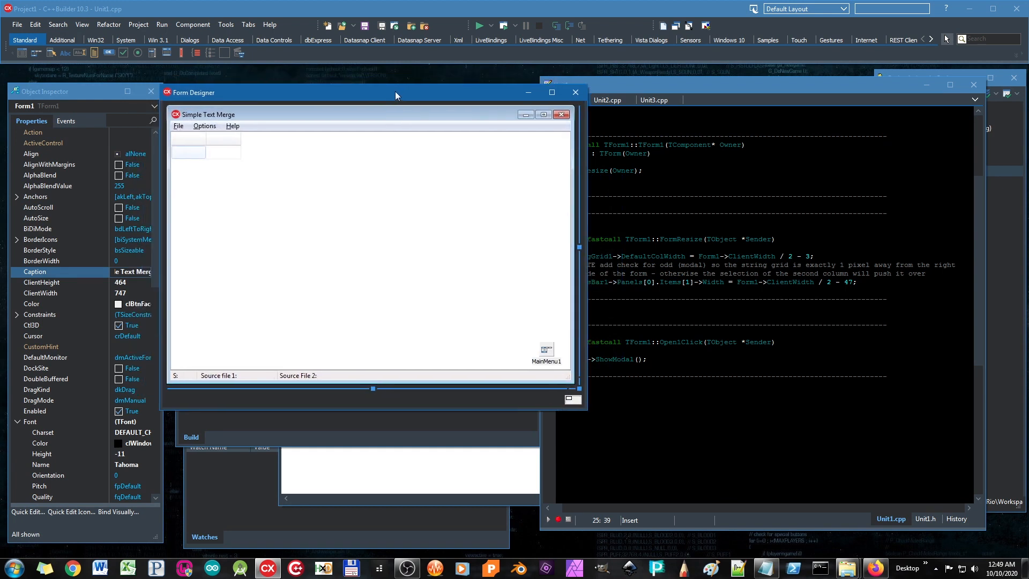
drag(396, 92, 404, 88)
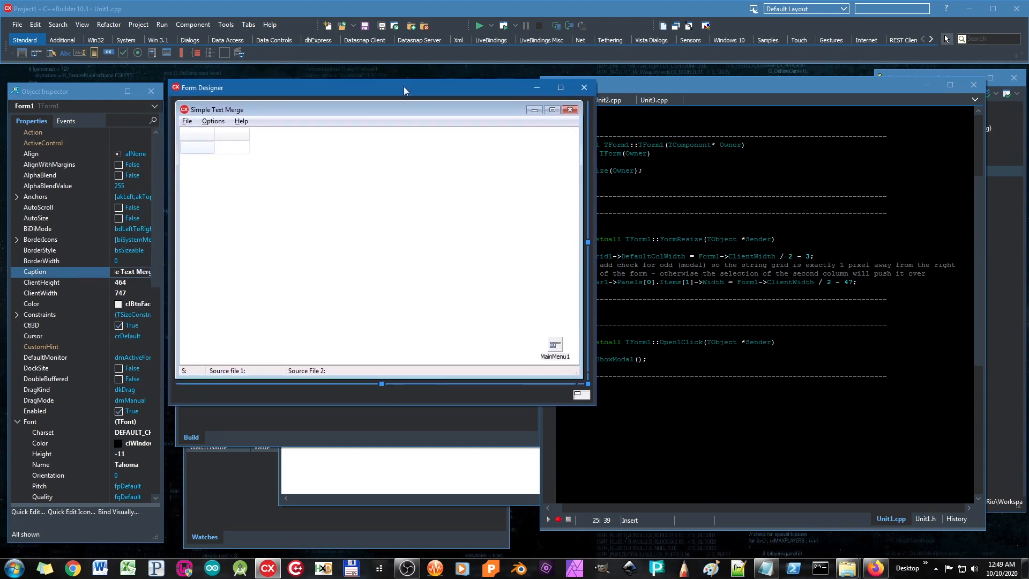
mouse_move(358, 88)
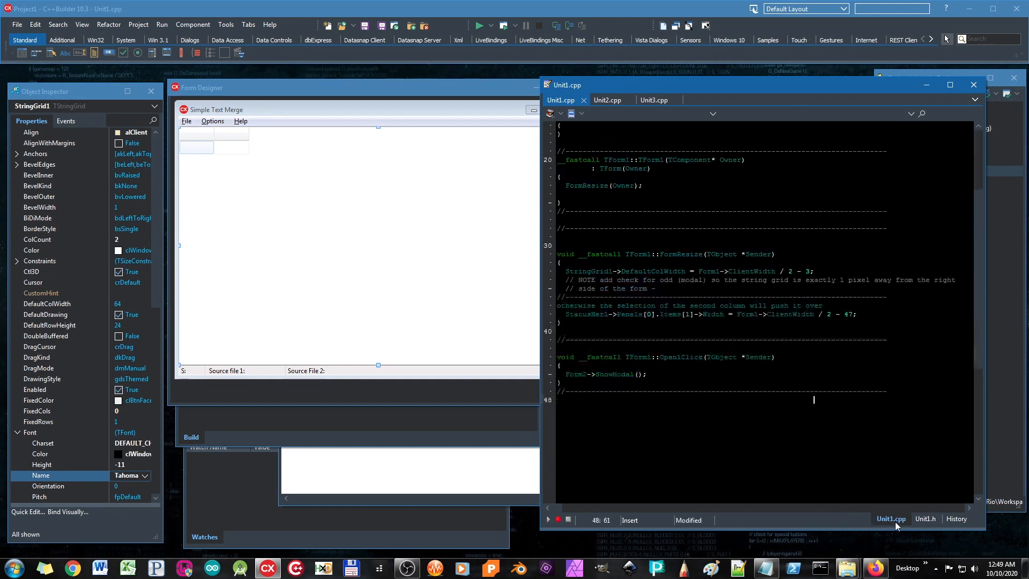
click(924, 519)
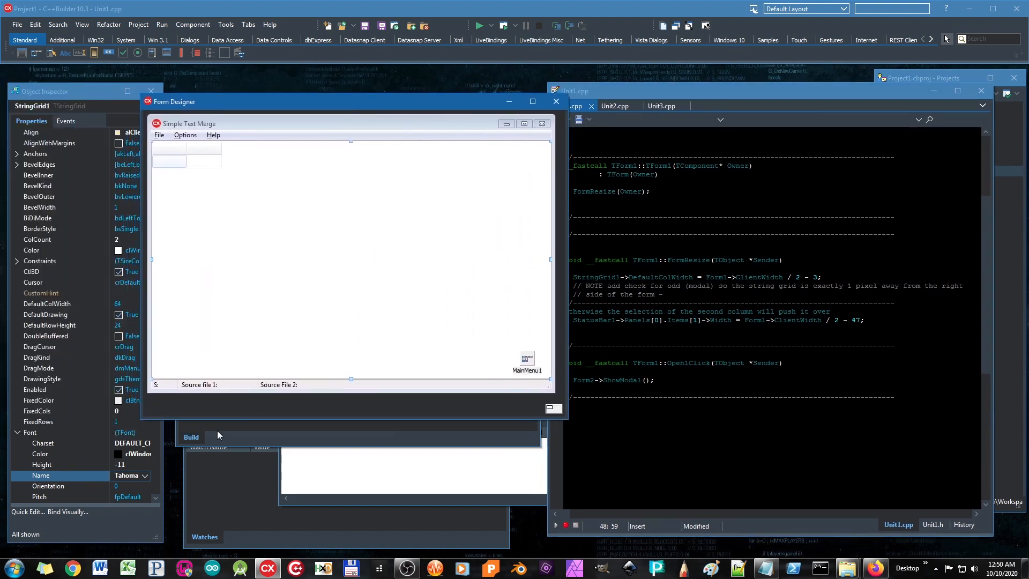
- Launch C++Builder 6 and confirm version 6.0 Professional in its About box
click(12, 567)
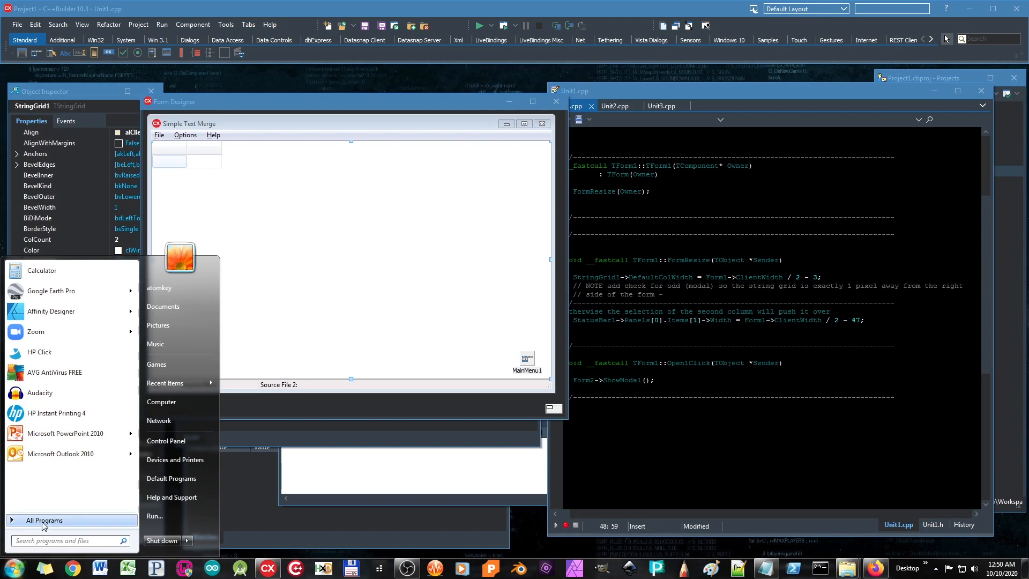
click(44, 520)
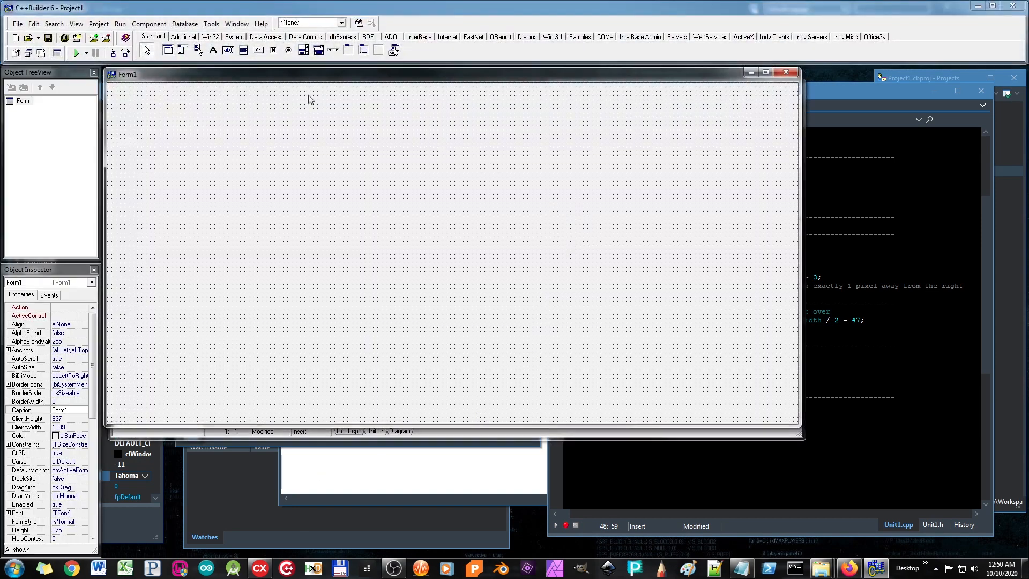
click(260, 24)
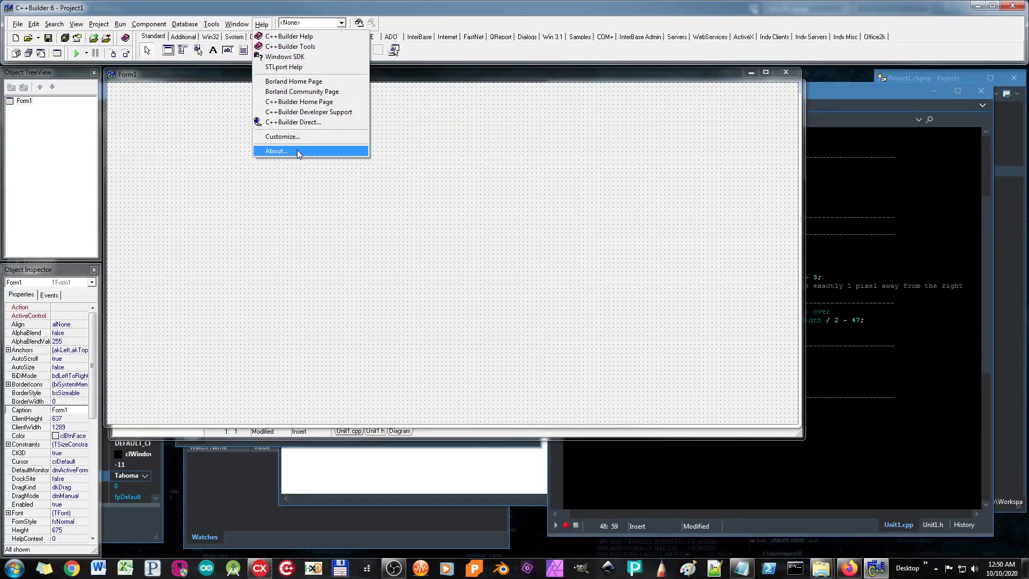
click(276, 151)
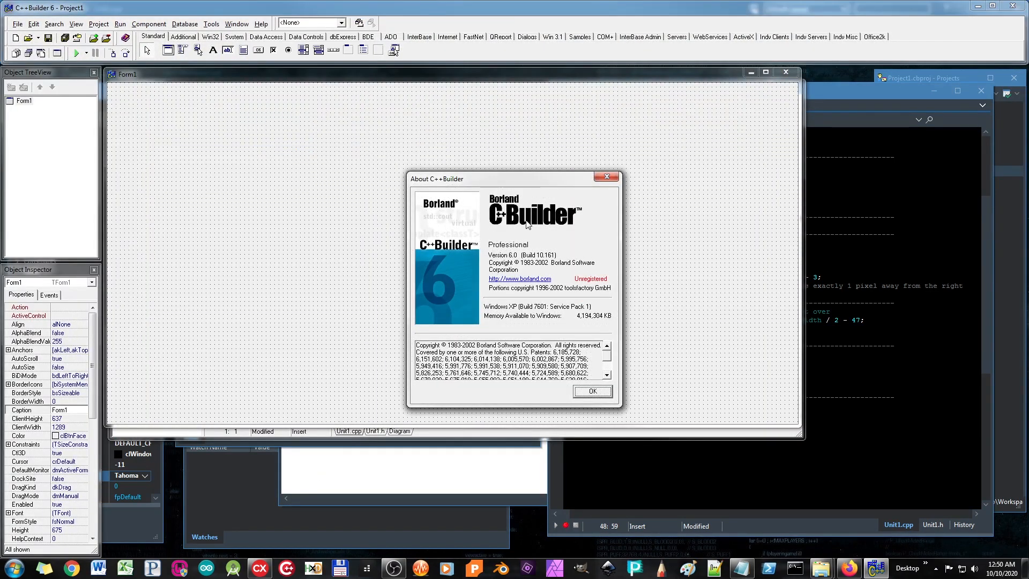
mouse_move(529, 292)
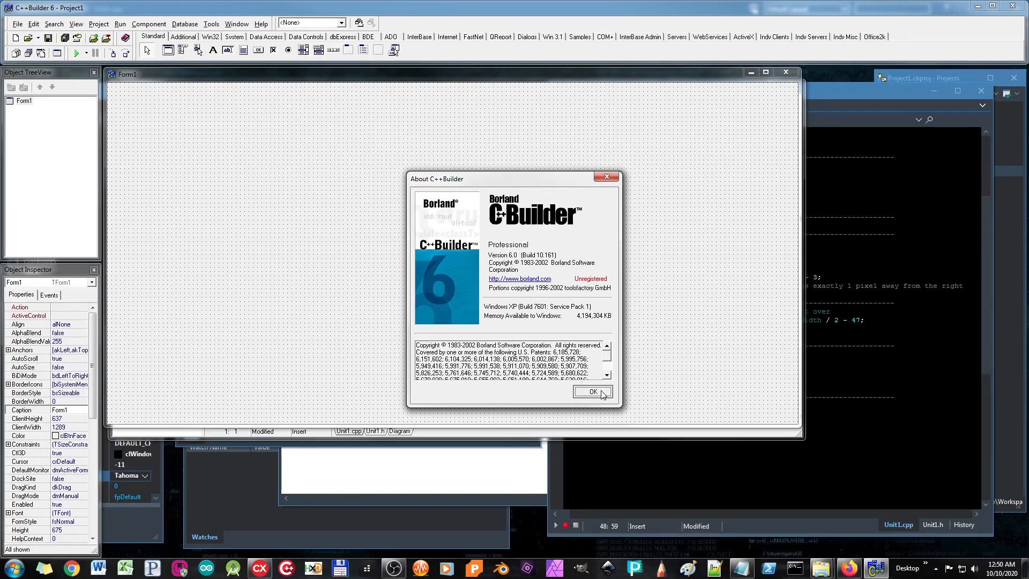
click(591, 392)
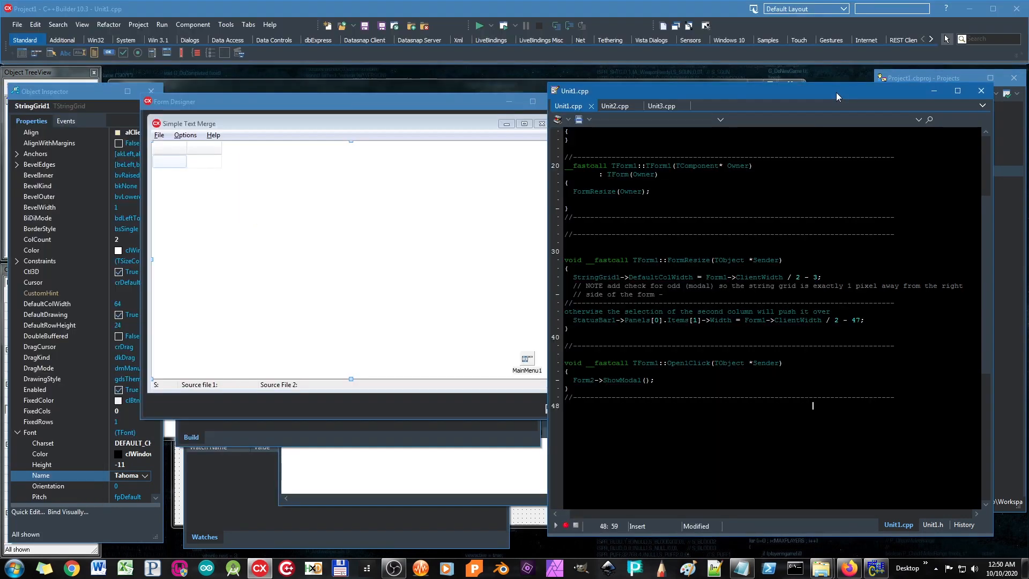
mouse_move(489, 102)
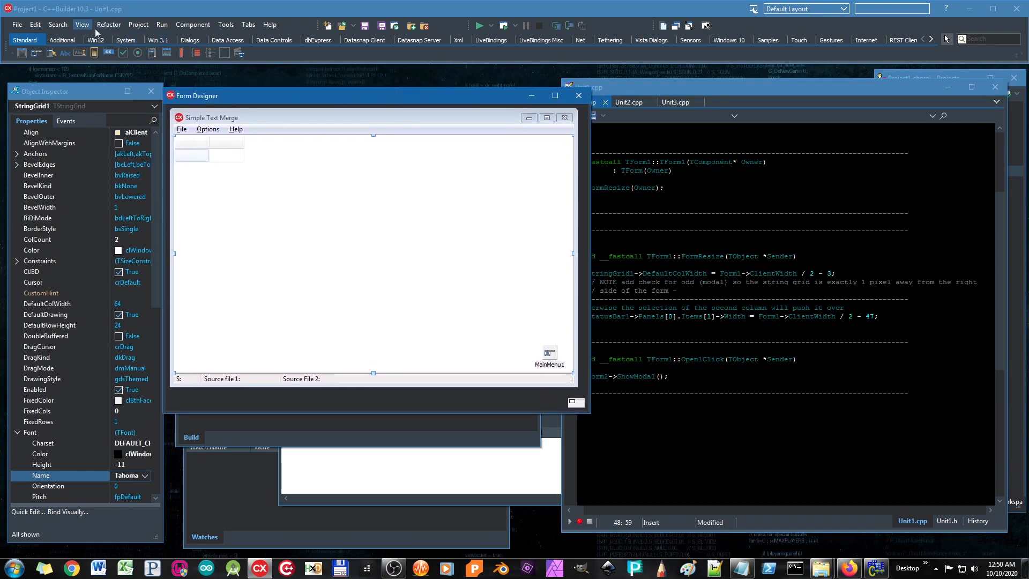
- Open Form2 for design, glance at Unit2.cpp, then return to Unit1.cpp
click(81, 24)
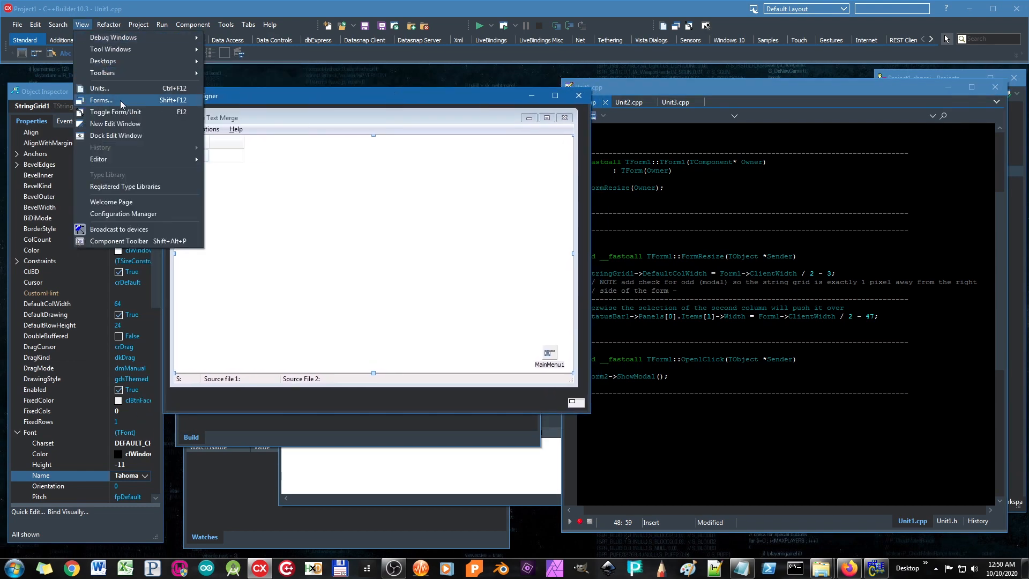
click(101, 99)
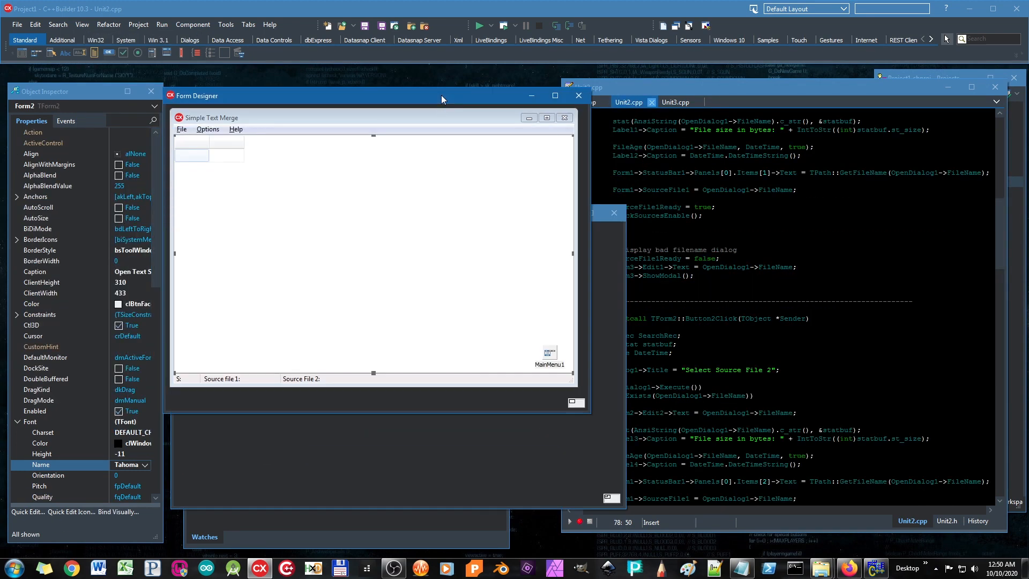
click(628, 102)
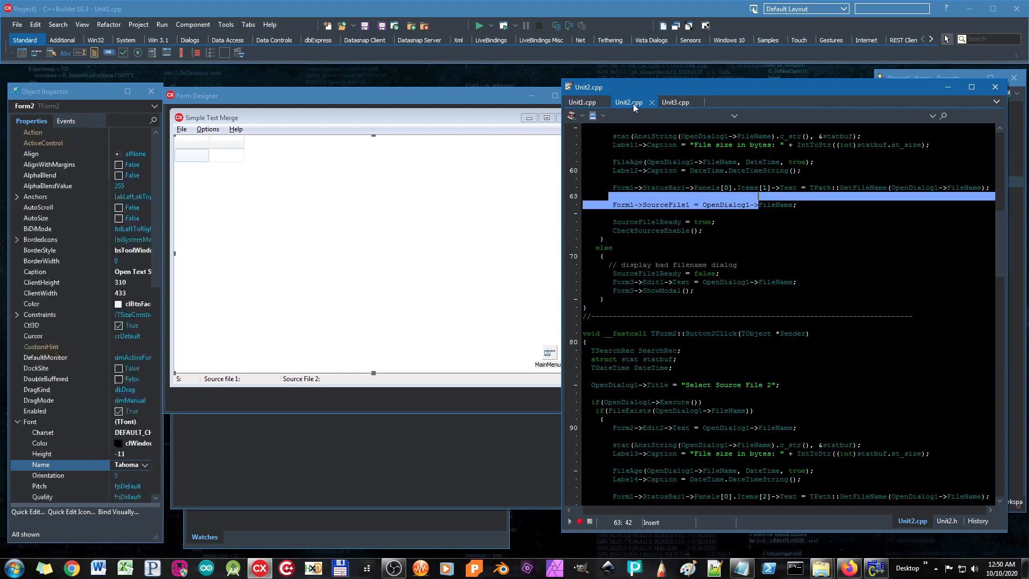
click(581, 102)
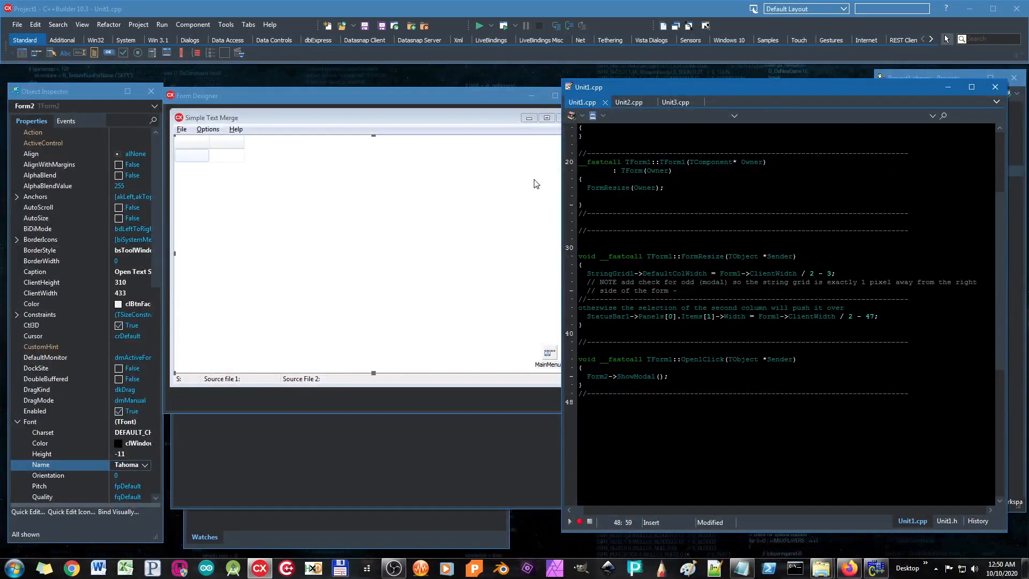
click(226, 24)
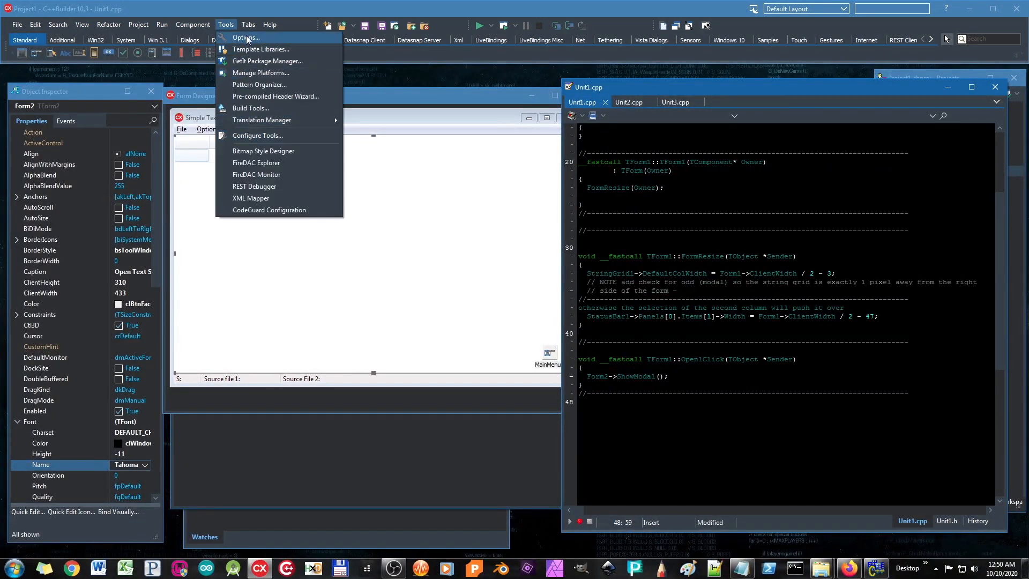
- Check Embedded designer is off, cancel Options, and move the Open Text Sources designer
click(246, 38)
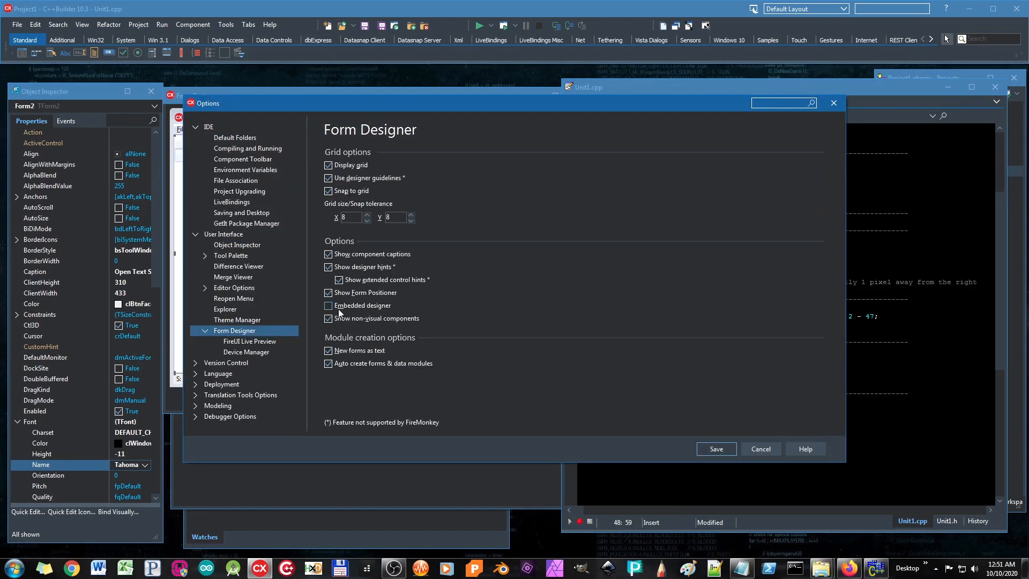
mouse_move(390, 312)
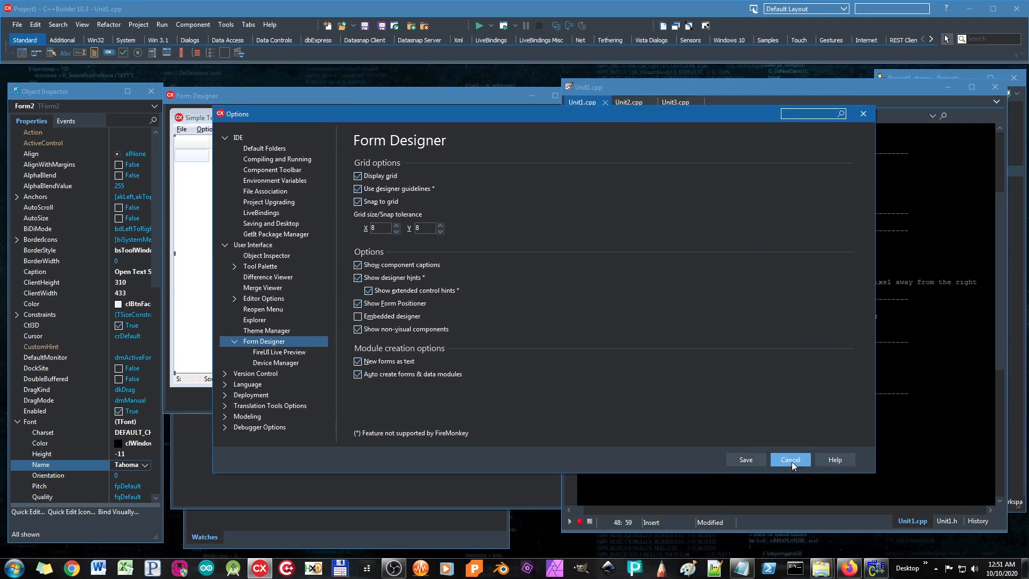
click(789, 460)
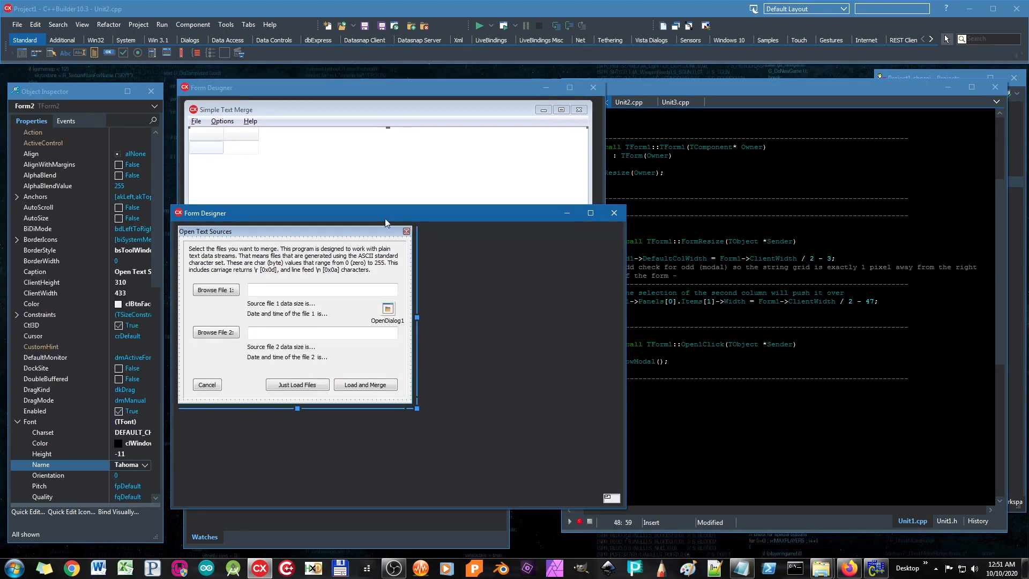
drag(386, 213, 338, 191)
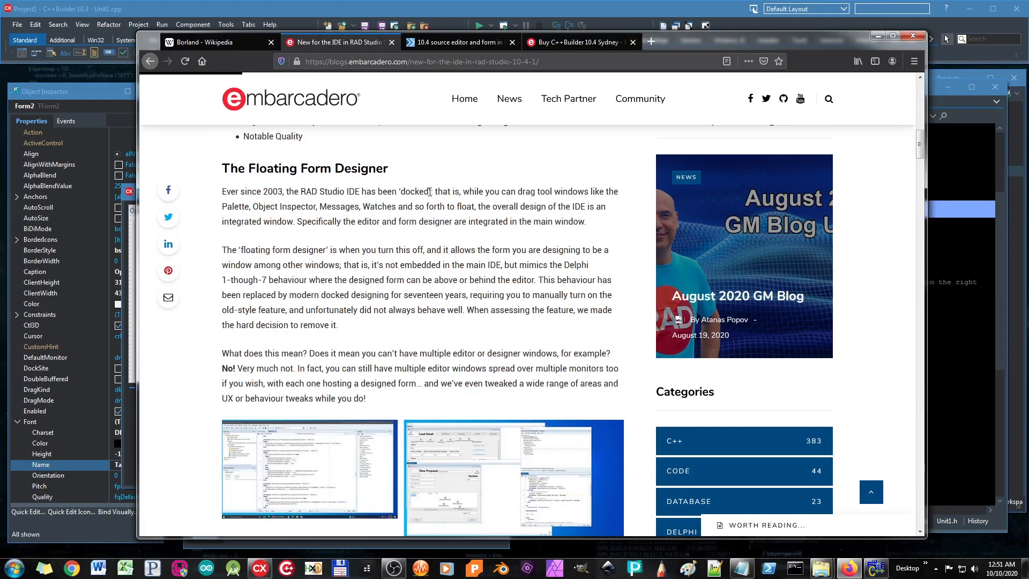
- Highlight 'docked', the seventeen-years sentence, and 'did not always behave well' in the blog
double_click(415, 190)
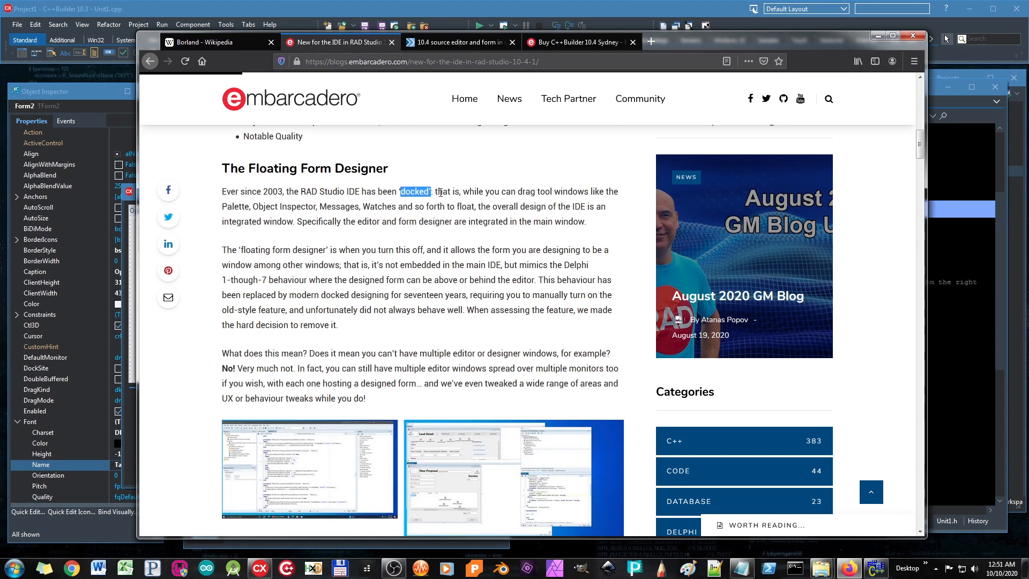
mouse_move(547, 194)
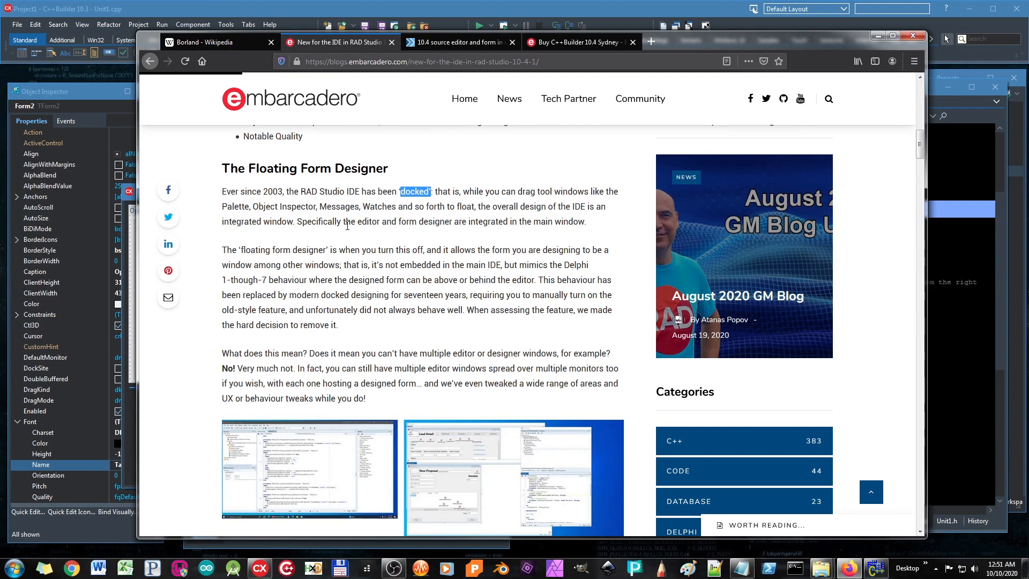
mouse_move(912, 479)
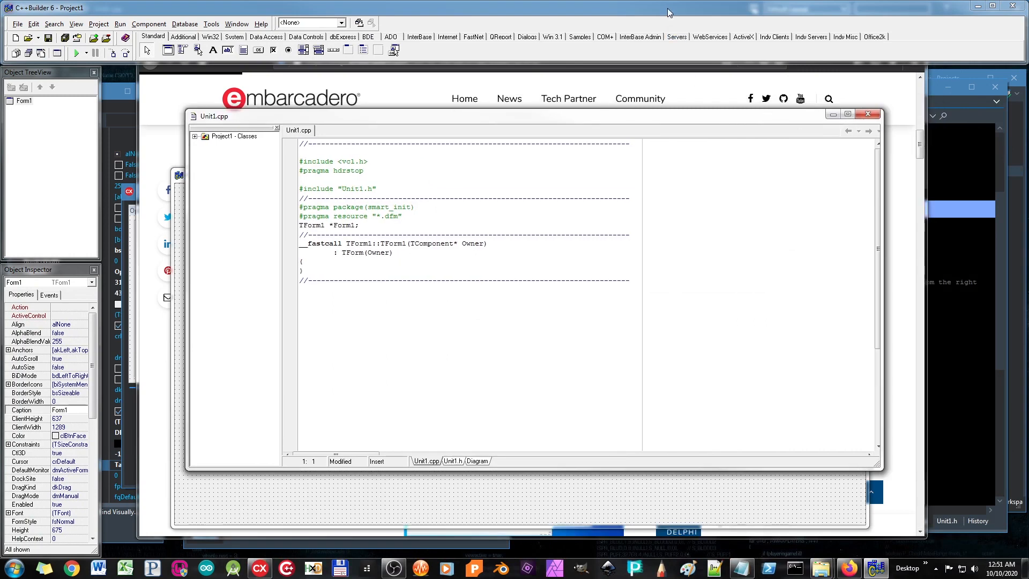
drag(214, 116, 256, 132)
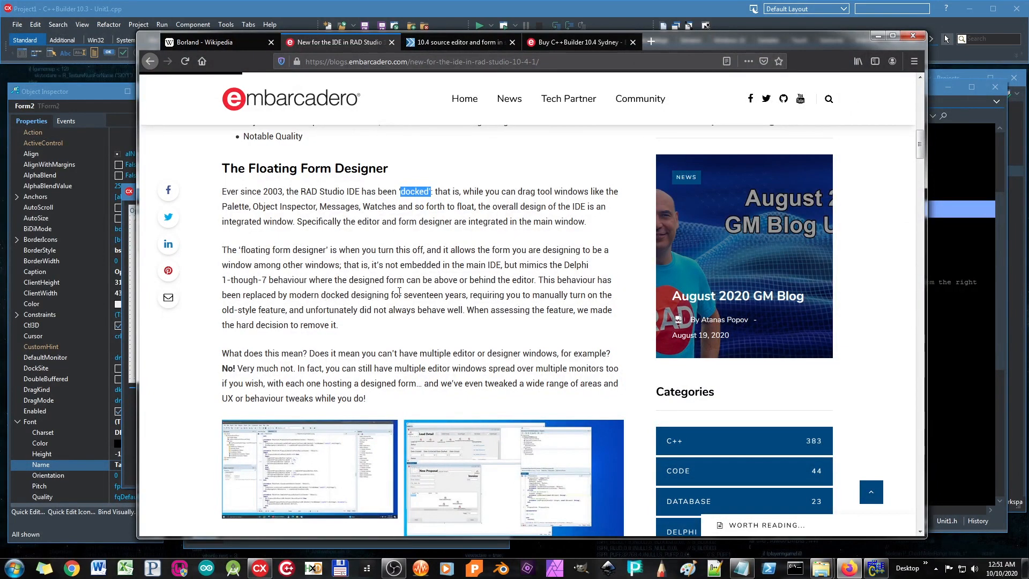
drag(538, 280, 391, 295)
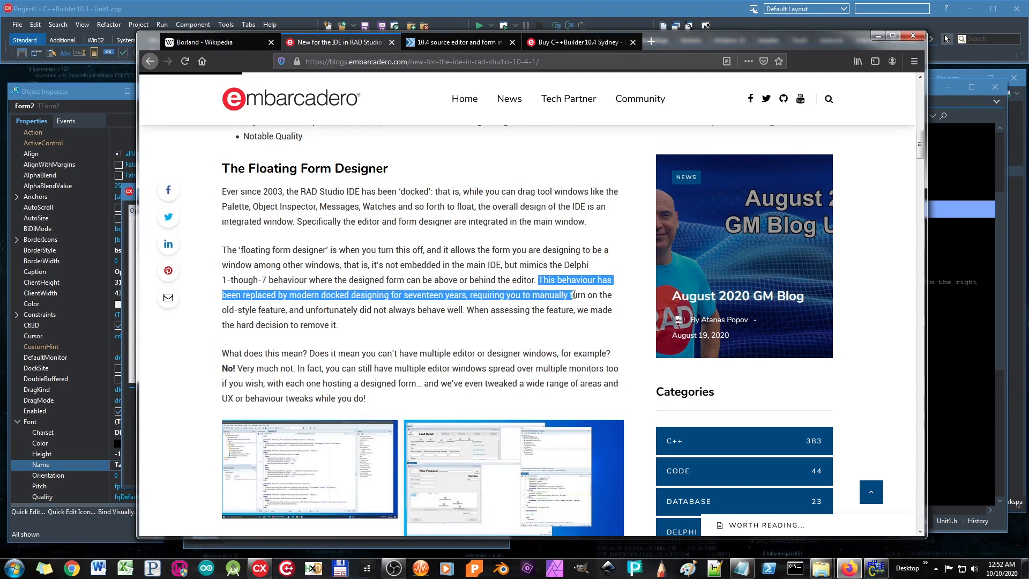
drag(570, 295, 286, 310)
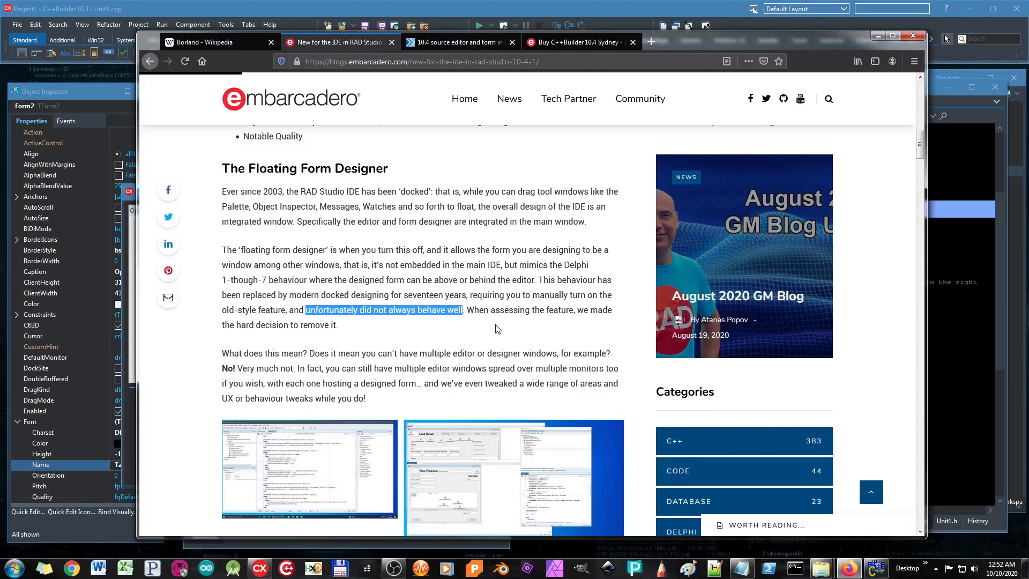
mouse_move(867, 284)
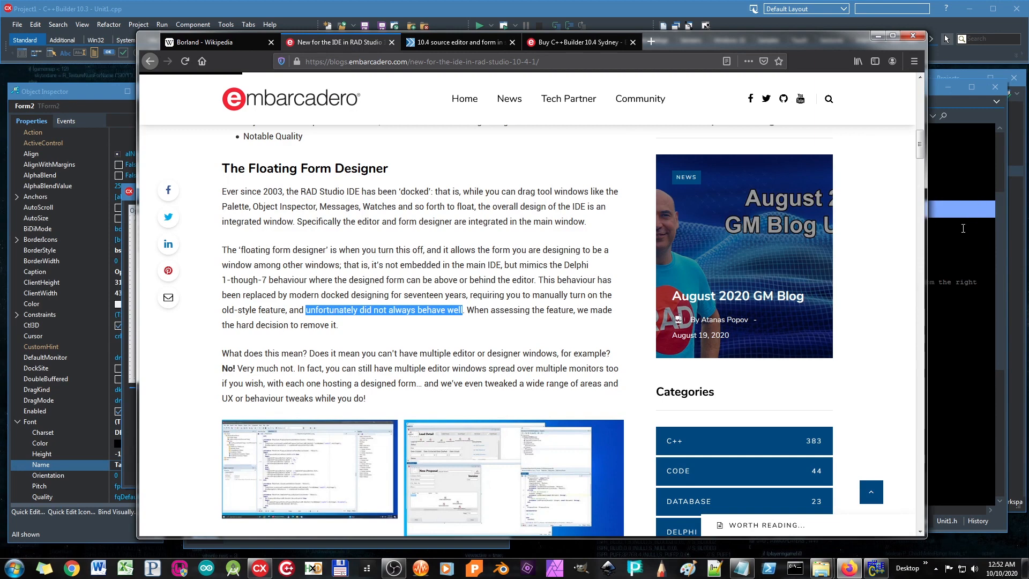
mouse_move(965, 226)
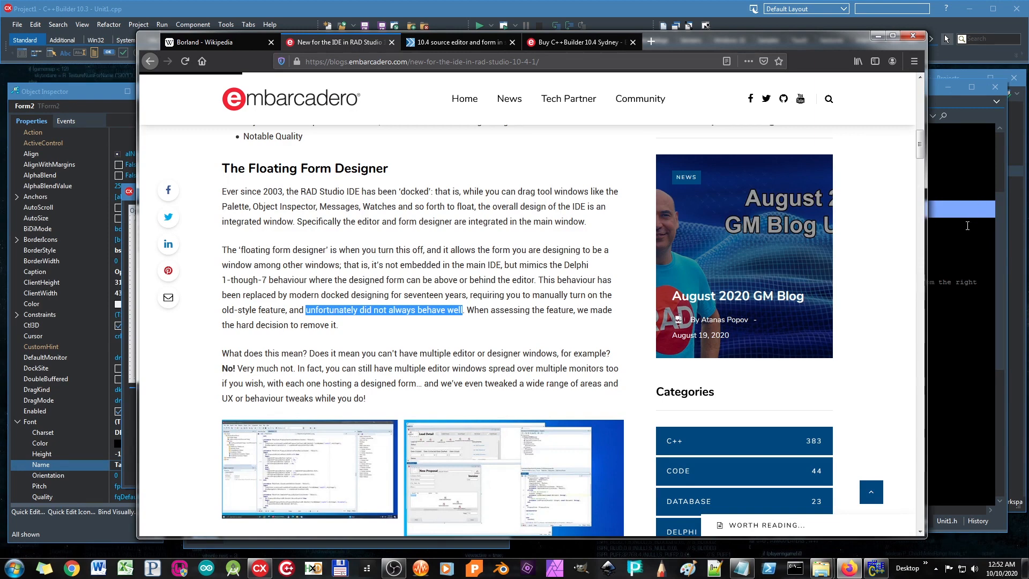
mouse_move(284, 345)
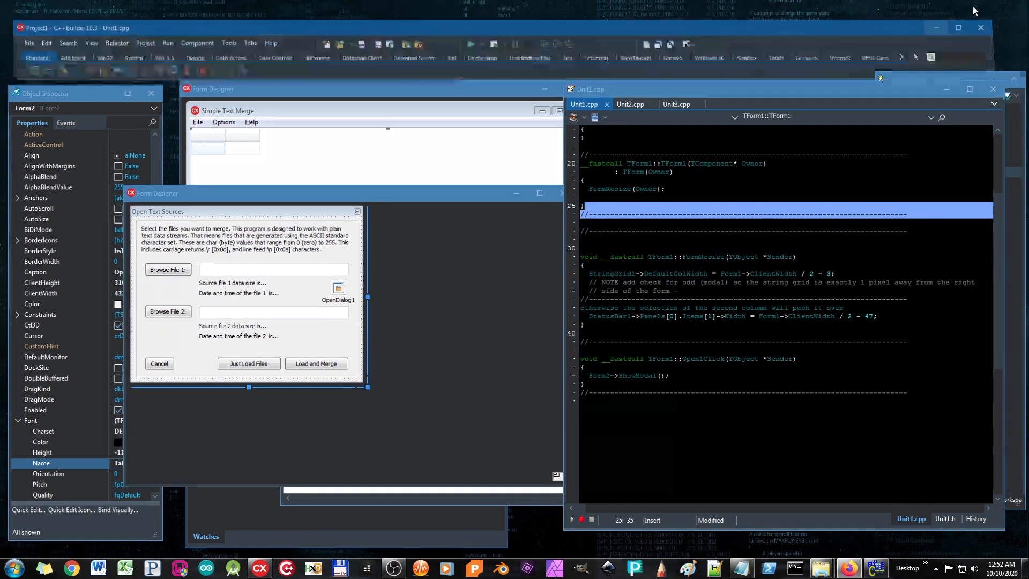
- Launch C++Builder 10.4 Sydney and view, then close, its taskbar shortcut properties
click(286, 568)
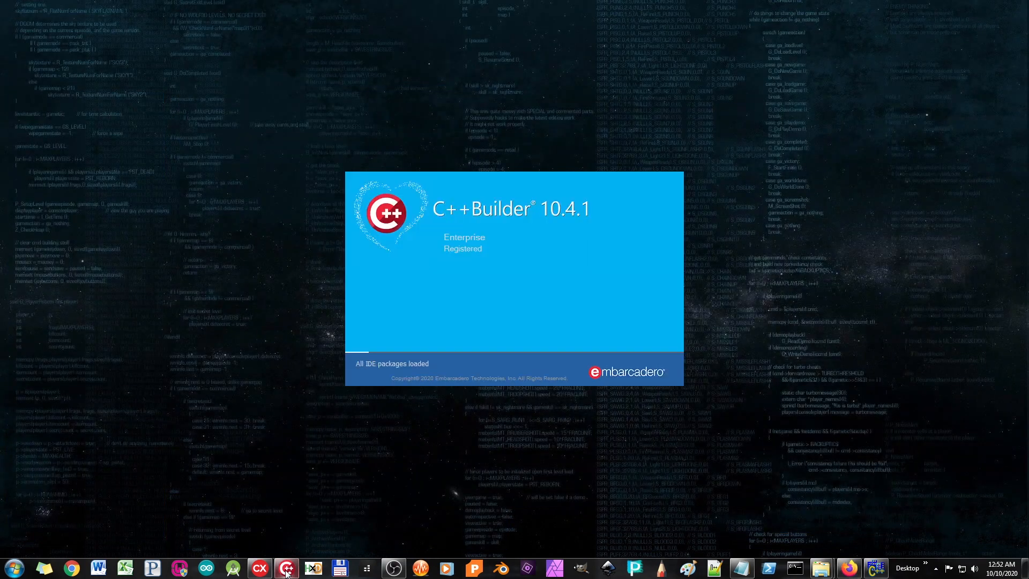
click(286, 567)
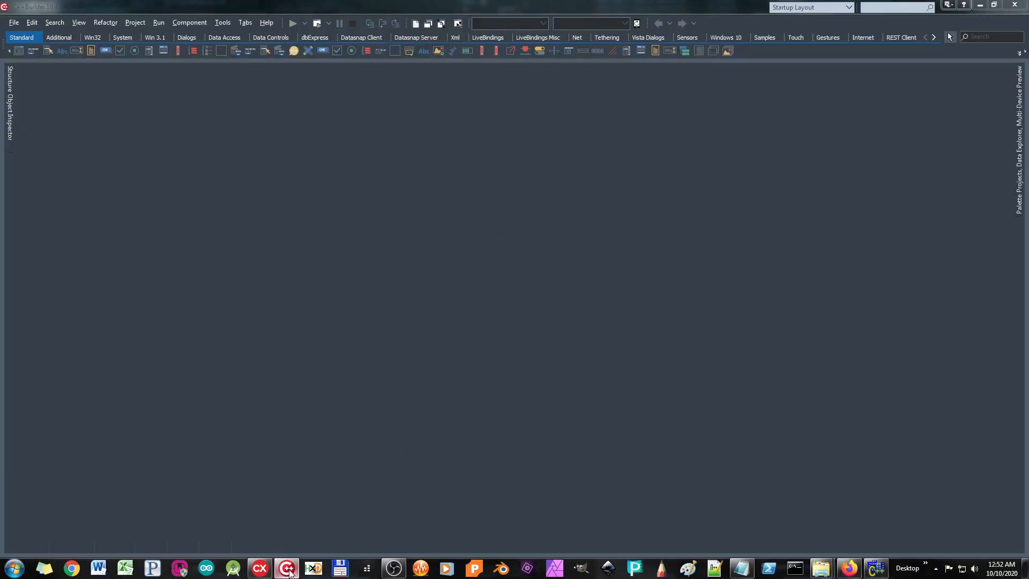
right_click(286, 567)
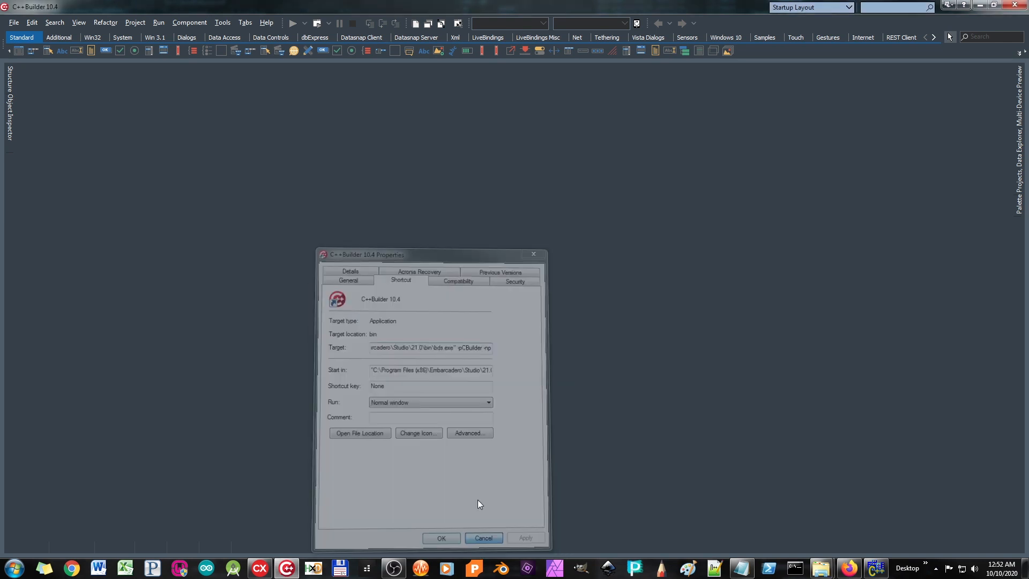
click(483, 537)
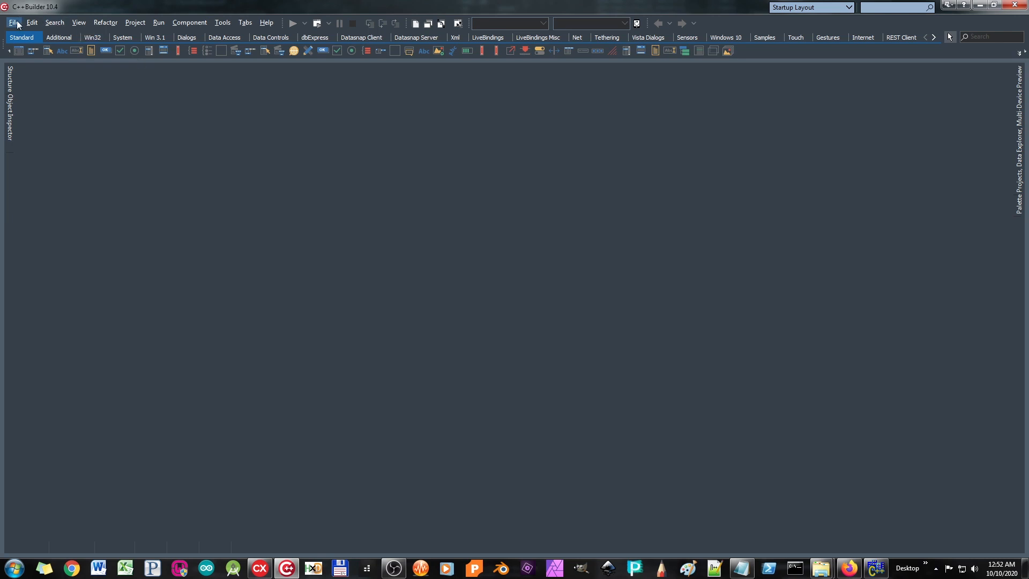
- Create a Windows VCL Application, toggle code and design views, and add Button1's empty OnClick handler
click(13, 21)
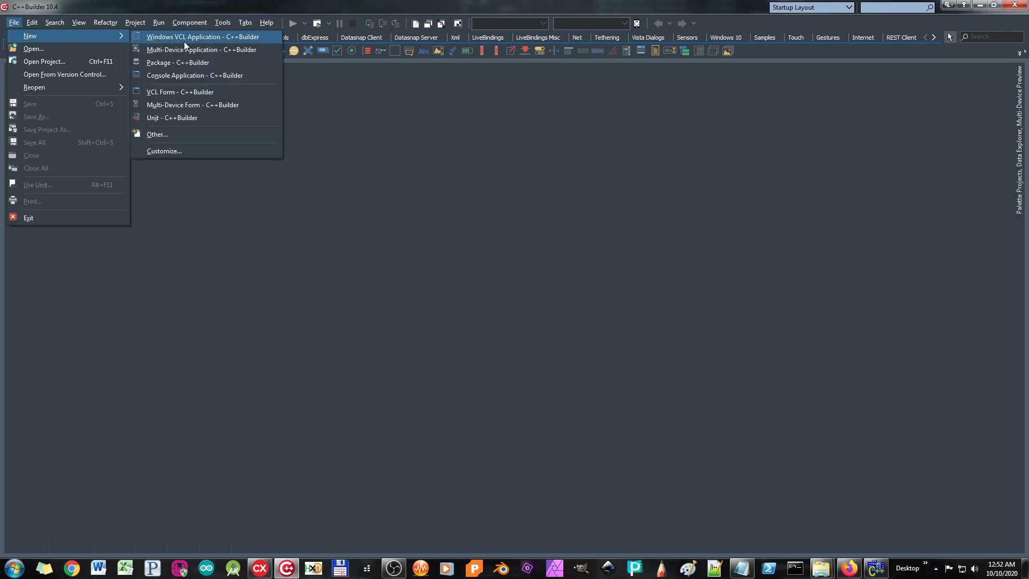
click(203, 37)
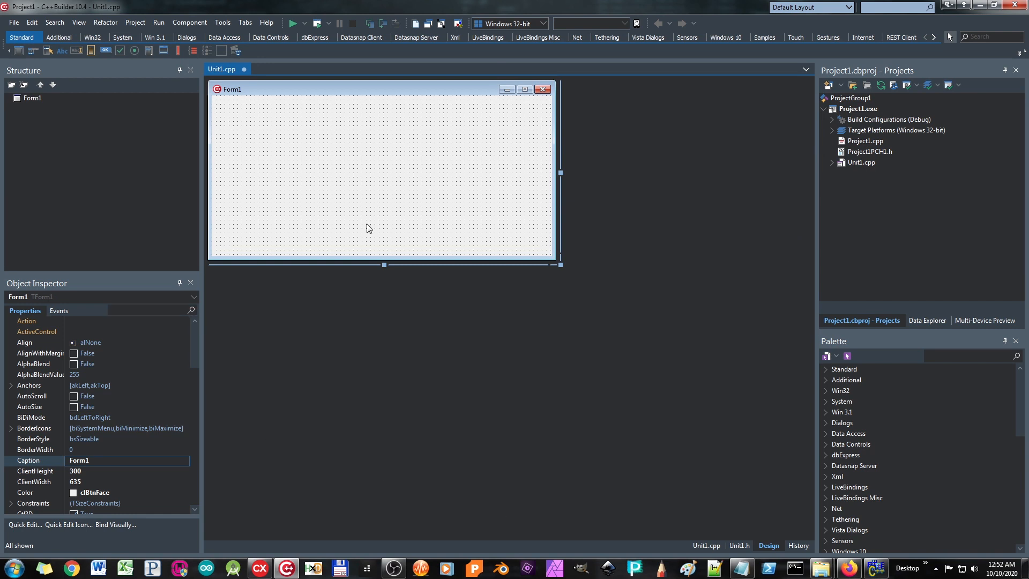
mouse_move(685, 179)
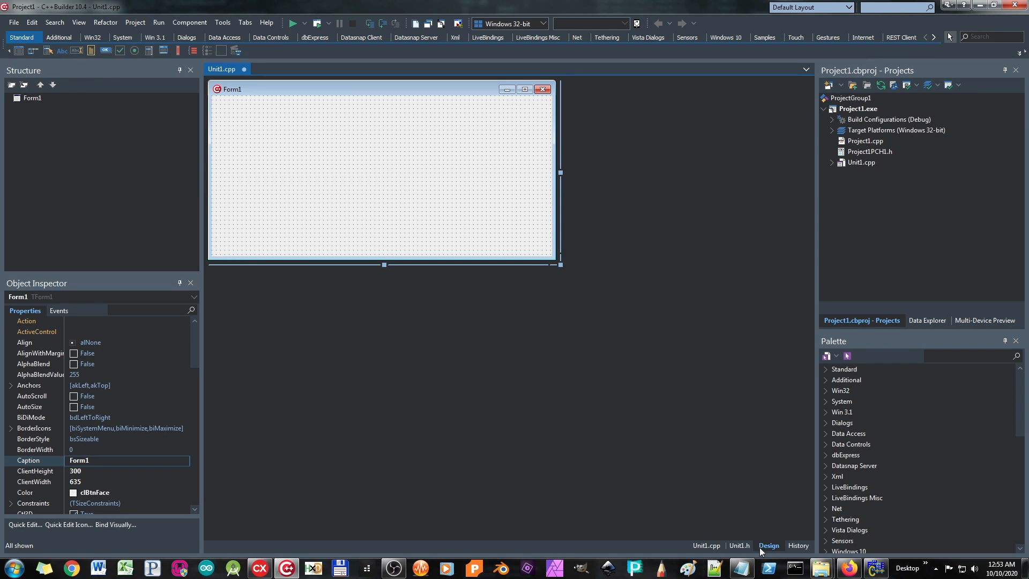
click(706, 545)
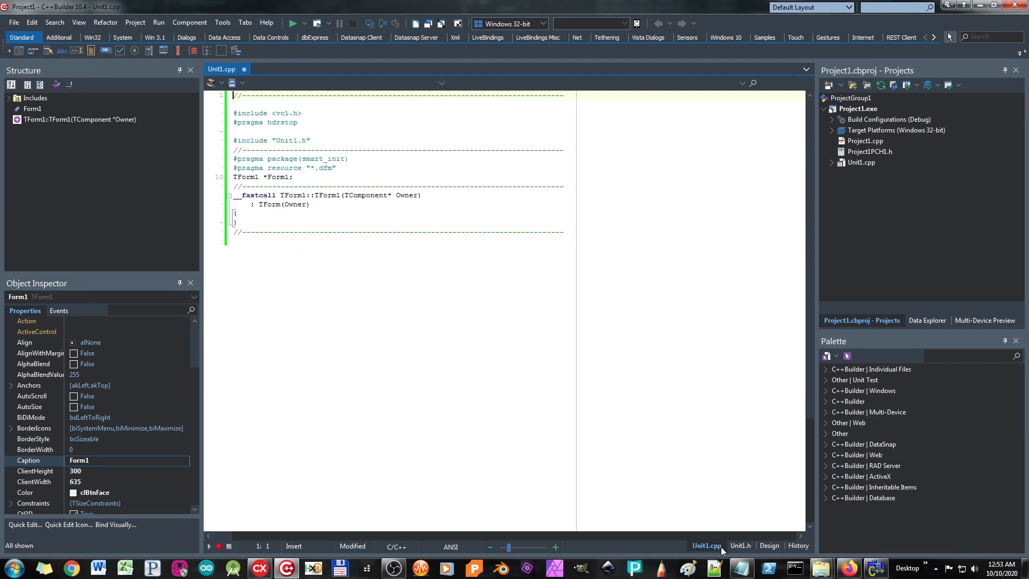
click(399, 214)
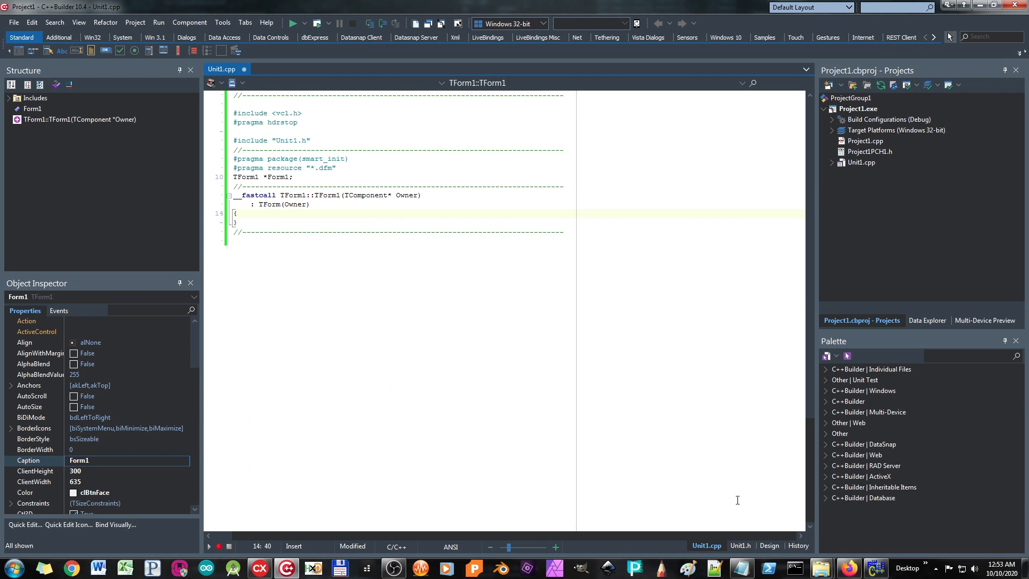
mouse_move(777, 551)
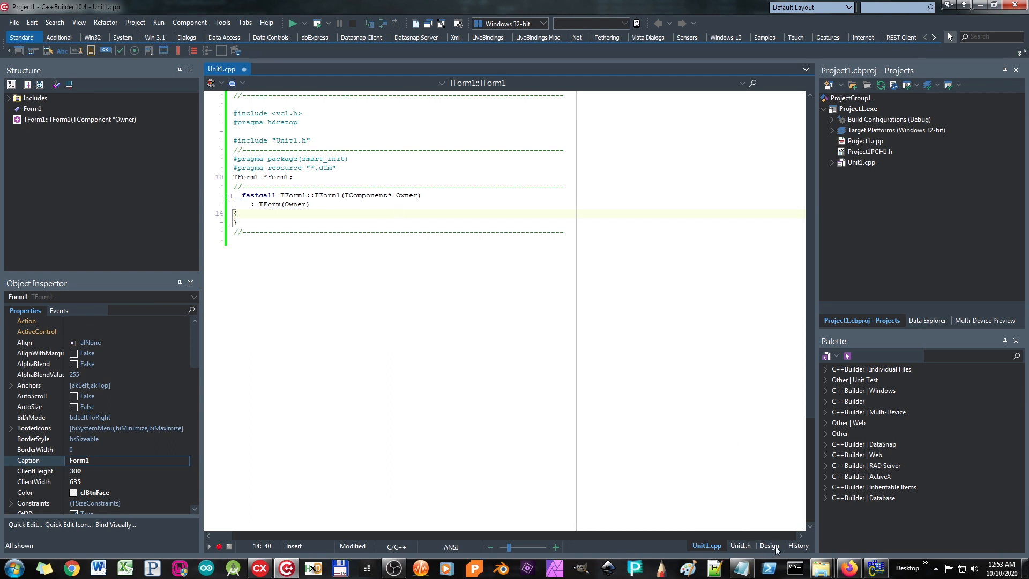
click(767, 546)
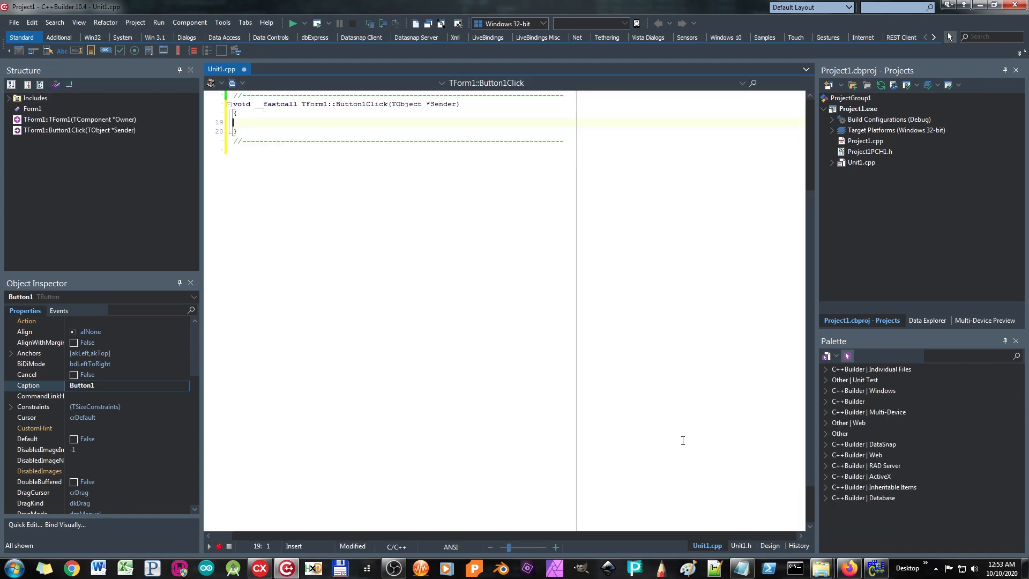
click(768, 545)
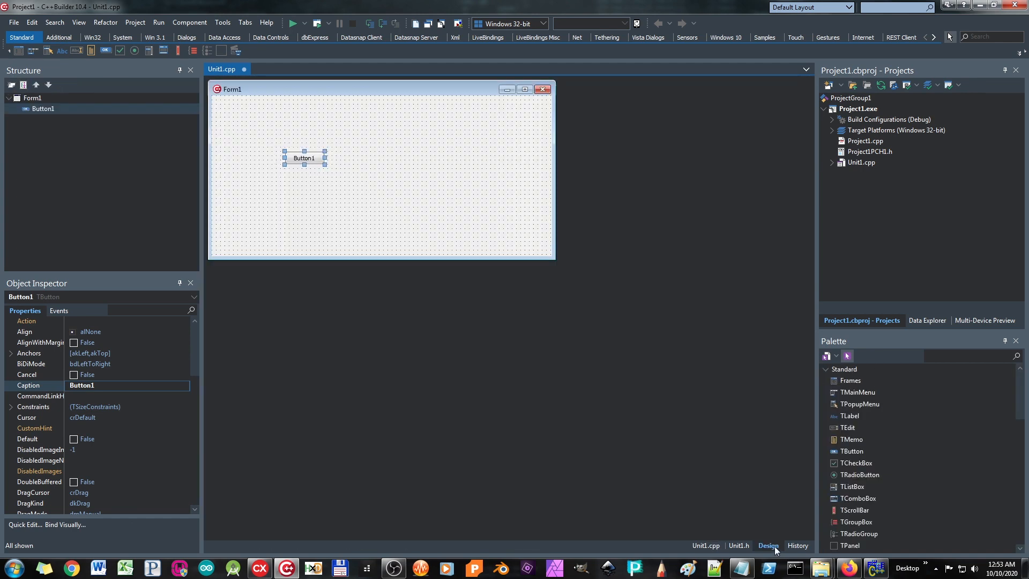
double_click(303, 158)
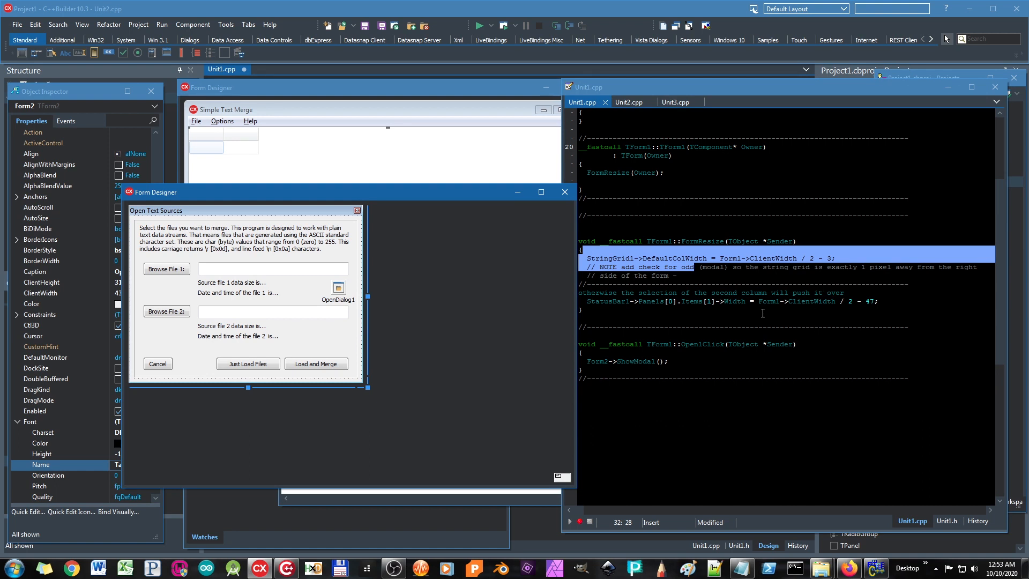
- List C++Builder 10.3's desktop layouts, including Classic Undocked and Default Layout
click(842, 8)
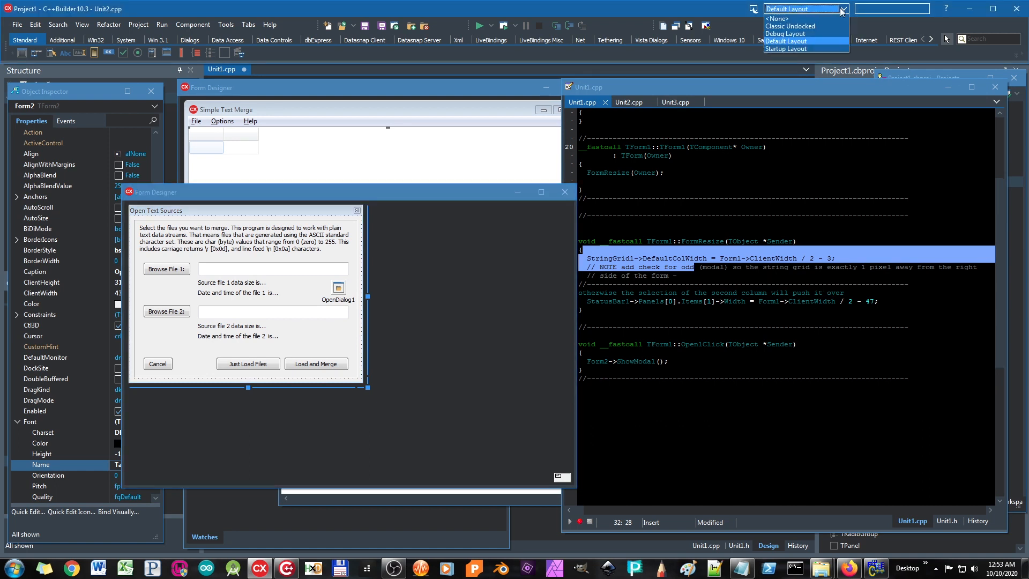
mouse_move(789, 26)
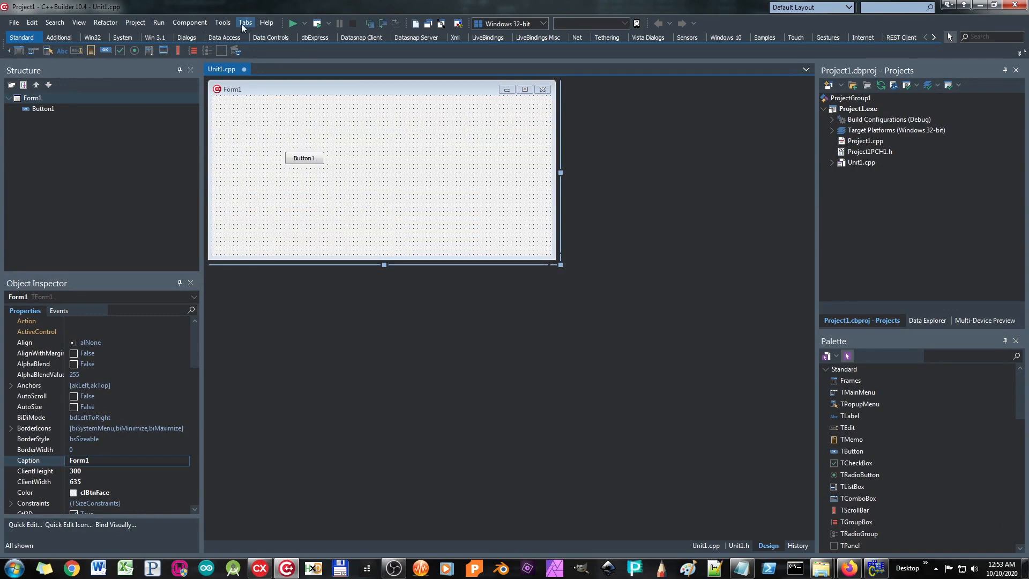
- Browse the IDE Options from the Tools menu, reviewing the Form Designer settings page
click(224, 37)
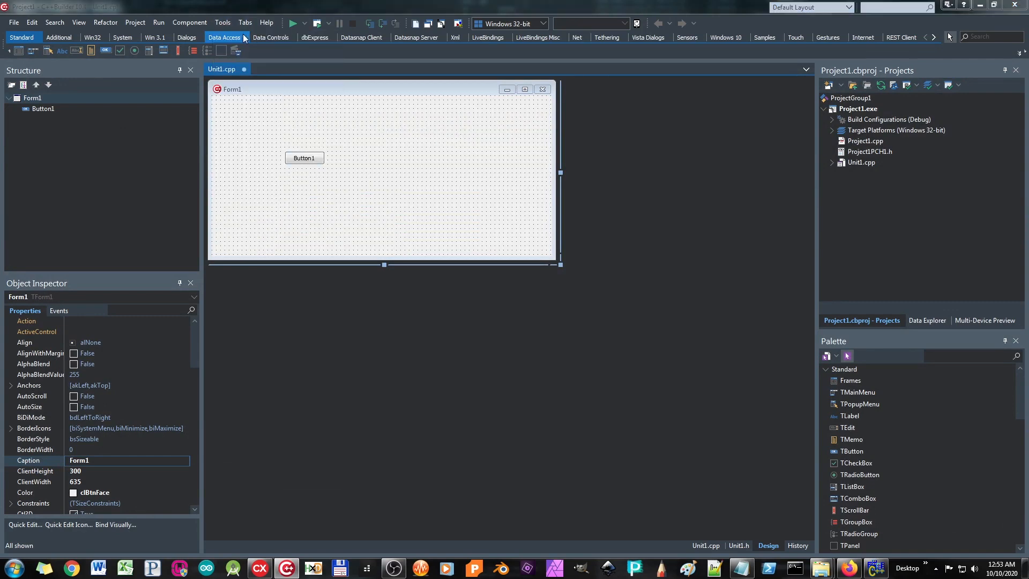
click(222, 22)
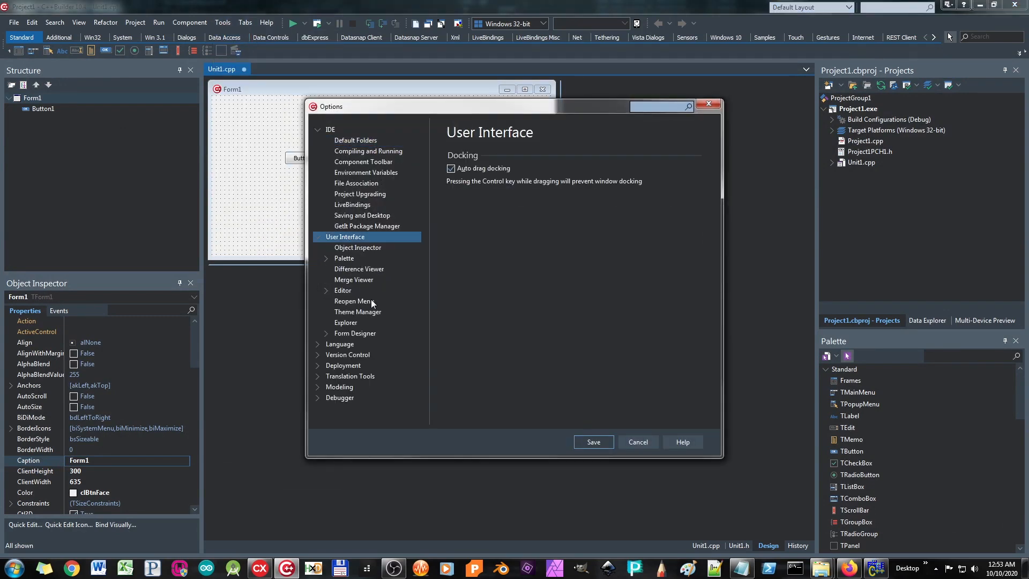
click(355, 333)
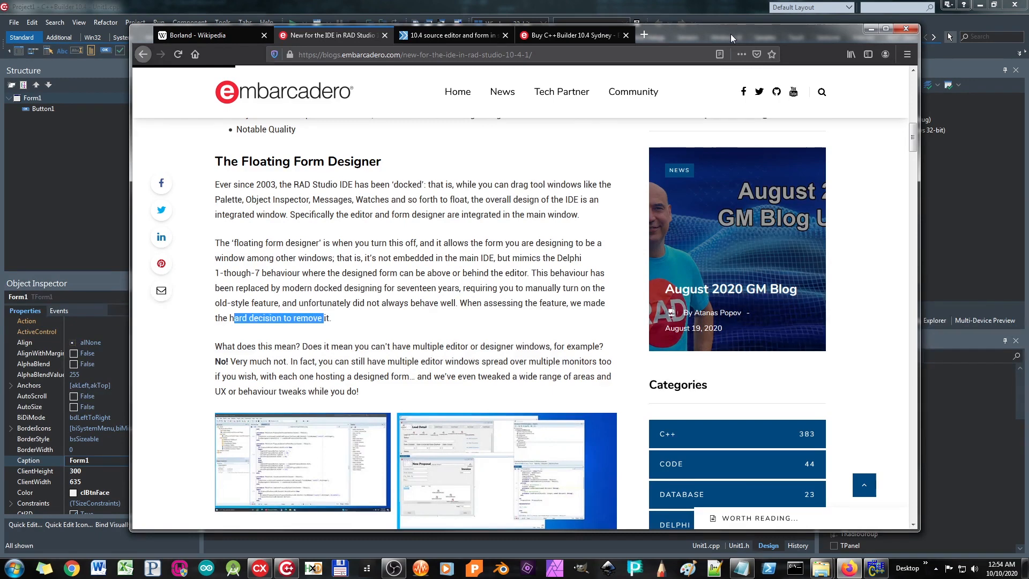
- Bring the C++Builder 10.4 project with Form1 and Button1 back in front
click(906, 28)
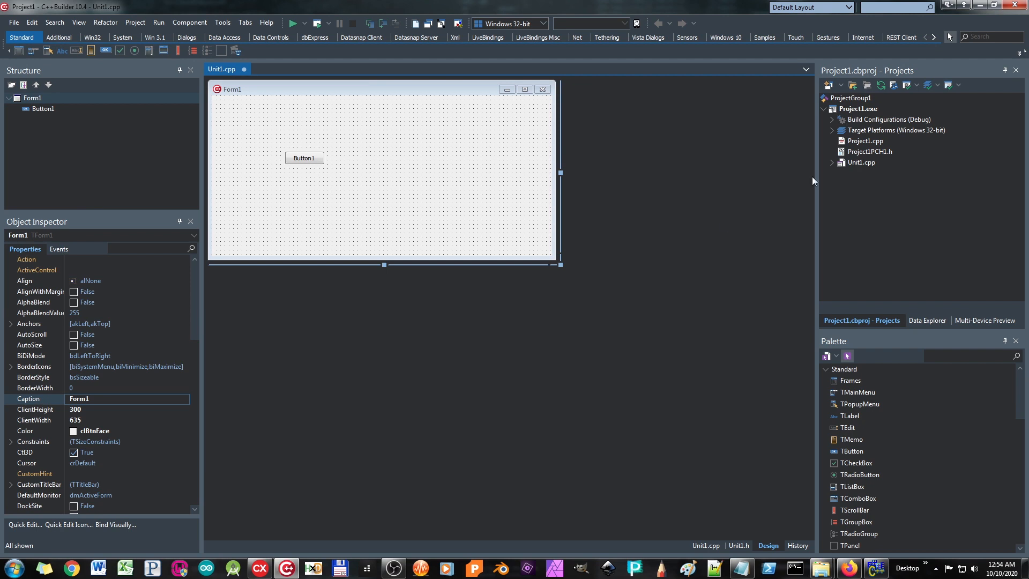
- Add a new unit, Unit2, to Project1 from the project's Add New menu
right_click(858, 108)
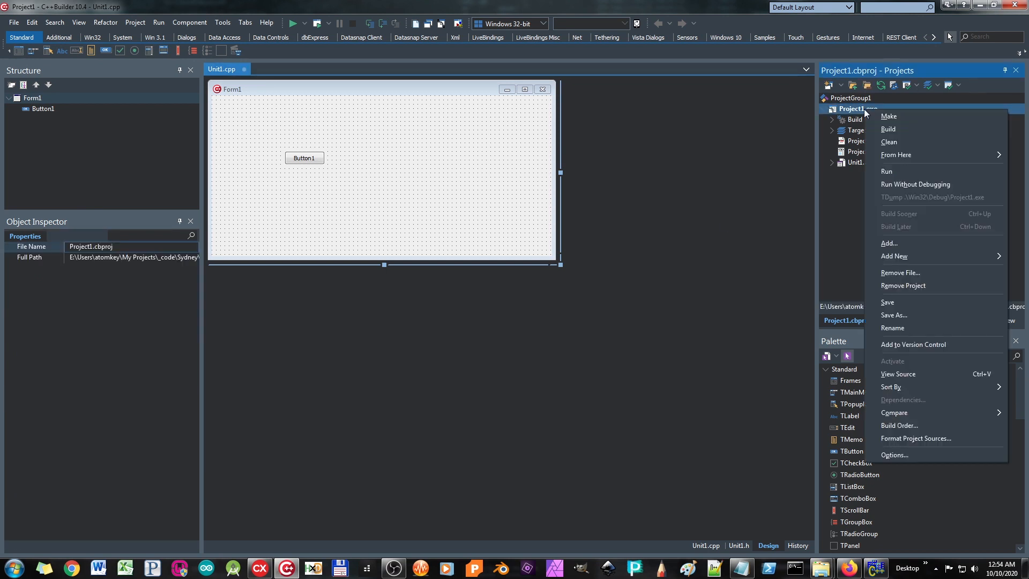
mouse_move(894, 256)
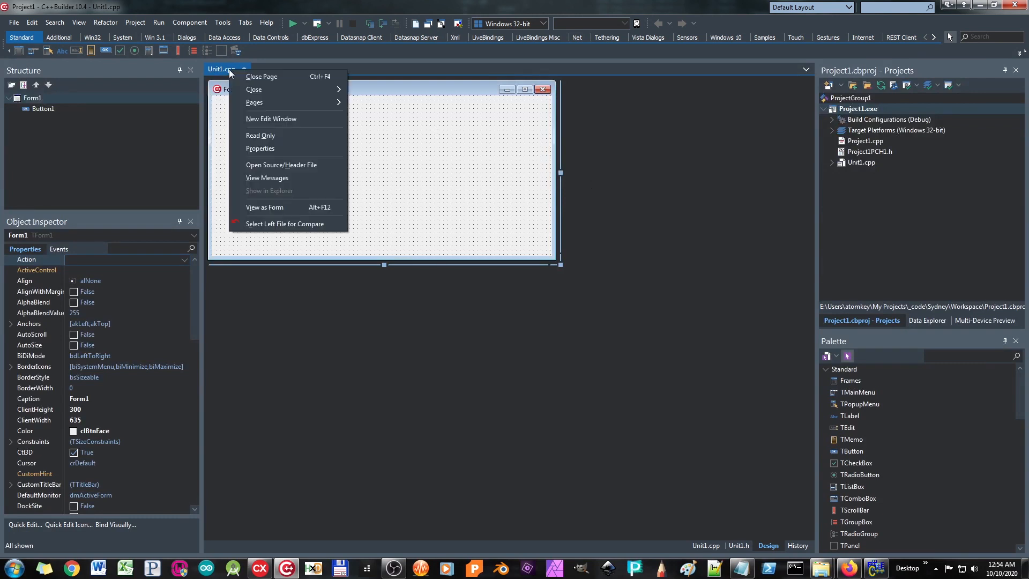
mouse_move(289, 119)
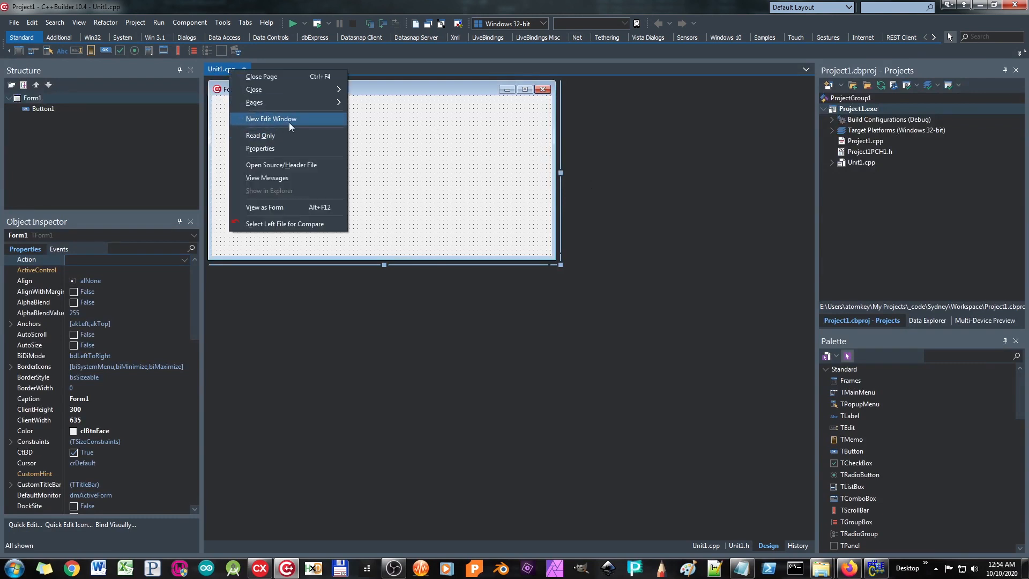
click(672, 225)
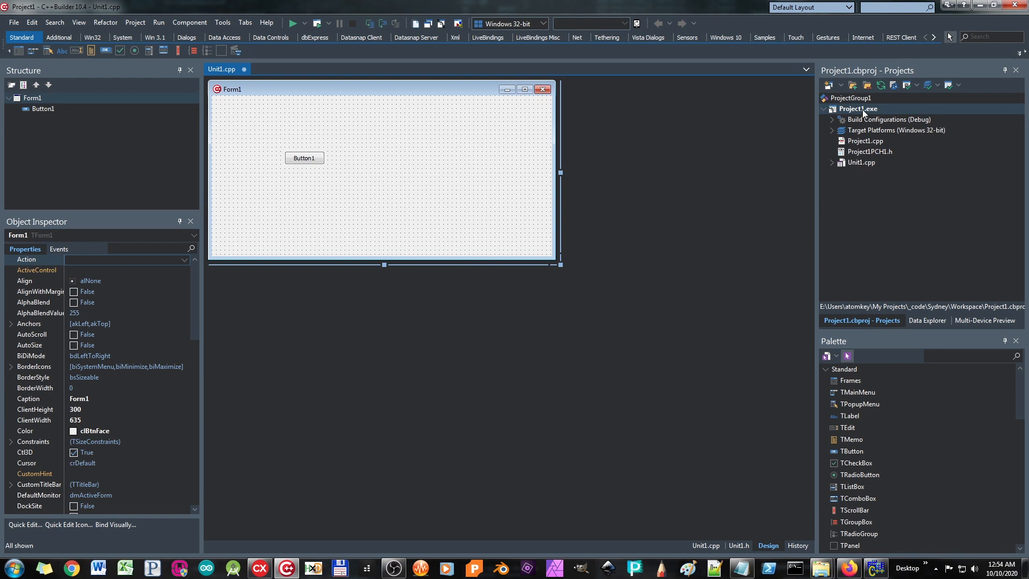
right_click(859, 108)
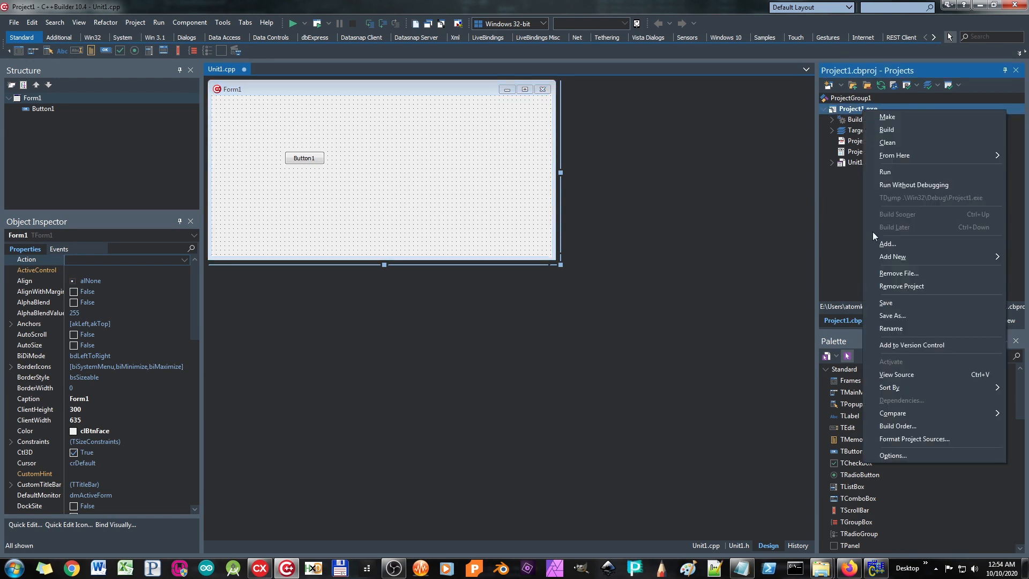
mouse_move(892, 257)
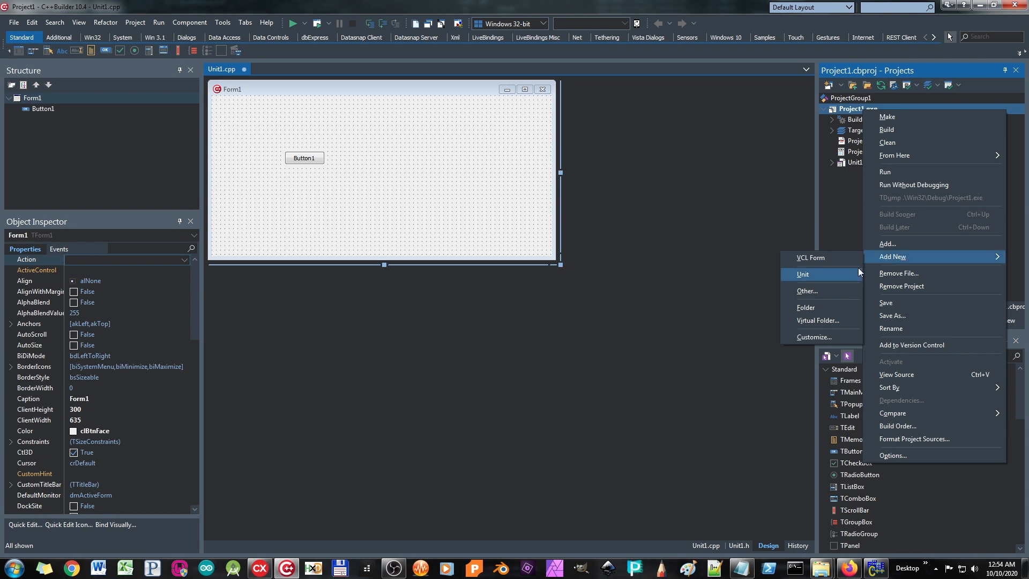
click(801, 274)
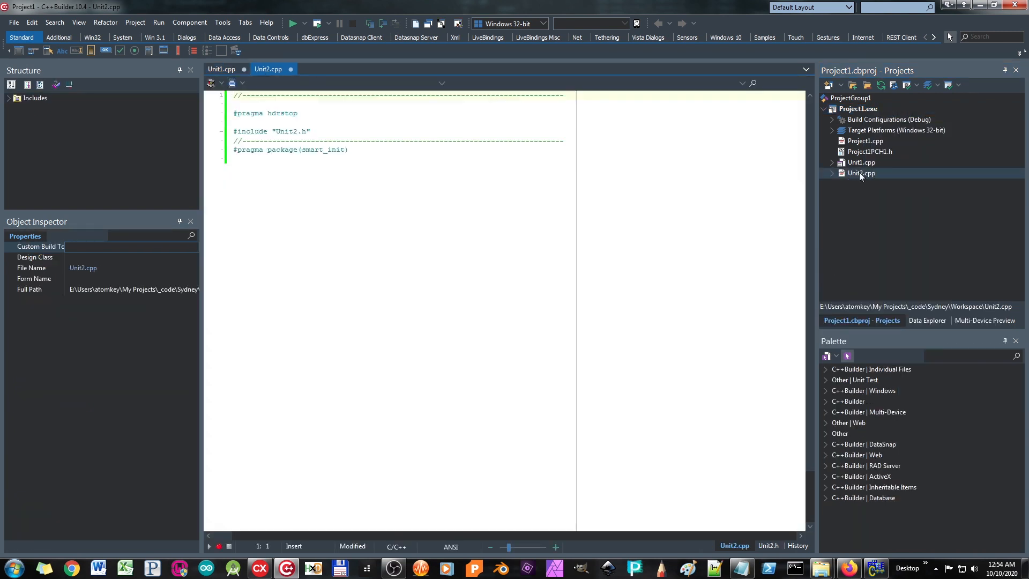
- Switch between Unit1's form and Unit2, expanding Unit2 to show its source and header
click(860, 173)
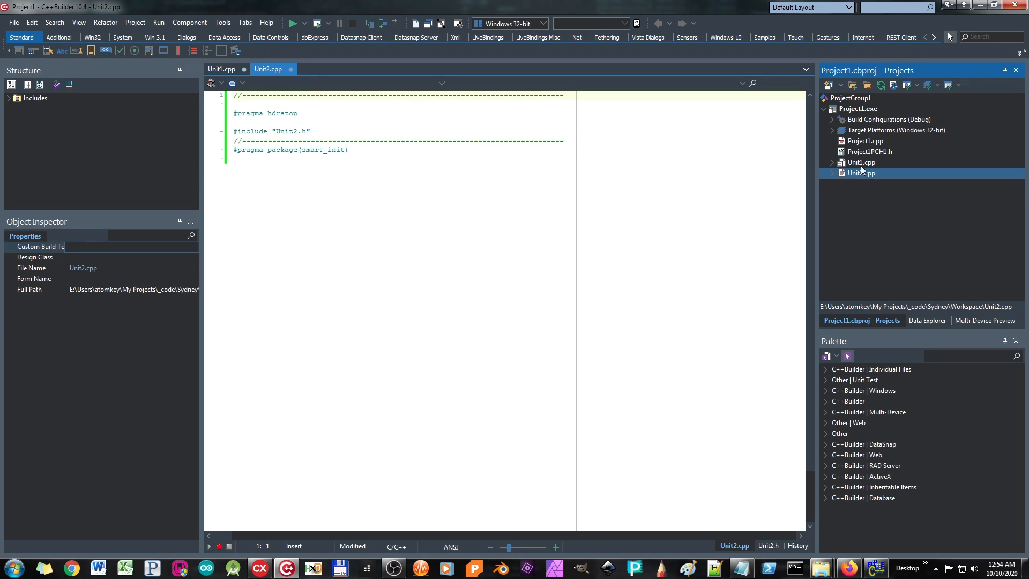
click(861, 162)
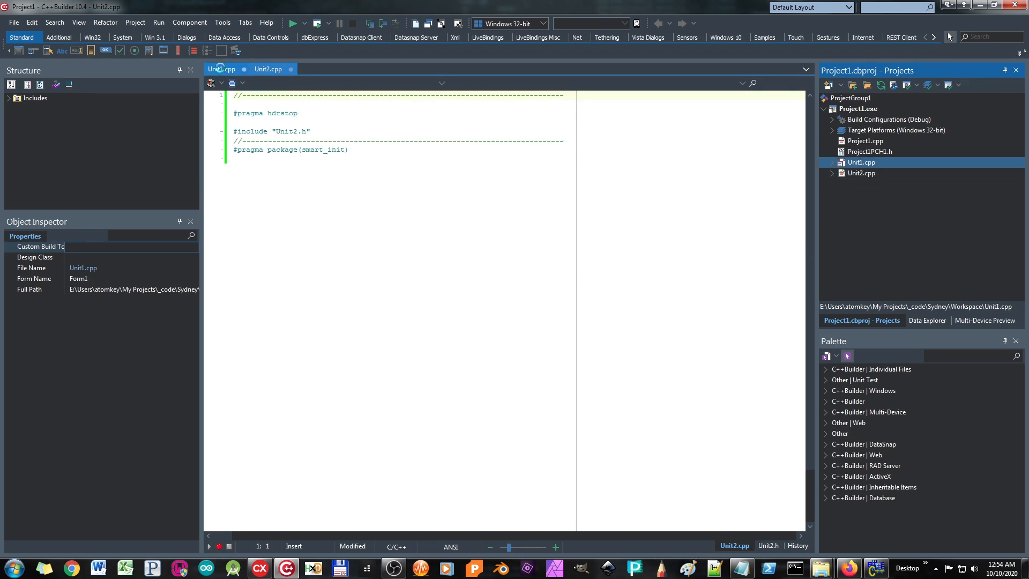
click(767, 545)
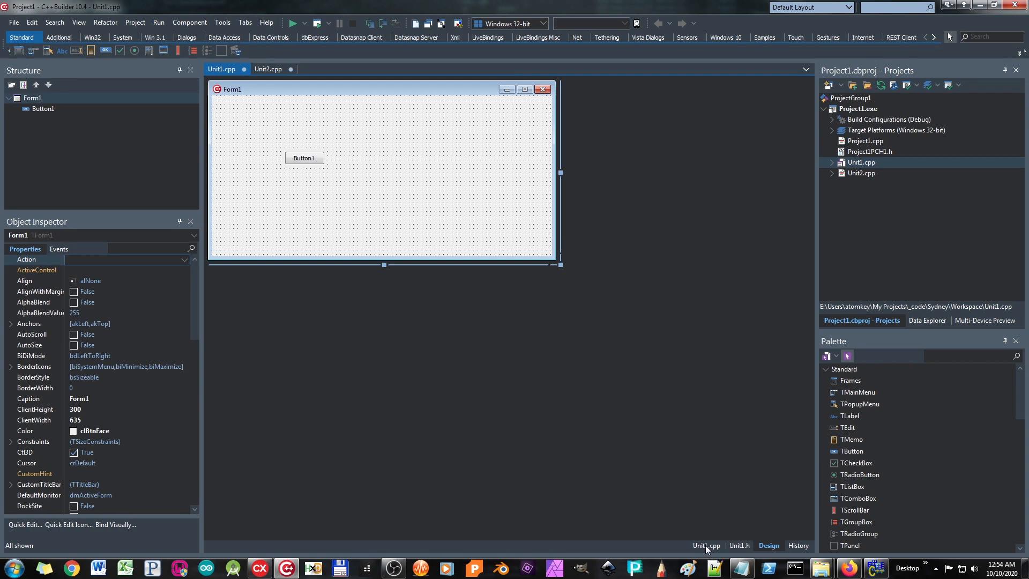
click(861, 173)
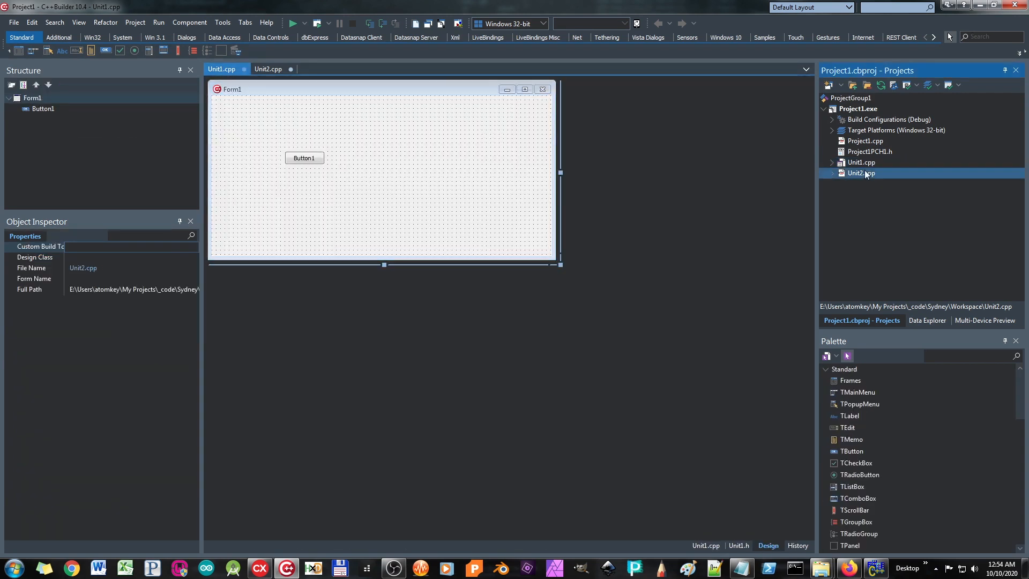
click(221, 68)
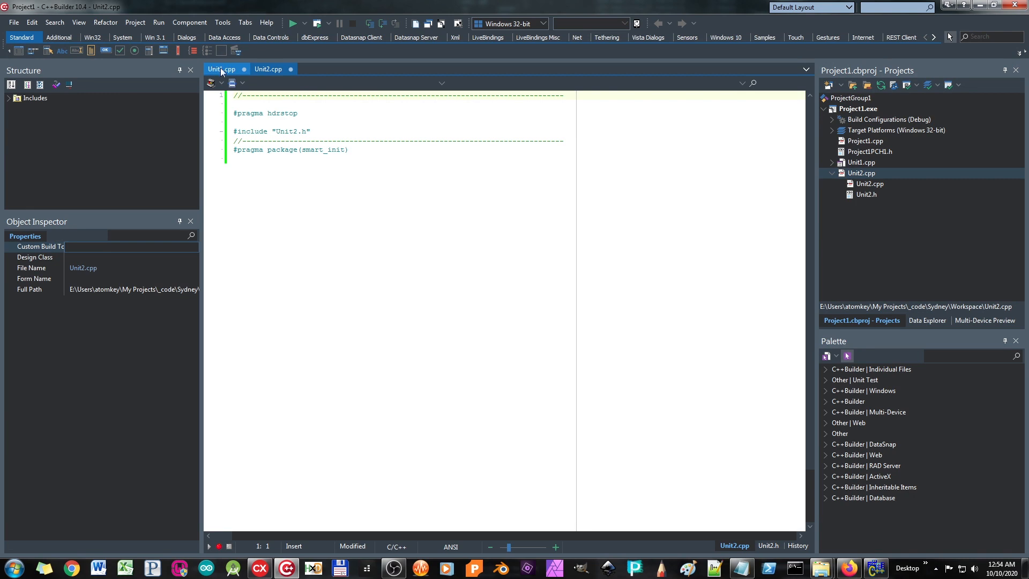
- Float Unit2.cpp in its own edit window, then add a third unit, Unit3
right_click(268, 68)
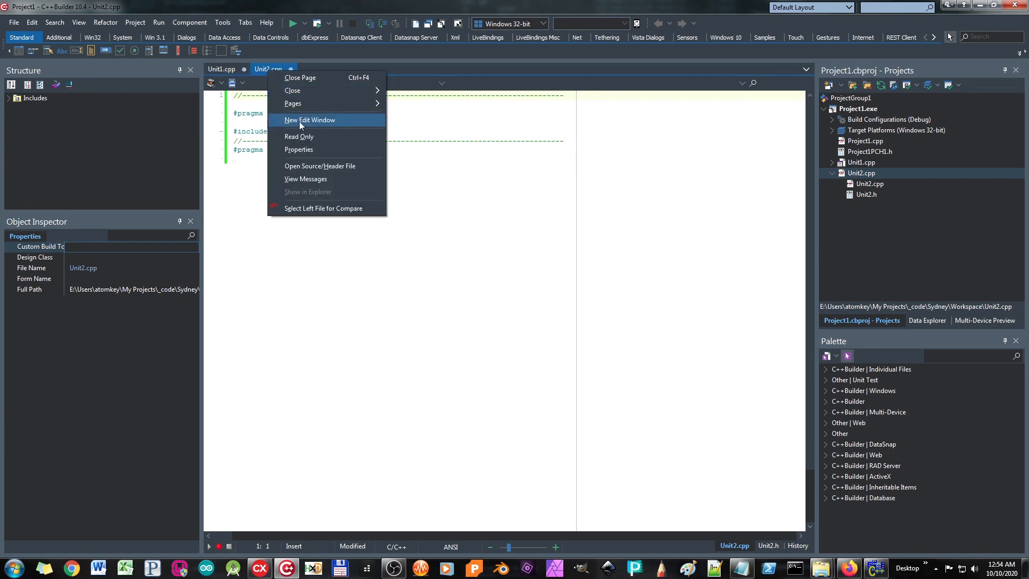
click(309, 120)
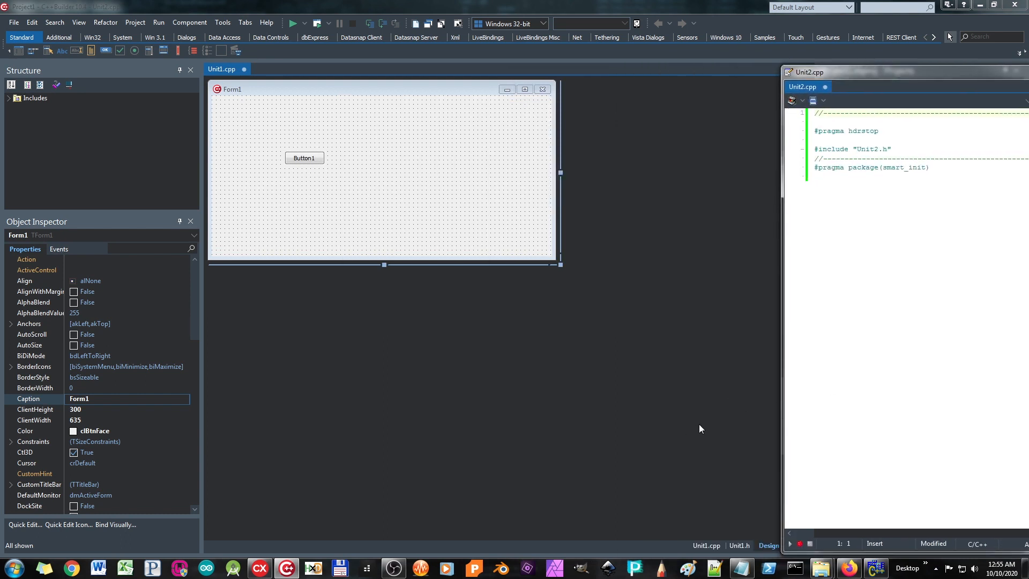
right_click(221, 68)
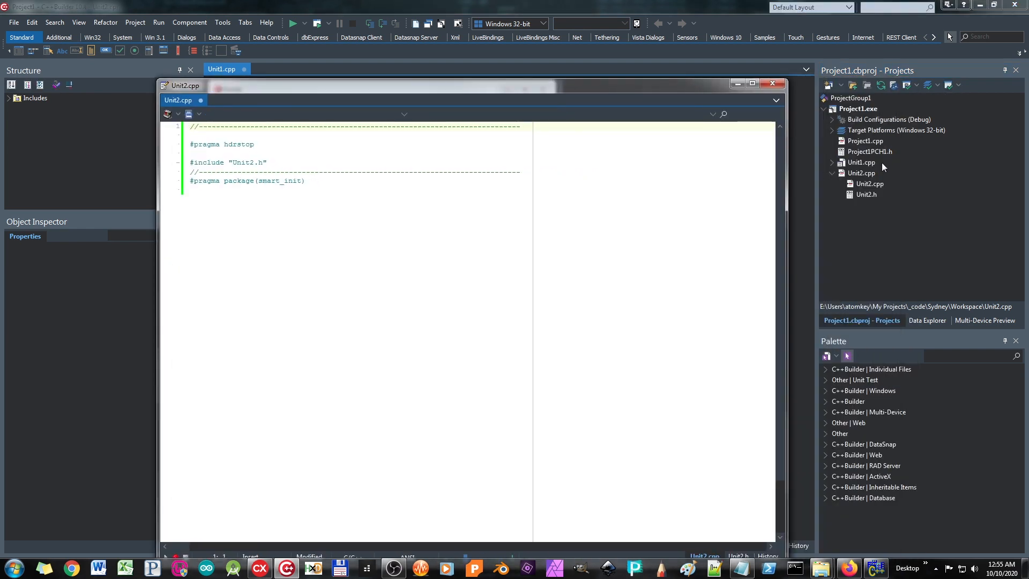
right_click(858, 108)
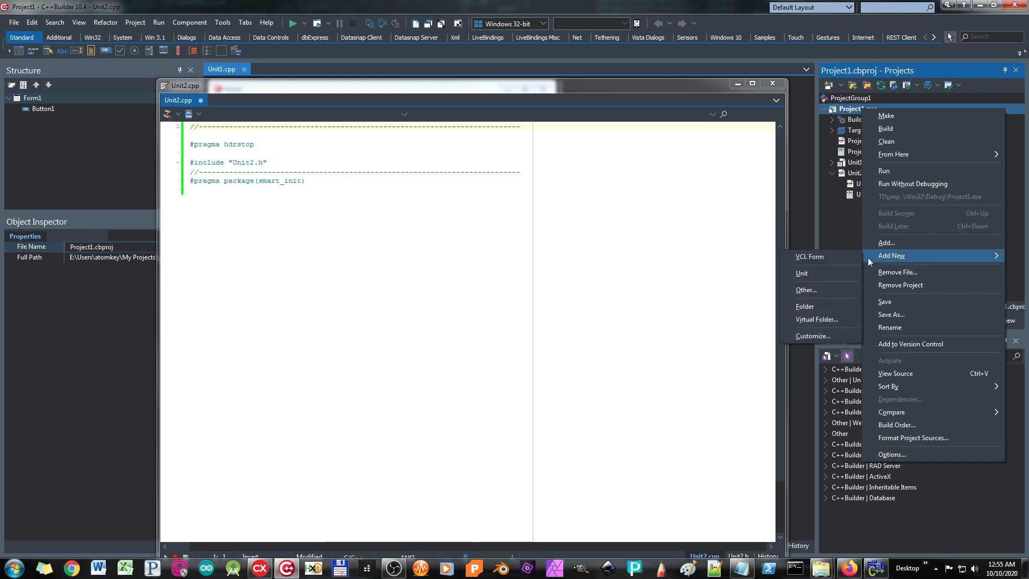
click(801, 273)
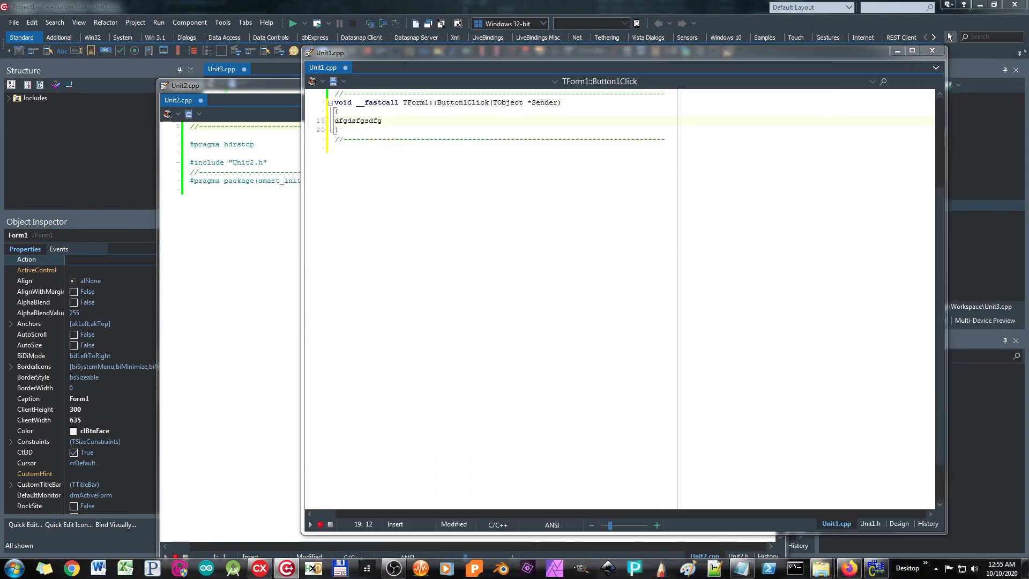
- Float Unit3.cpp in its own window, then show Embarcadero's store page in Firefox
click(898, 523)
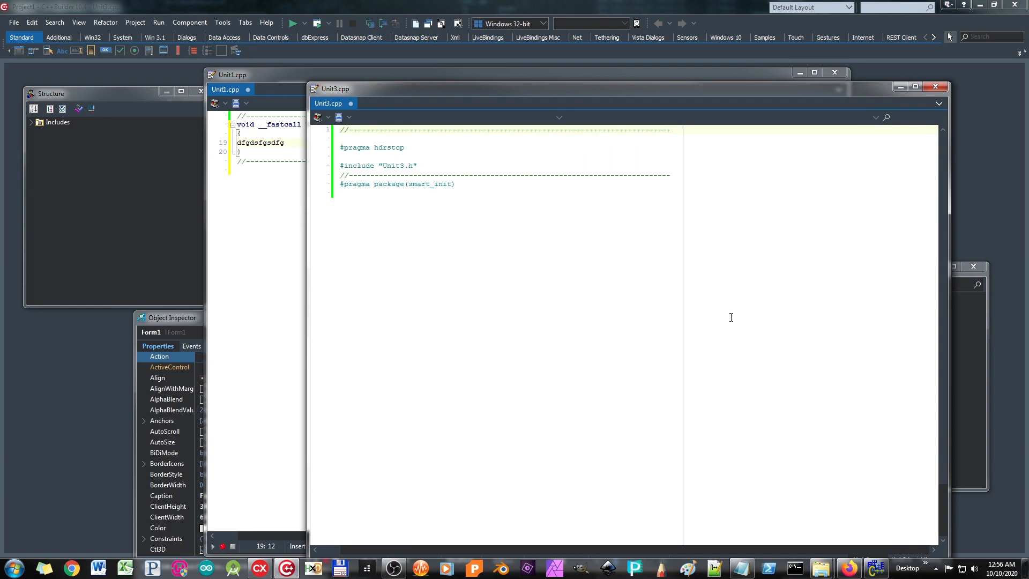
mouse_move(477, 173)
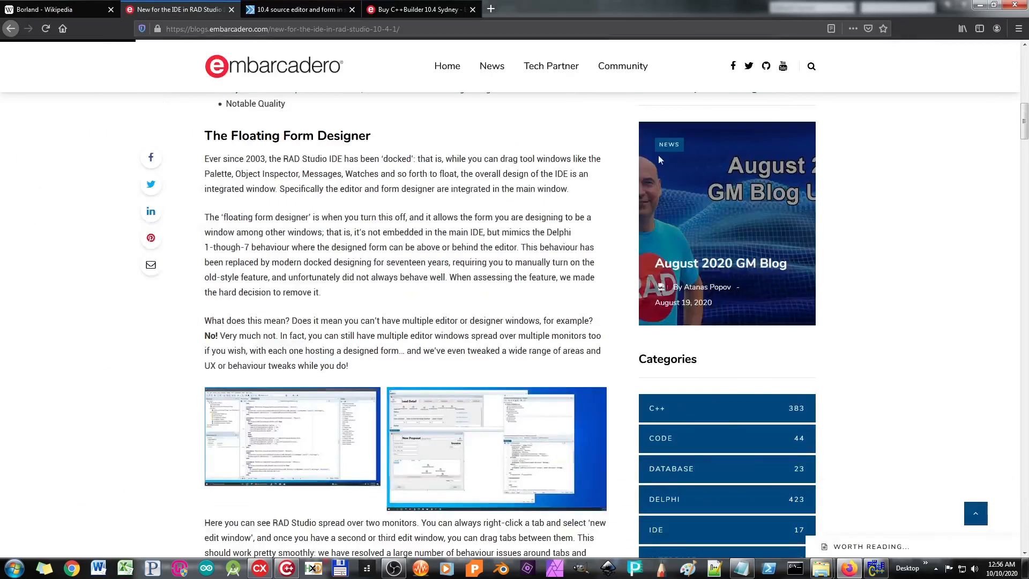
click(421, 9)
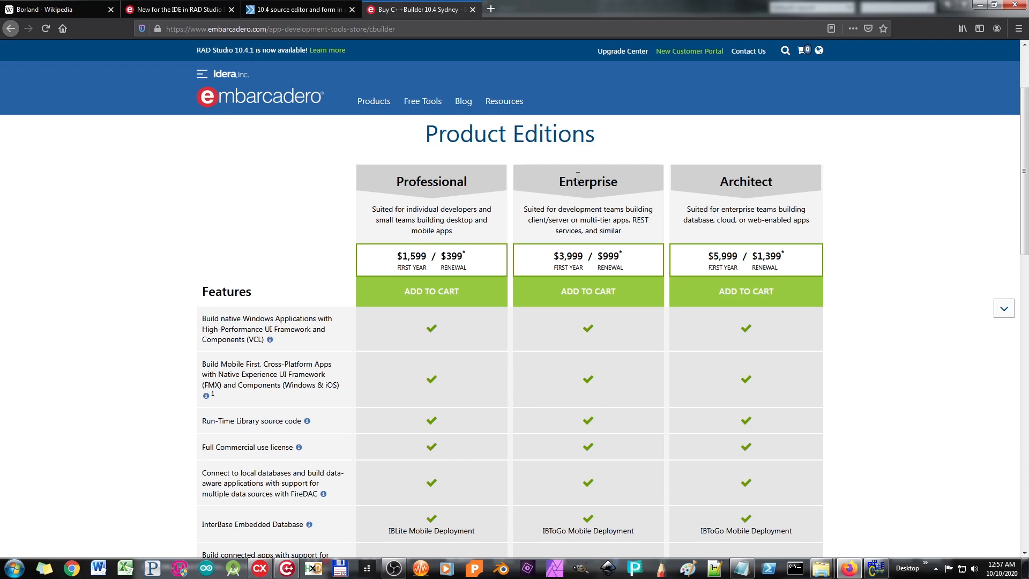
mouse_move(626, 186)
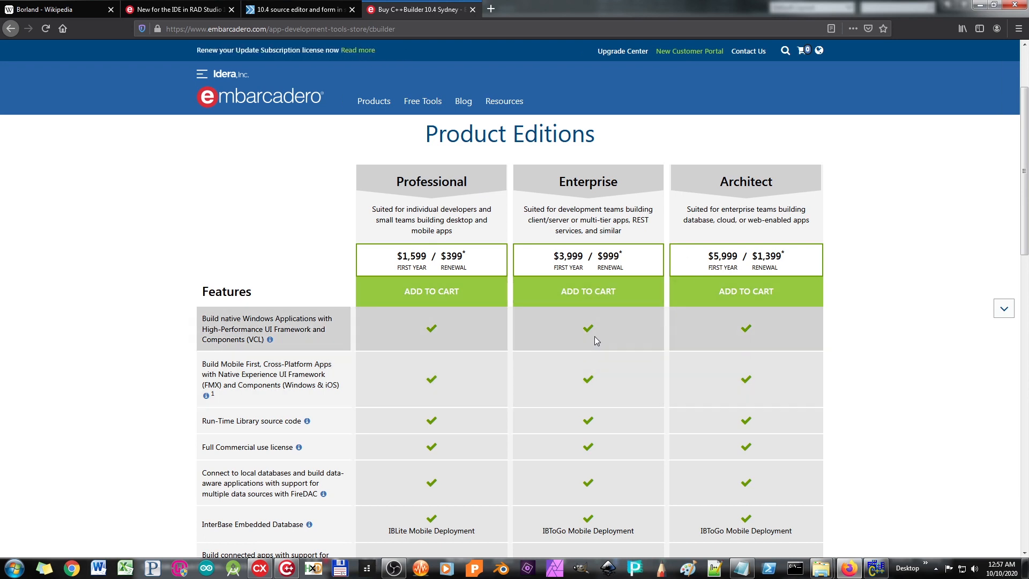
mouse_move(588, 291)
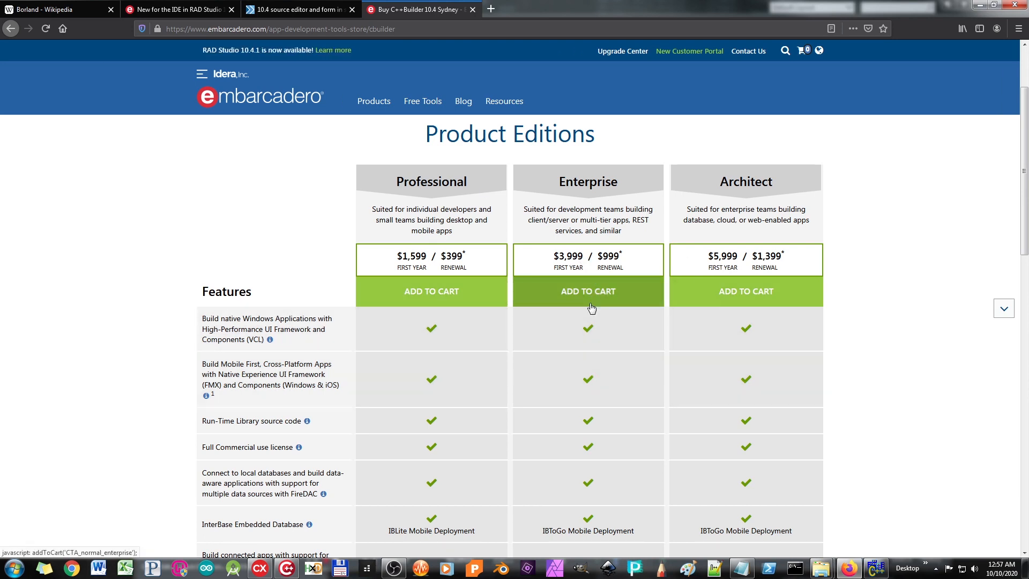
mouse_move(549, 310)
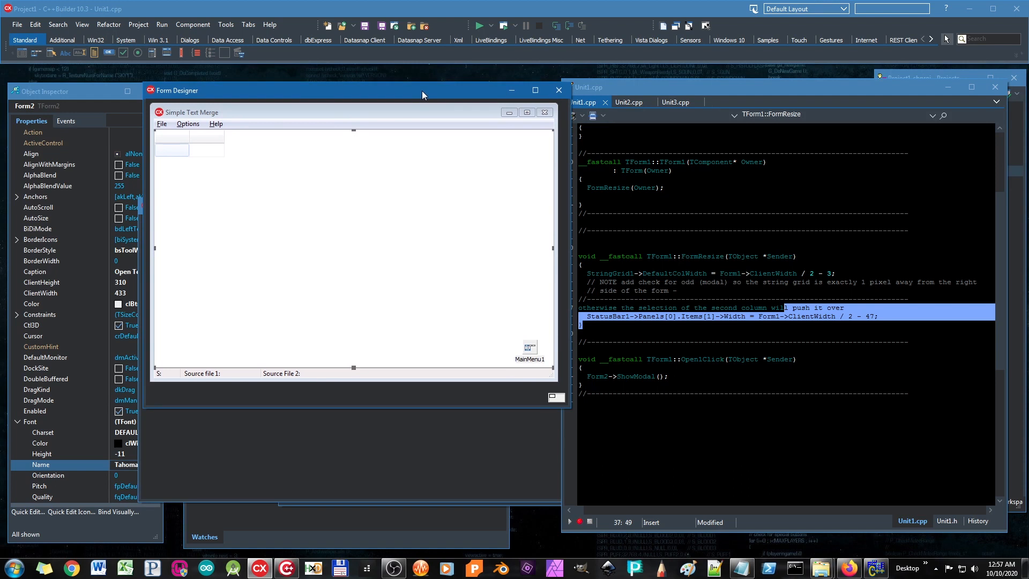
- Move the Form Designer window and drop a new Button6 onto the Open Text Sources form
drag(421, 94, 449, 88)
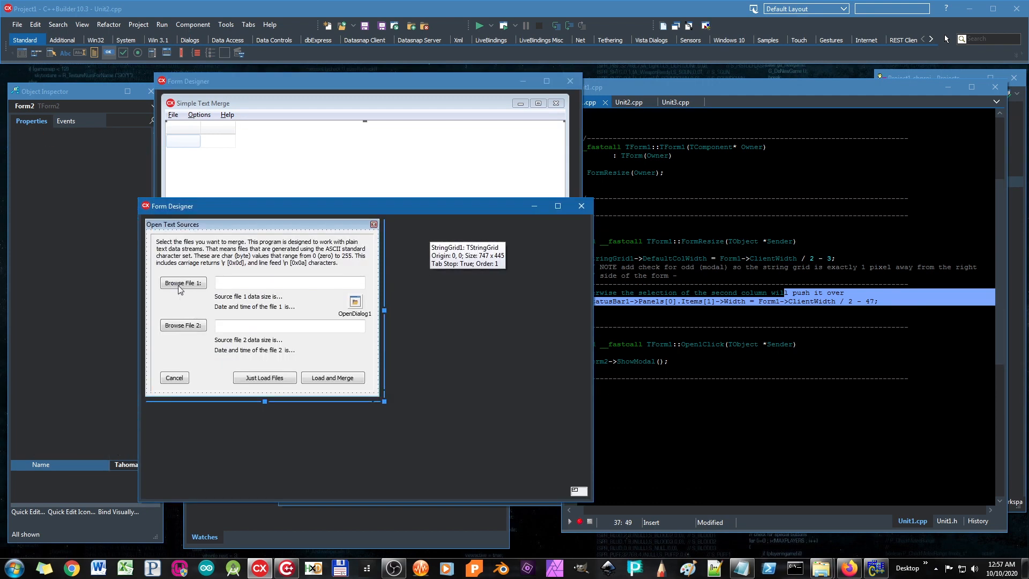
click(183, 299)
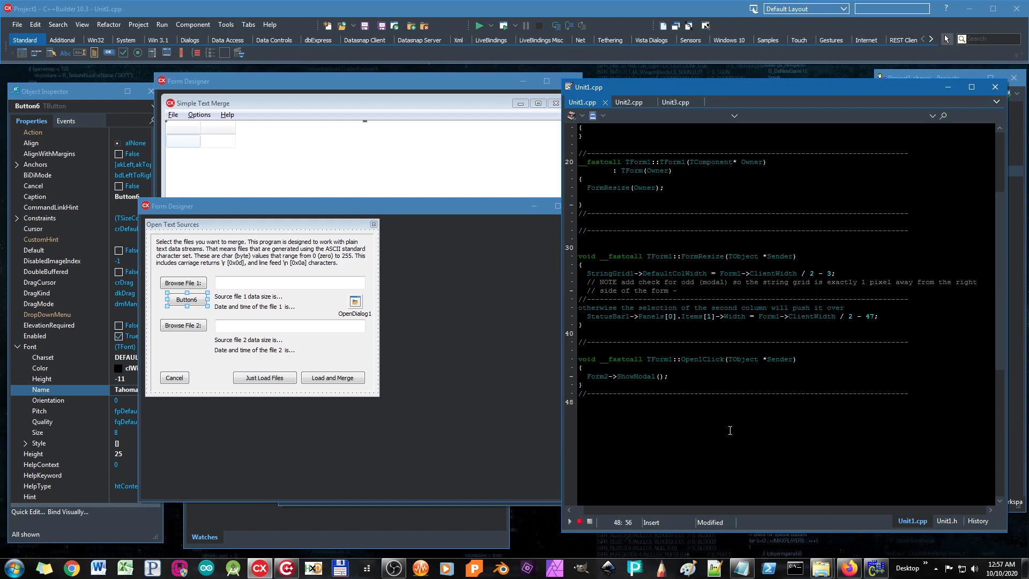
mouse_move(734, 410)
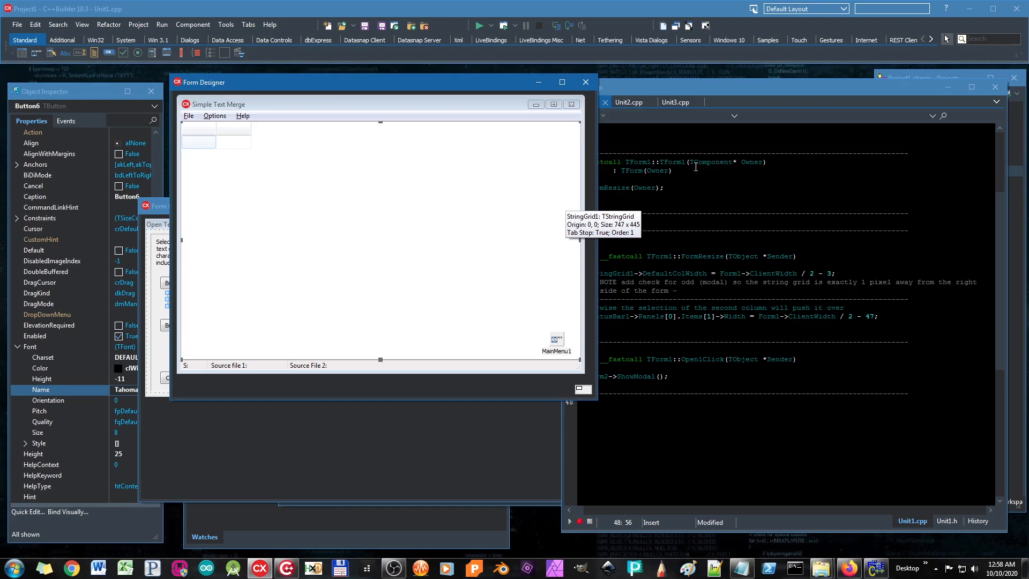
mouse_move(695, 166)
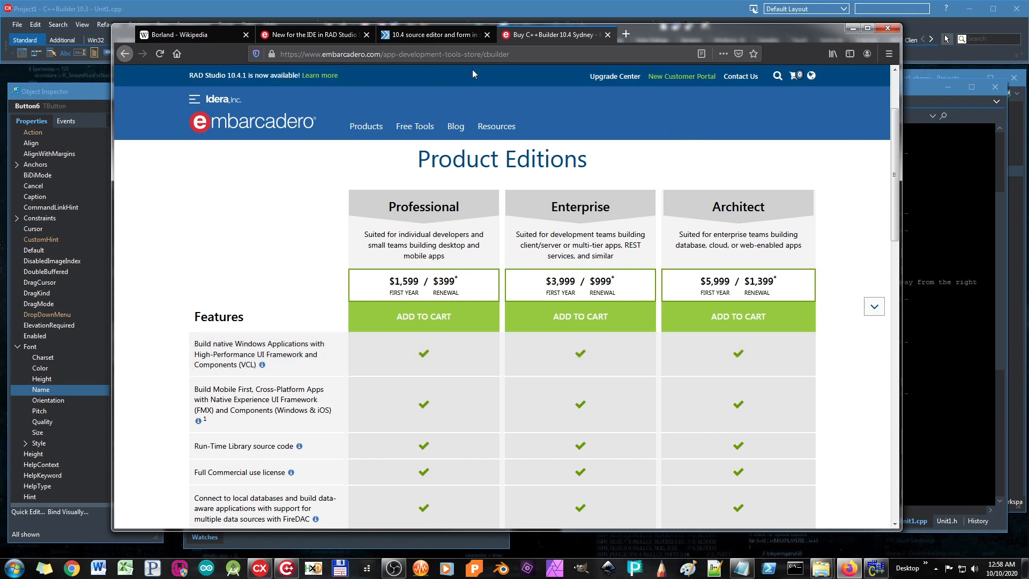
click(878, 27)
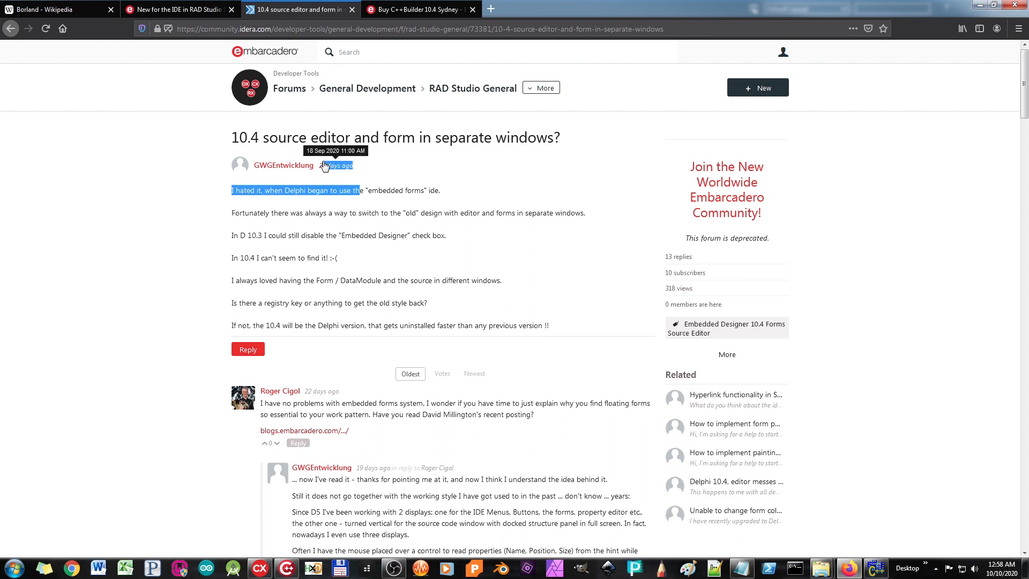
mouse_move(336, 165)
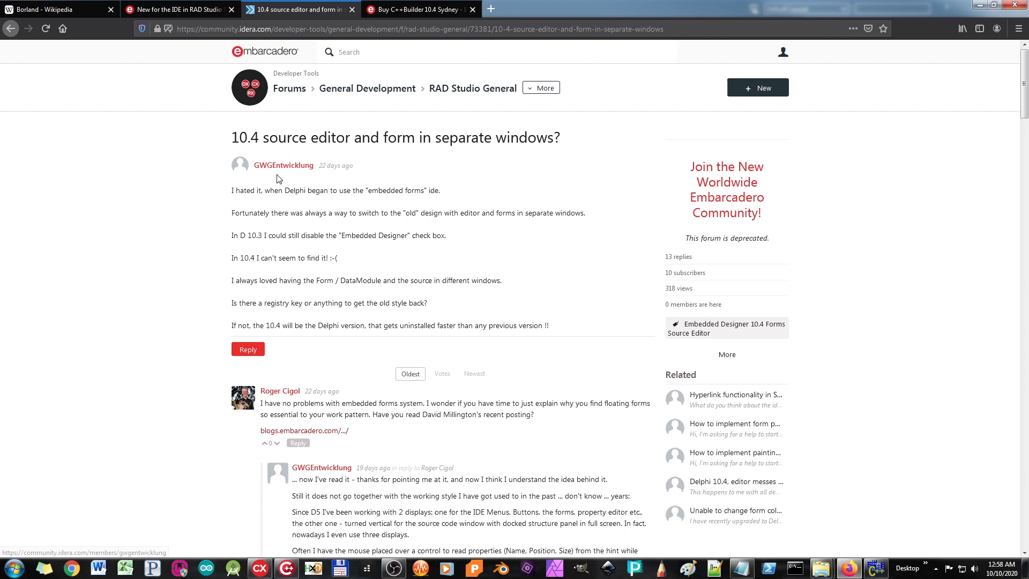
mouse_move(350, 263)
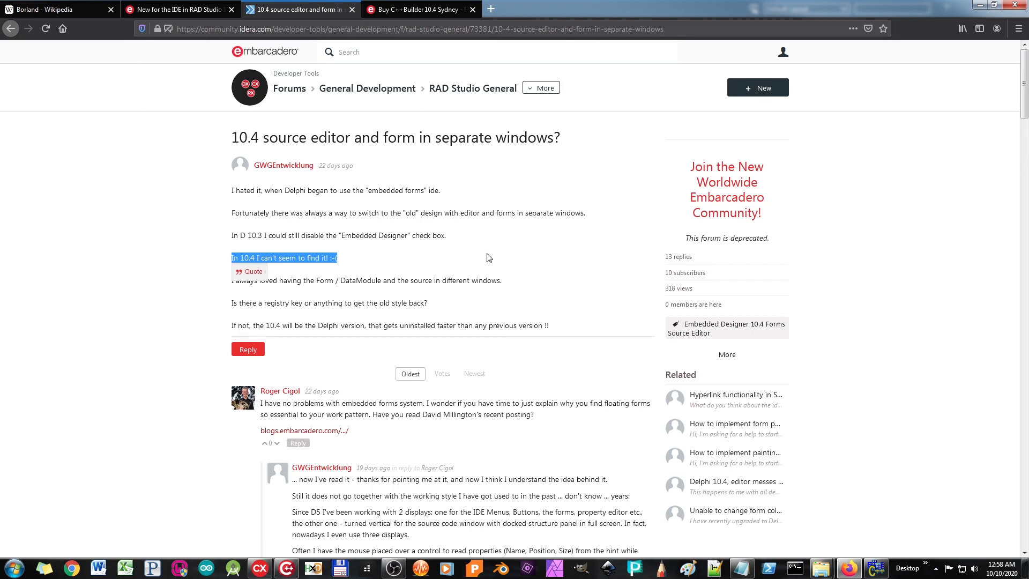
scroll(down, 3)
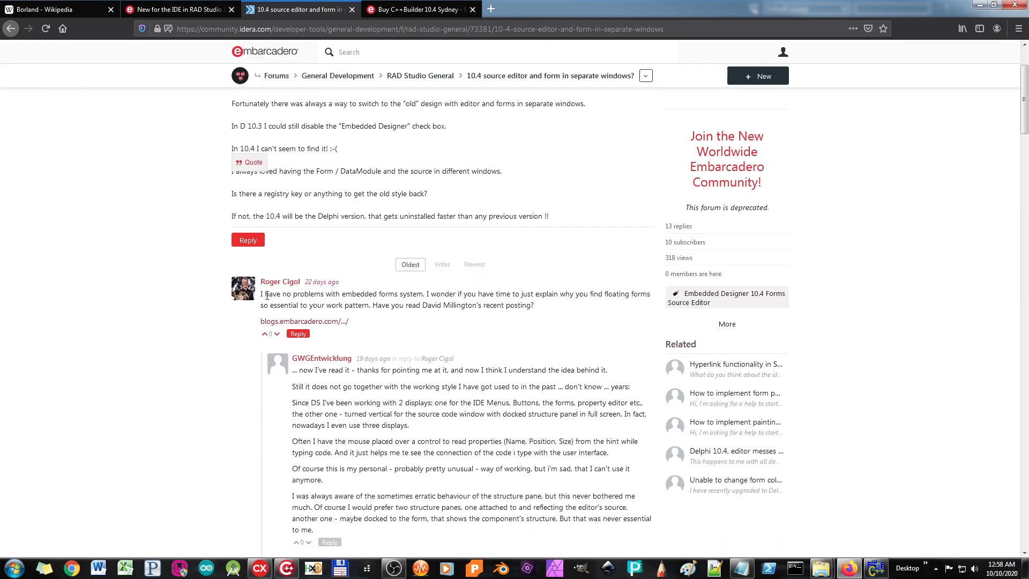
drag(260, 294, 424, 294)
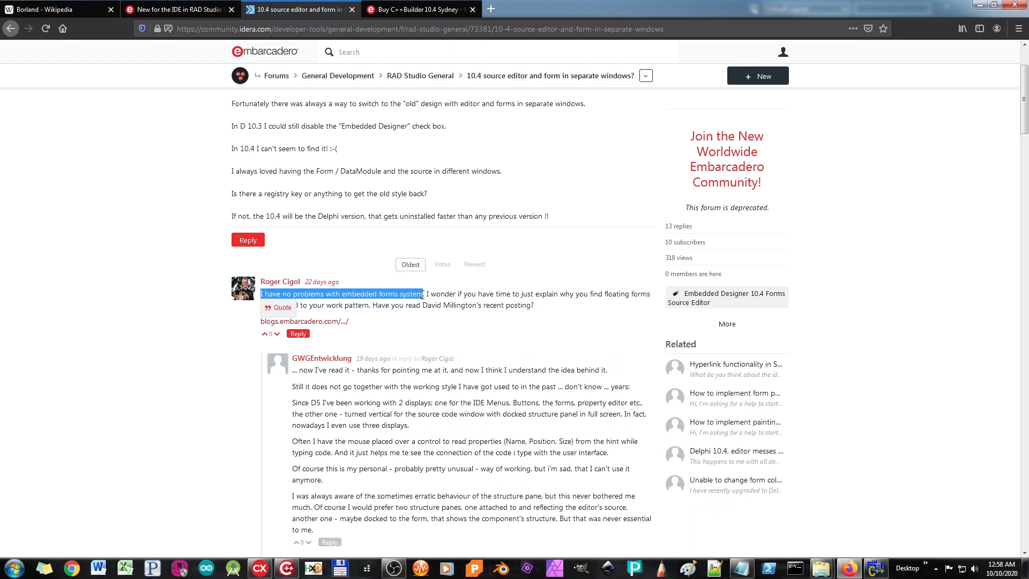
drag(423, 293, 507, 295)
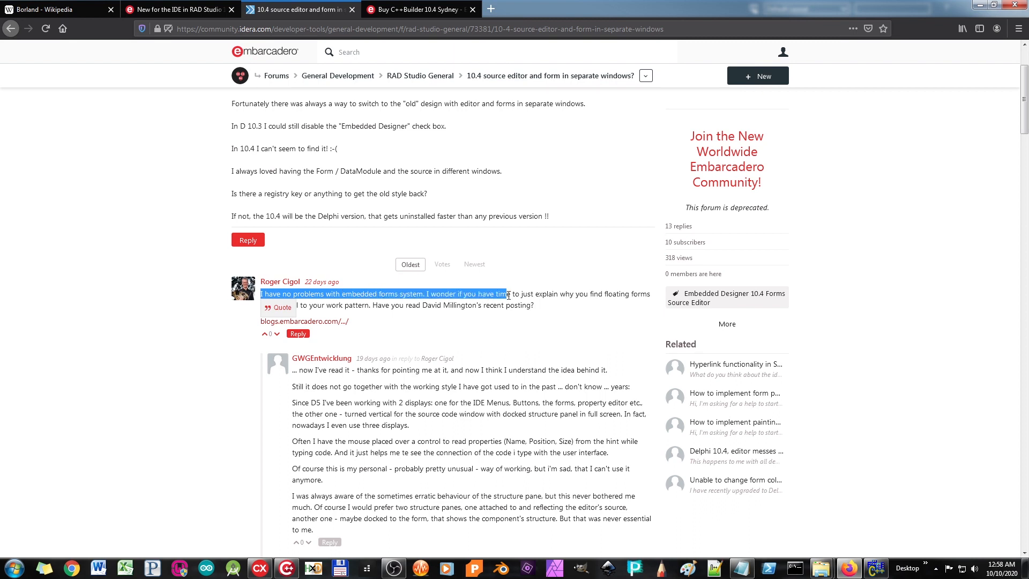
drag(507, 293, 566, 293)
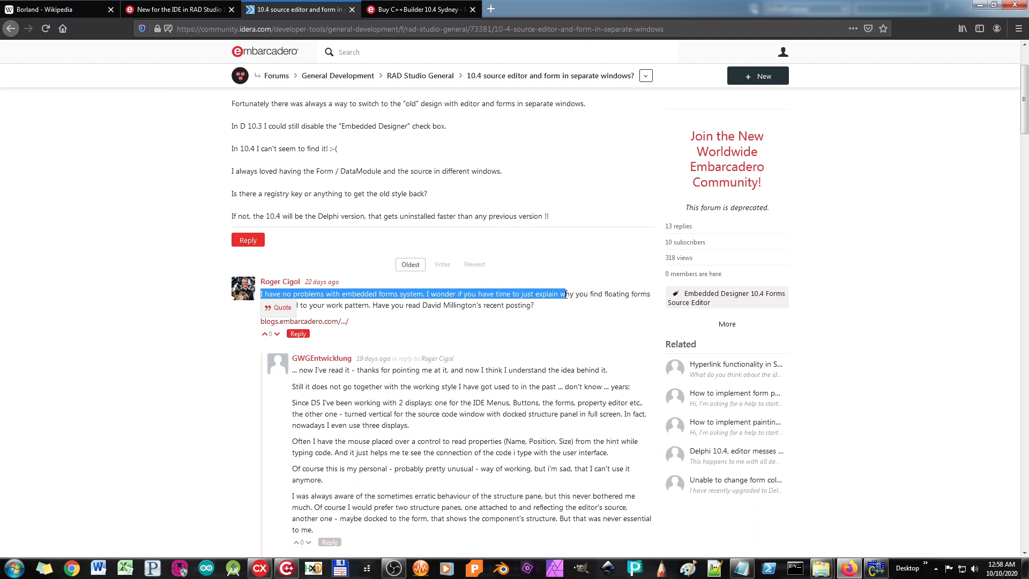
drag(566, 294, 349, 293)
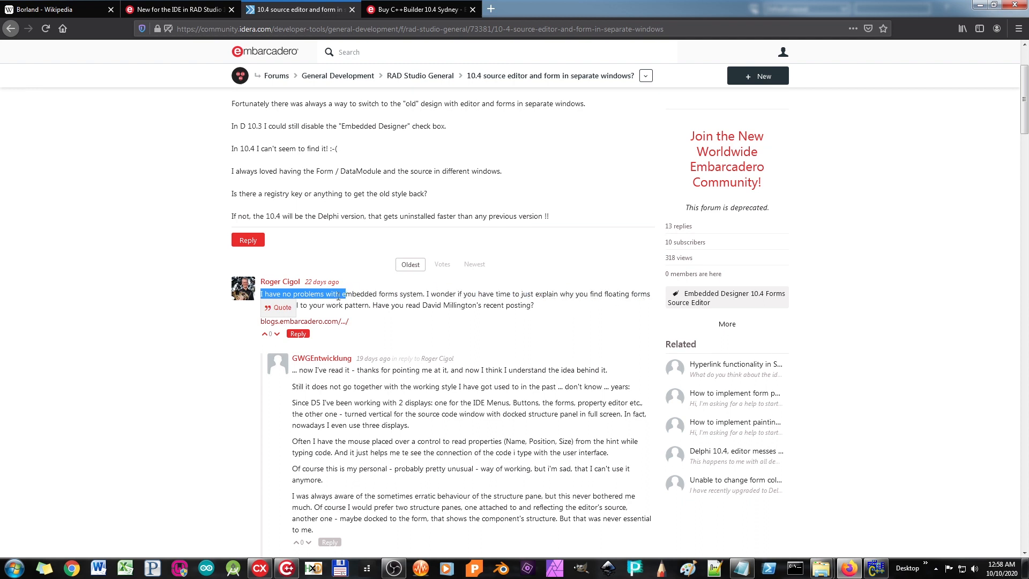
drag(261, 293, 370, 305)
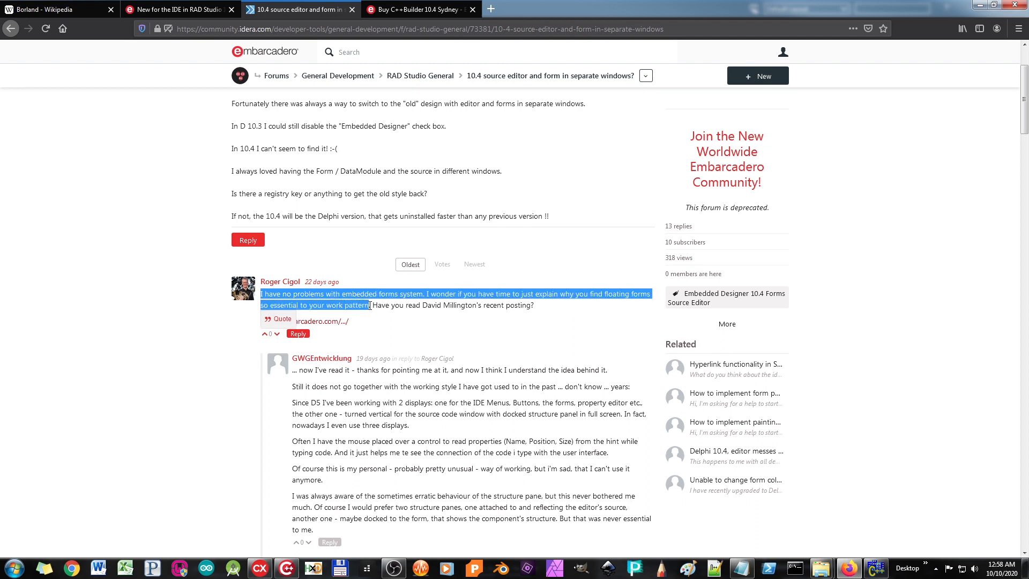
click(415, 330)
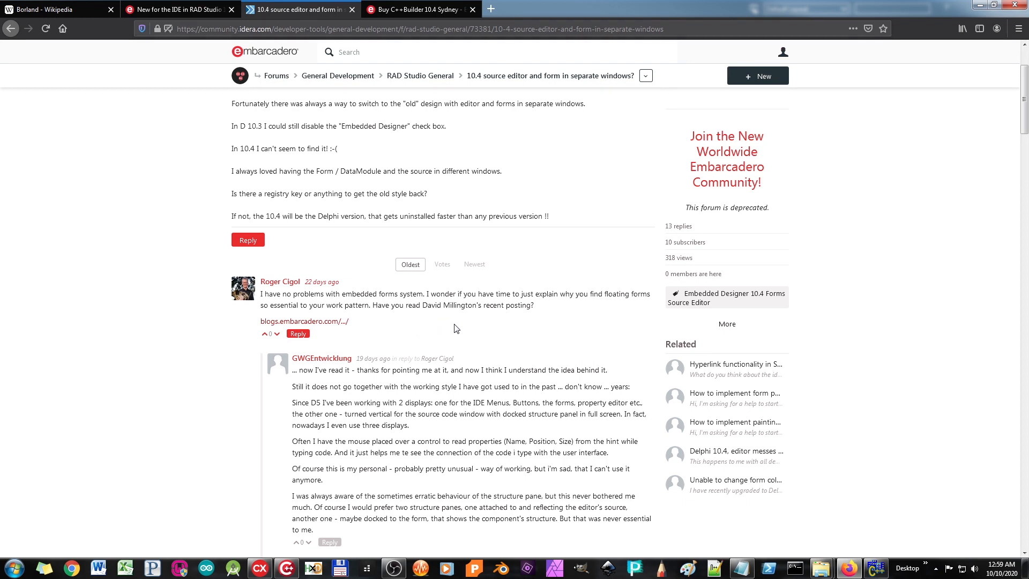
scroll(down, 3)
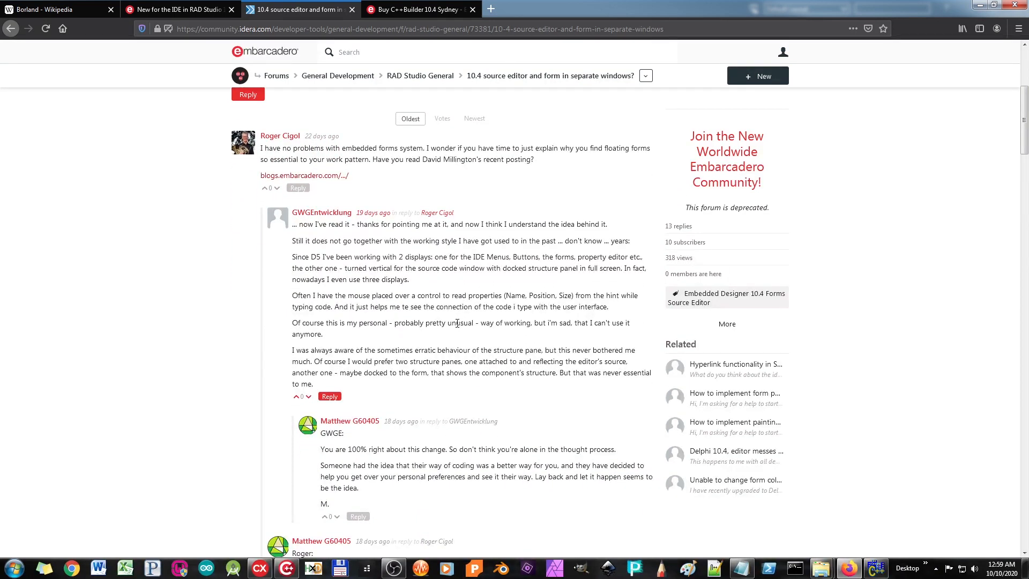
mouse_move(493, 302)
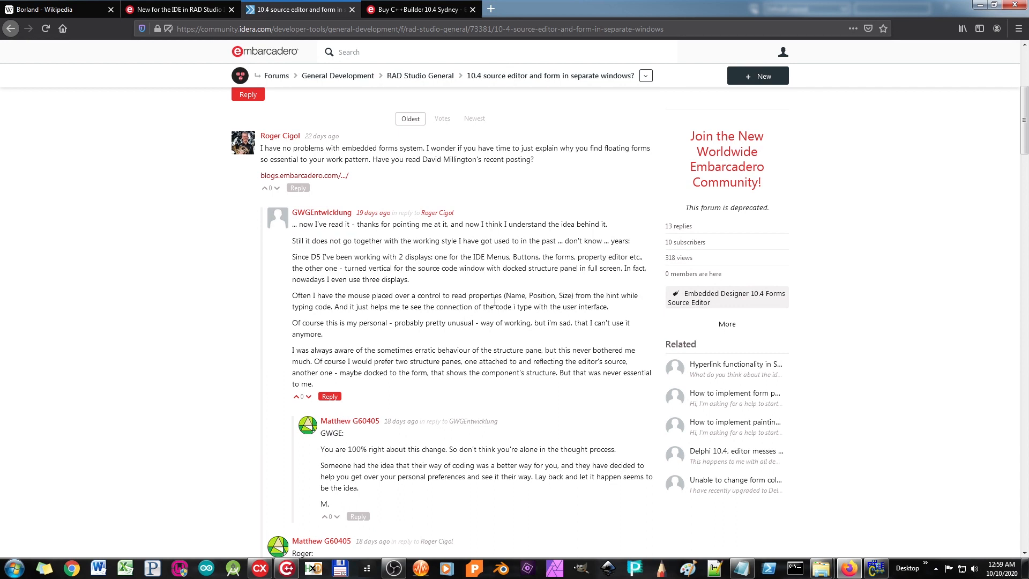
mouse_move(458, 305)
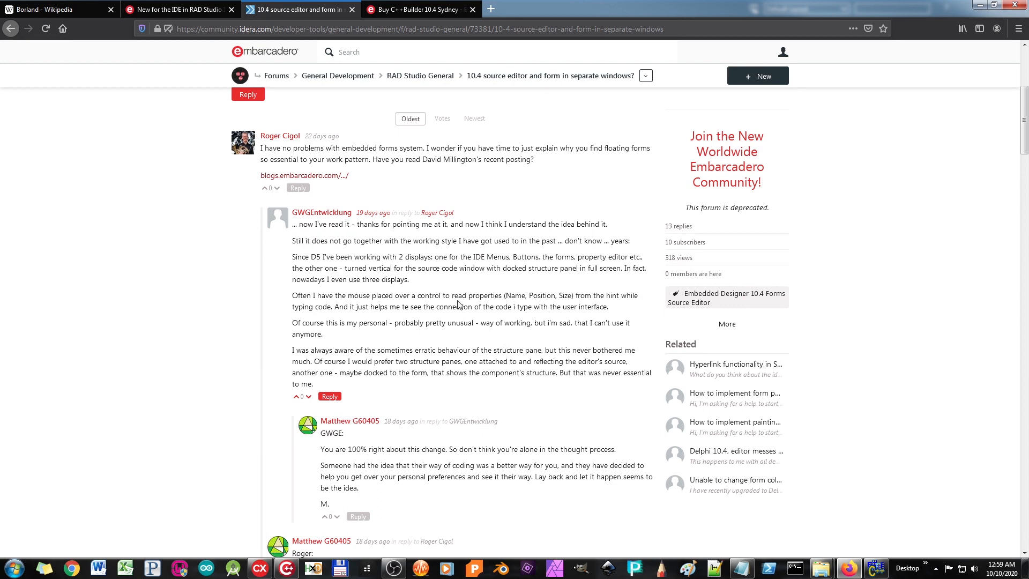
mouse_move(530, 290)
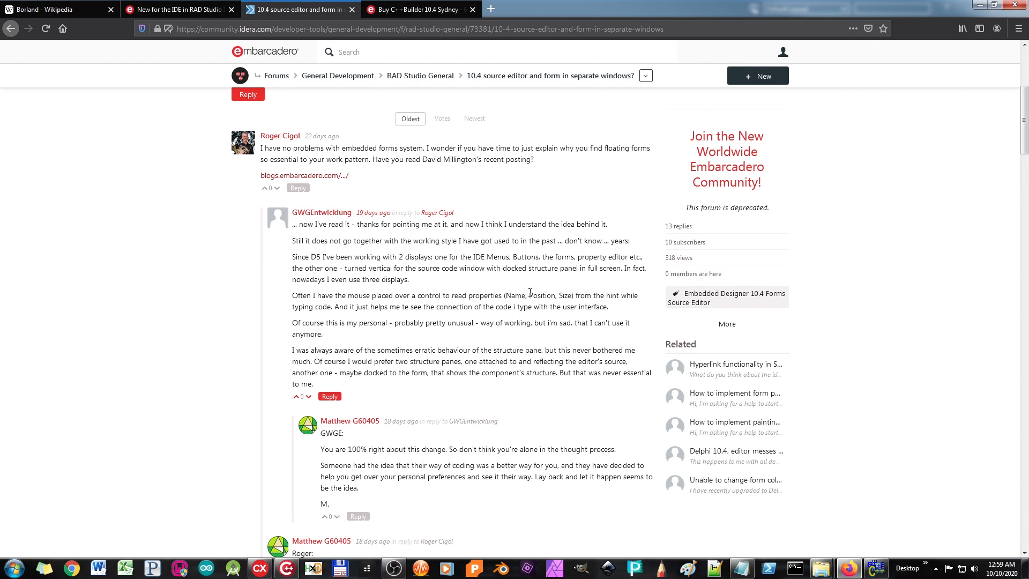
click(286, 568)
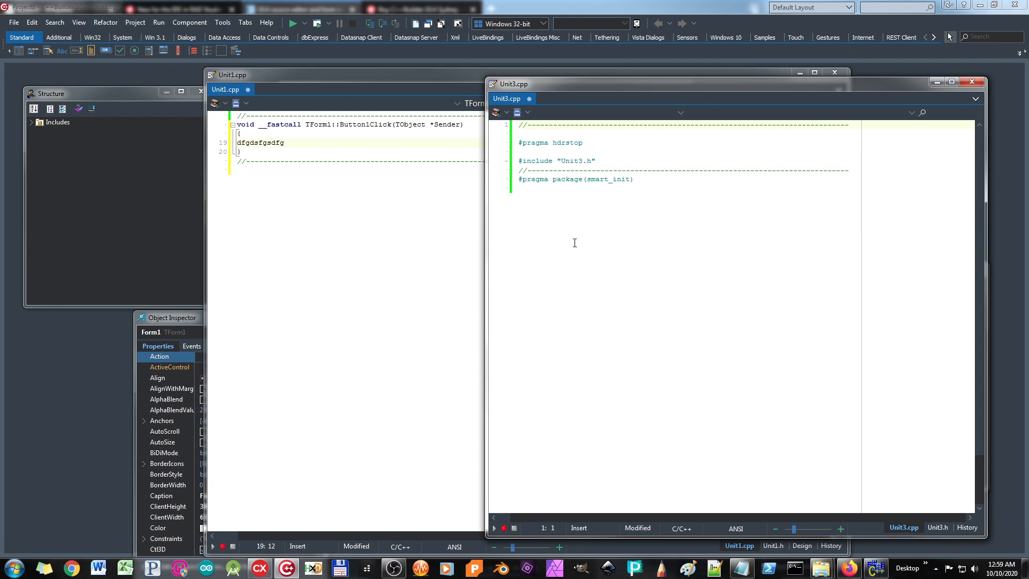
mouse_move(561, 293)
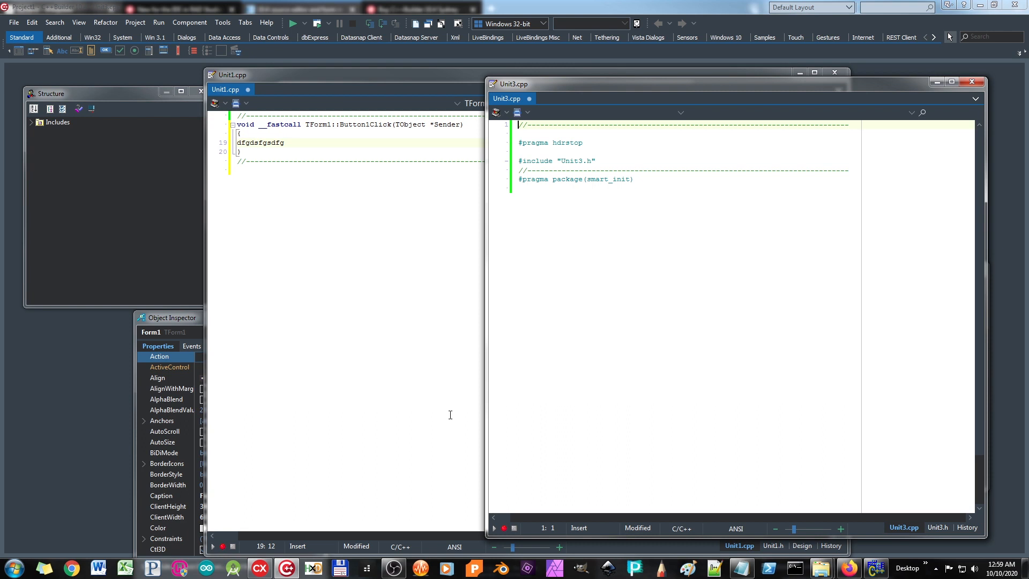
mouse_move(348, 335)
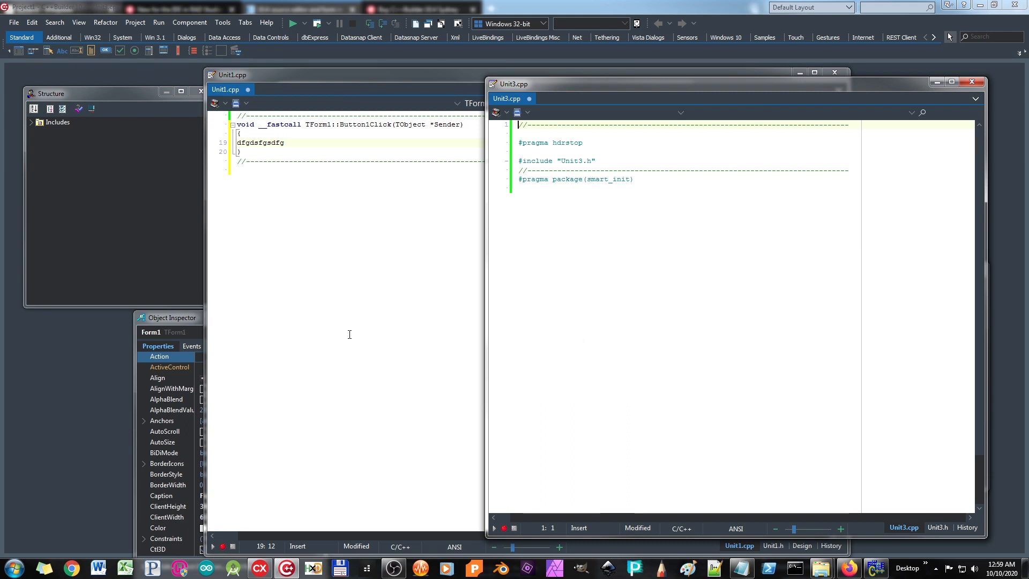
mouse_move(549, 235)
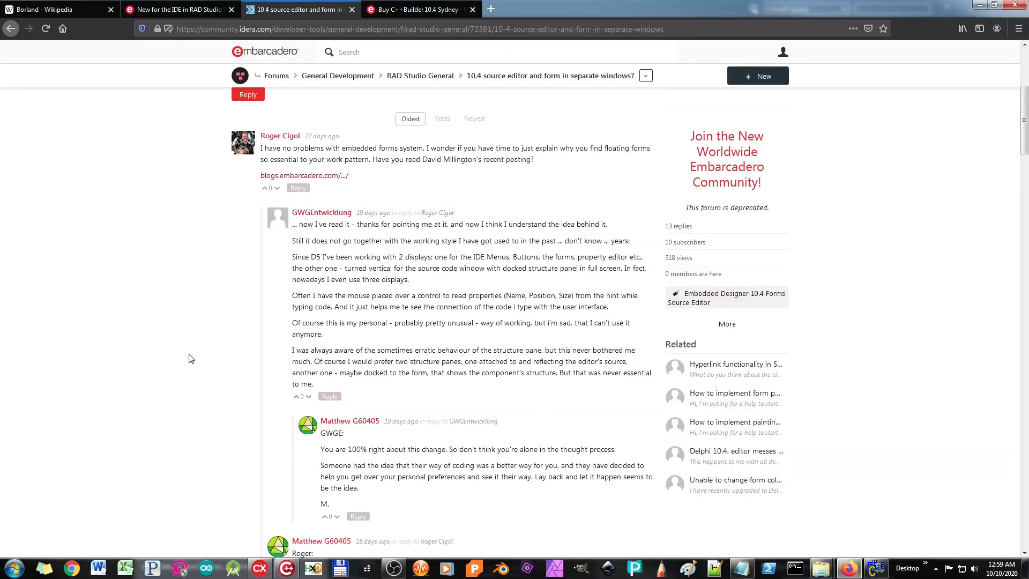
scroll(down, 3)
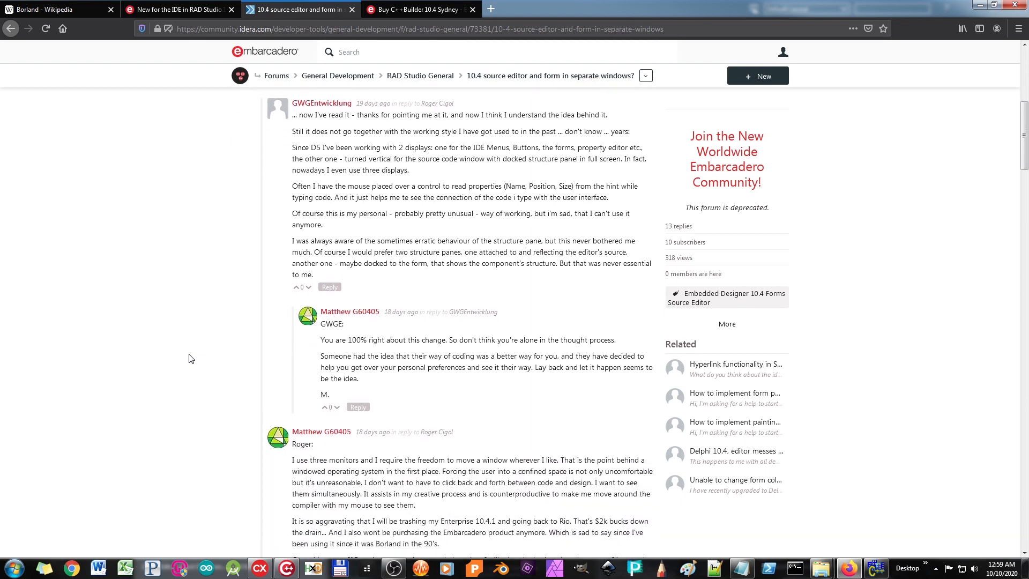
scroll(down, 3)
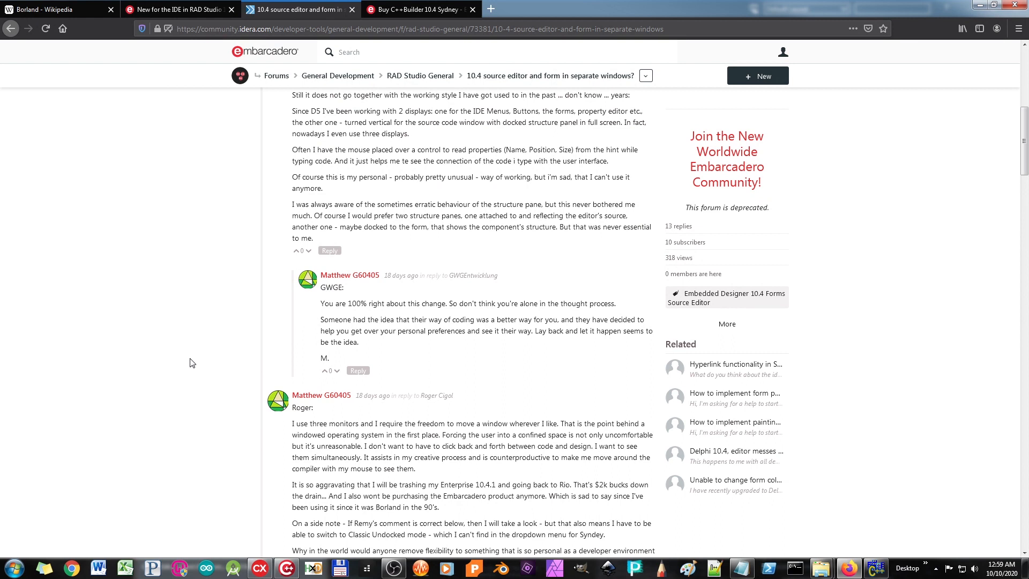
mouse_move(275, 319)
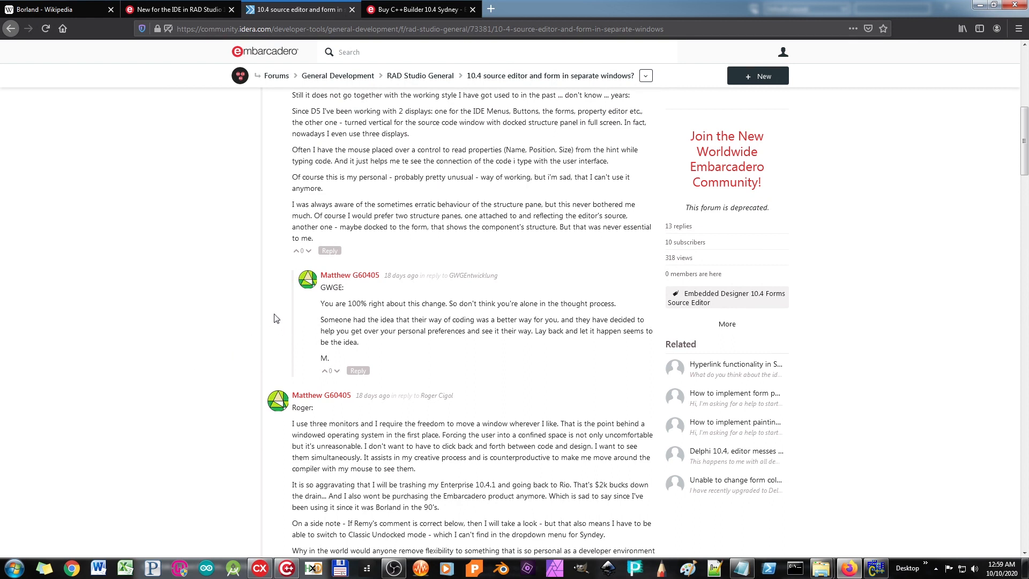
mouse_move(176, 347)
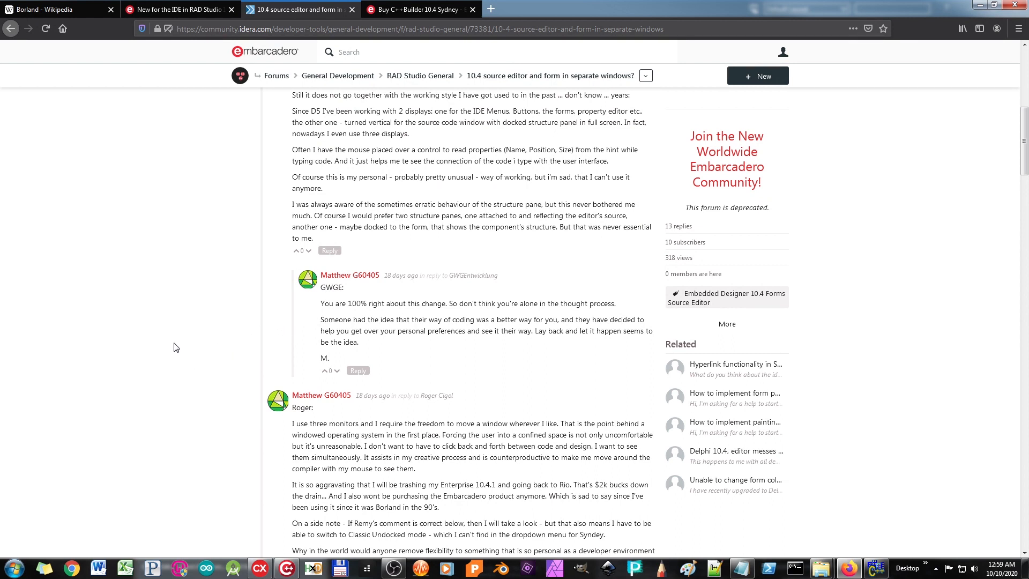
scroll(down, 3)
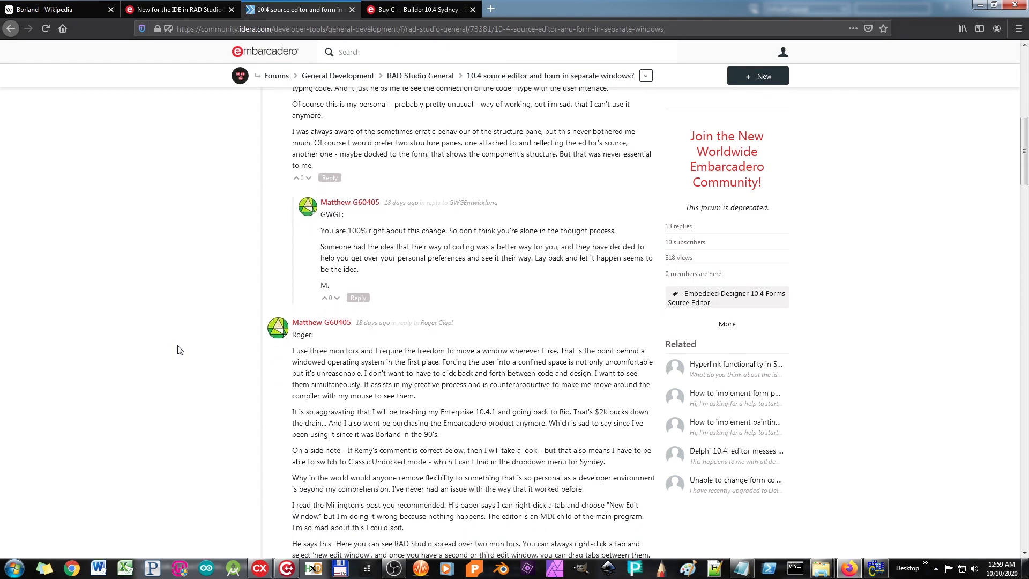
scroll(down, 3)
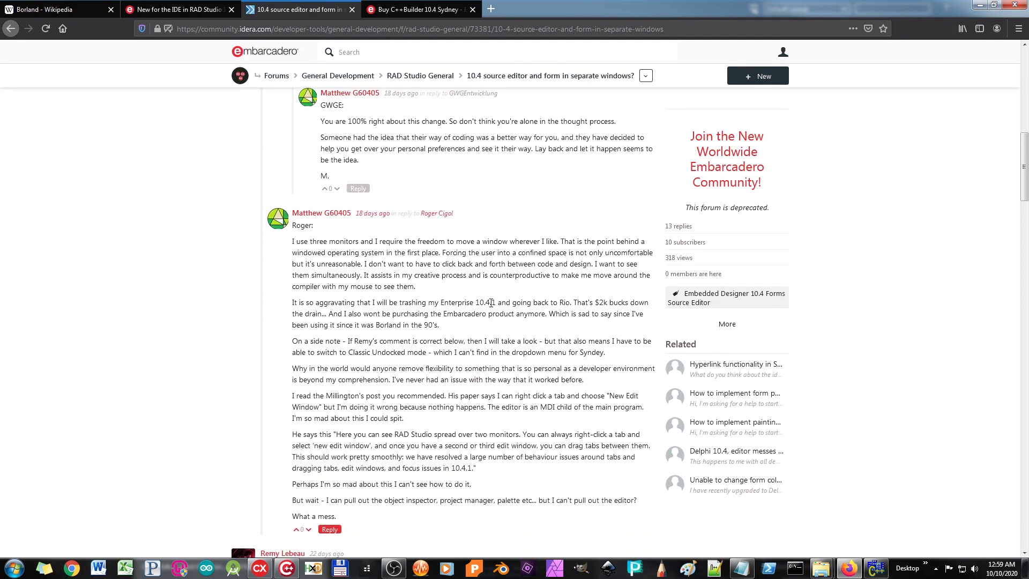
double_click(485, 302)
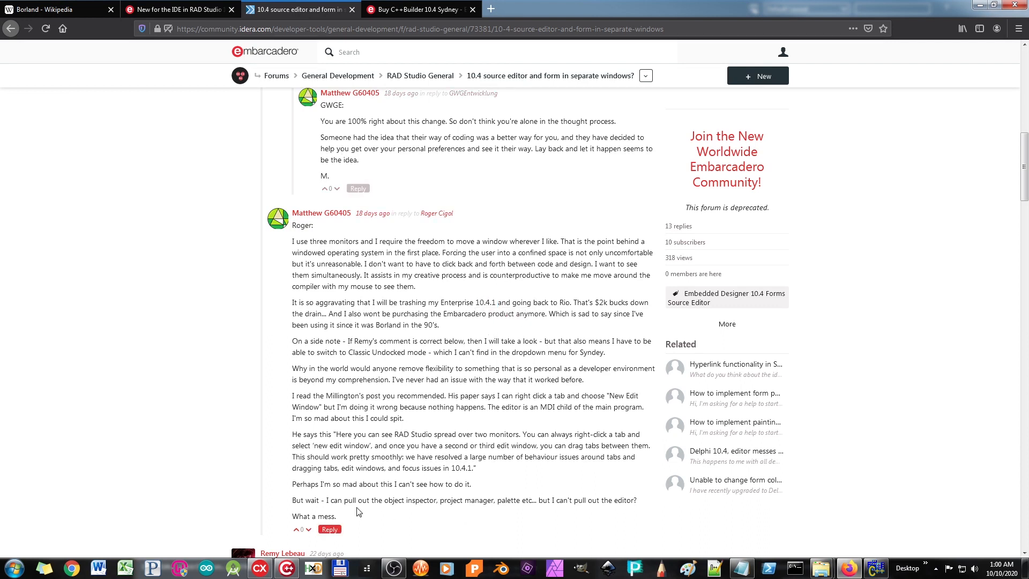
drag(301, 275, 336, 516)
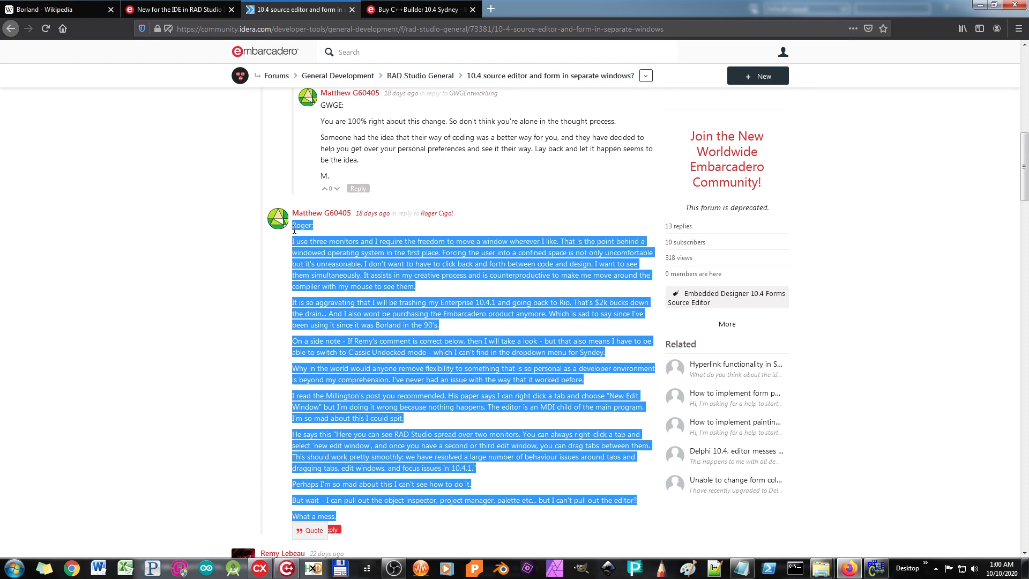
mouse_move(459, 331)
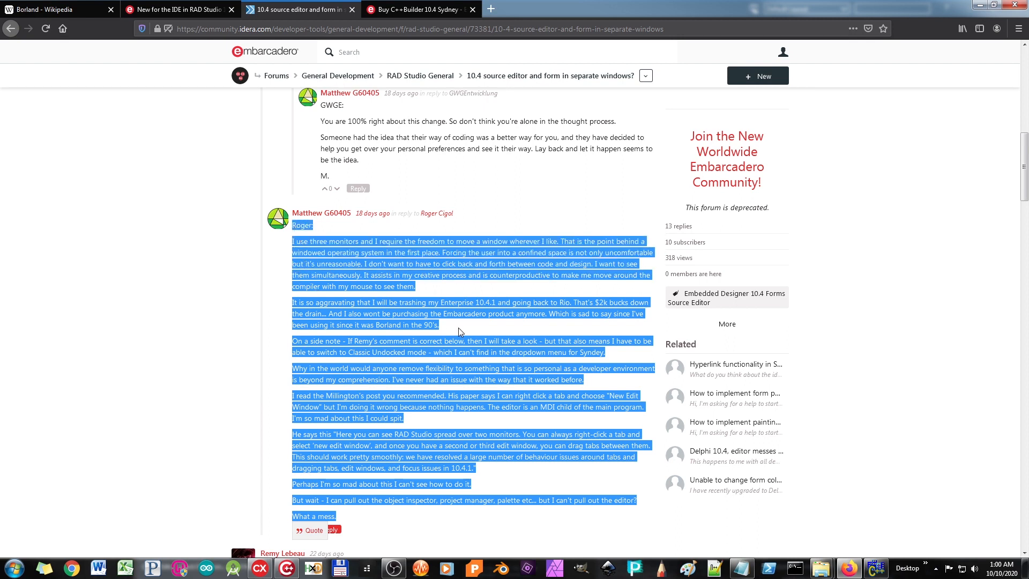
scroll(down, 3)
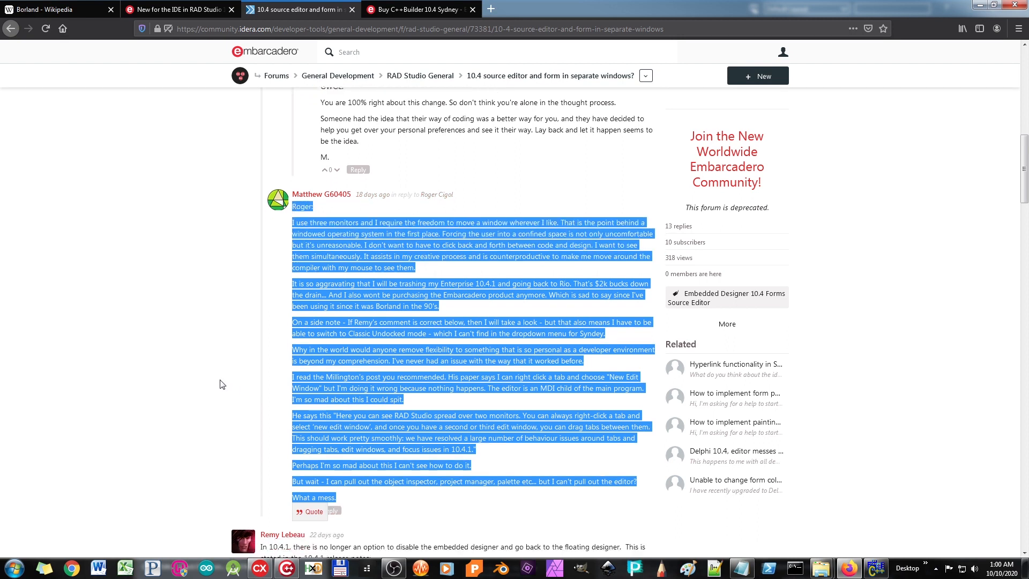
scroll(down, 3)
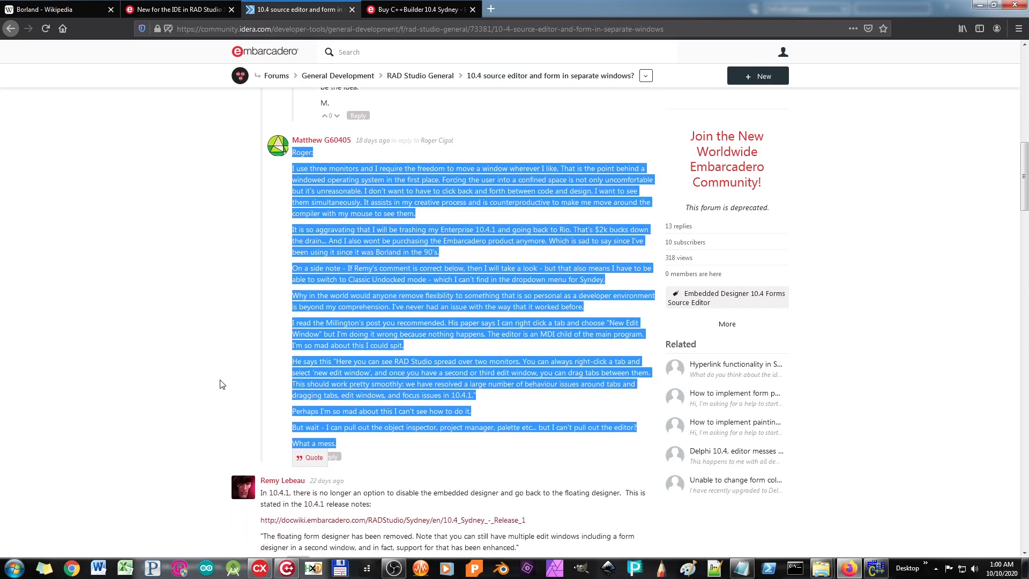
mouse_move(676, 43)
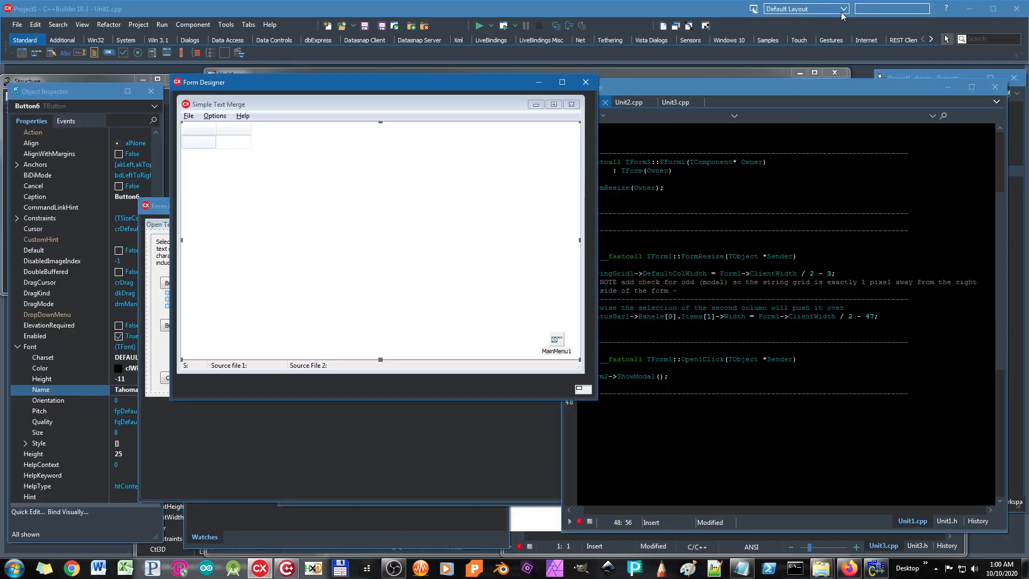
- Bring Rio forward and drag the Simple Text Merge designer window left and up
click(843, 9)
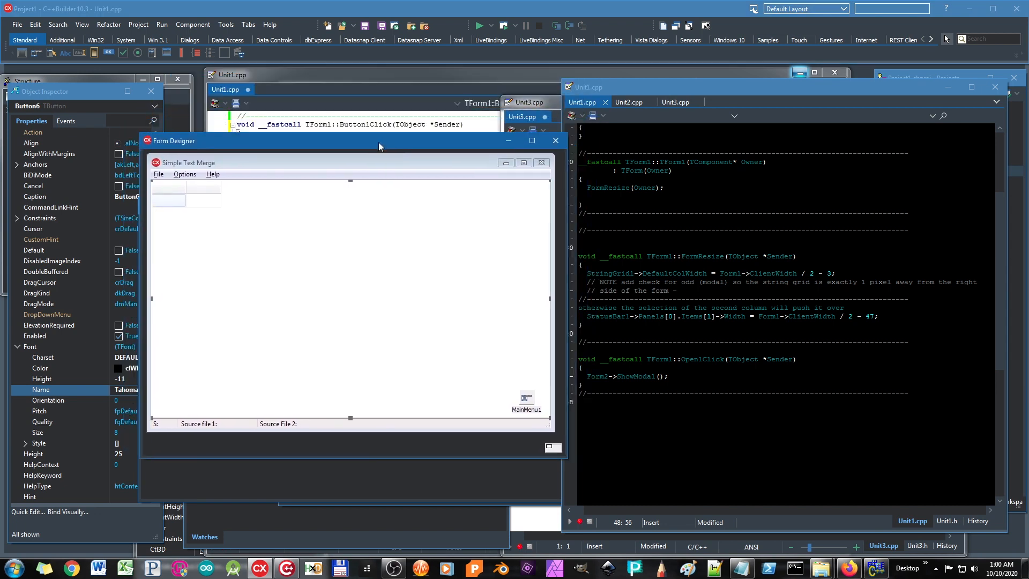
drag(377, 141, 364, 129)
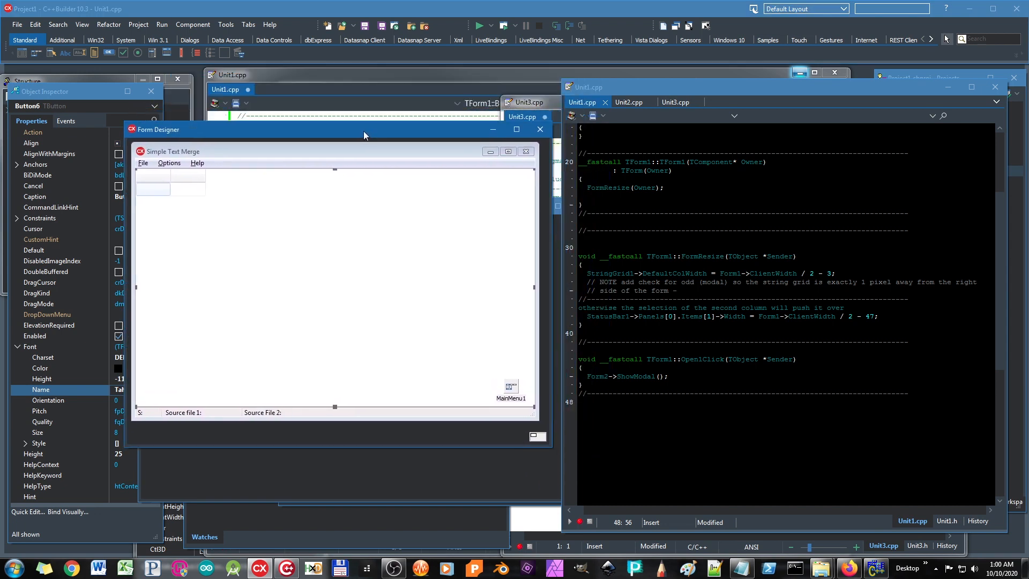
drag(364, 129, 359, 123)
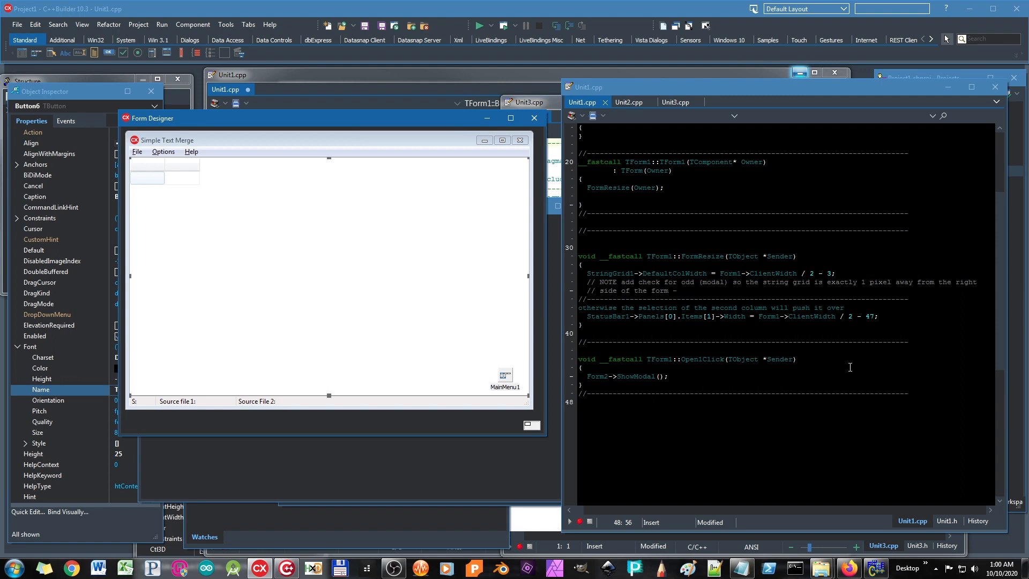
mouse_move(501, 309)
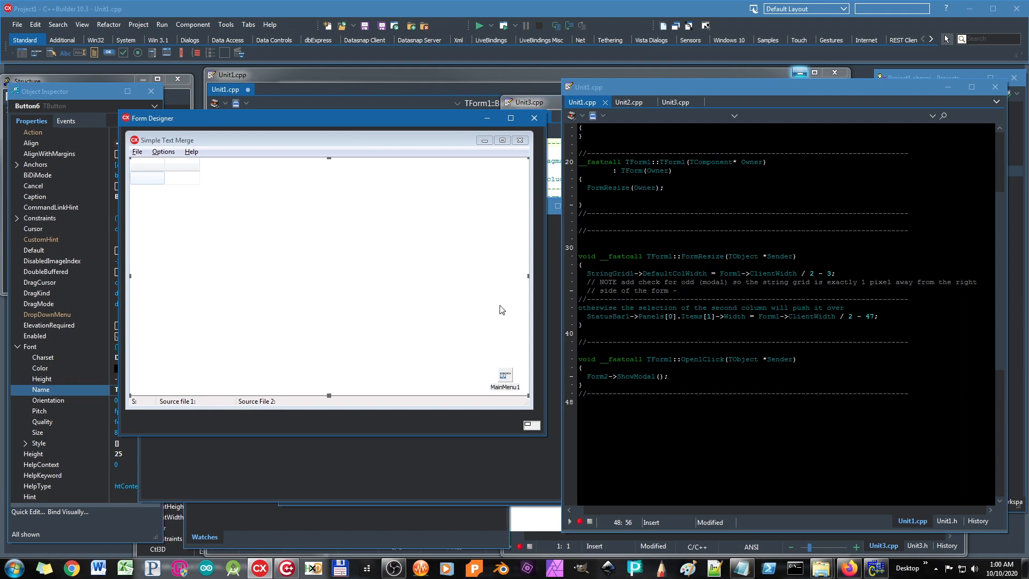
mouse_move(768, 272)
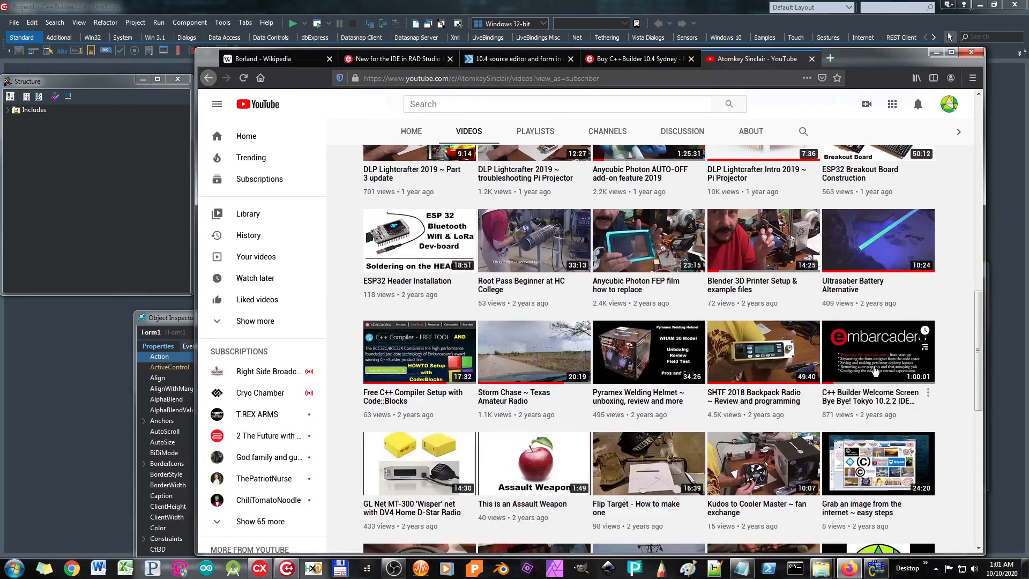
- Open the 'Embarcadero Rio IDE Setup / C++ Builder 10.3.2' video from the channel's Videos list
scroll(up, 3)
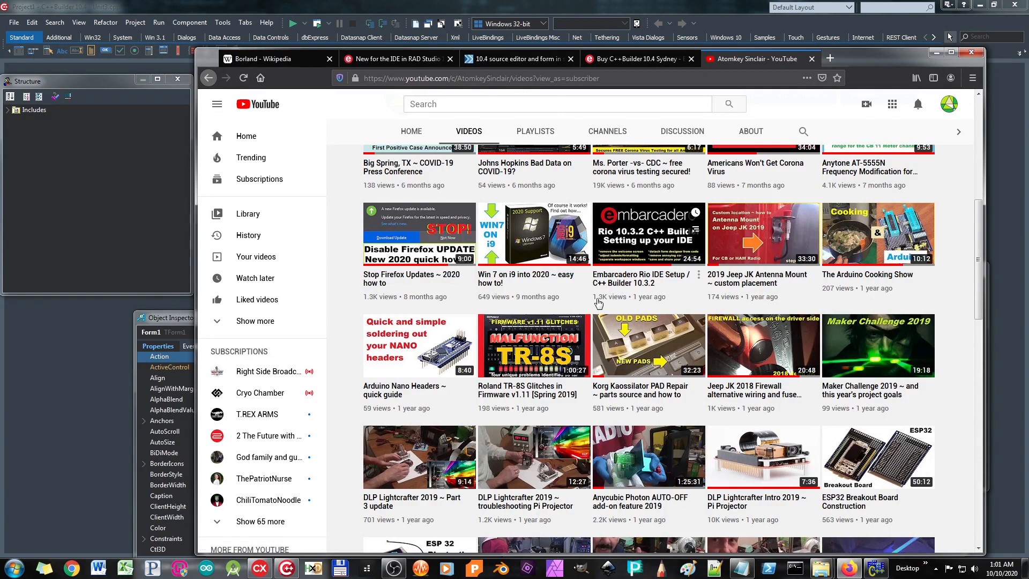
mouse_move(602, 305)
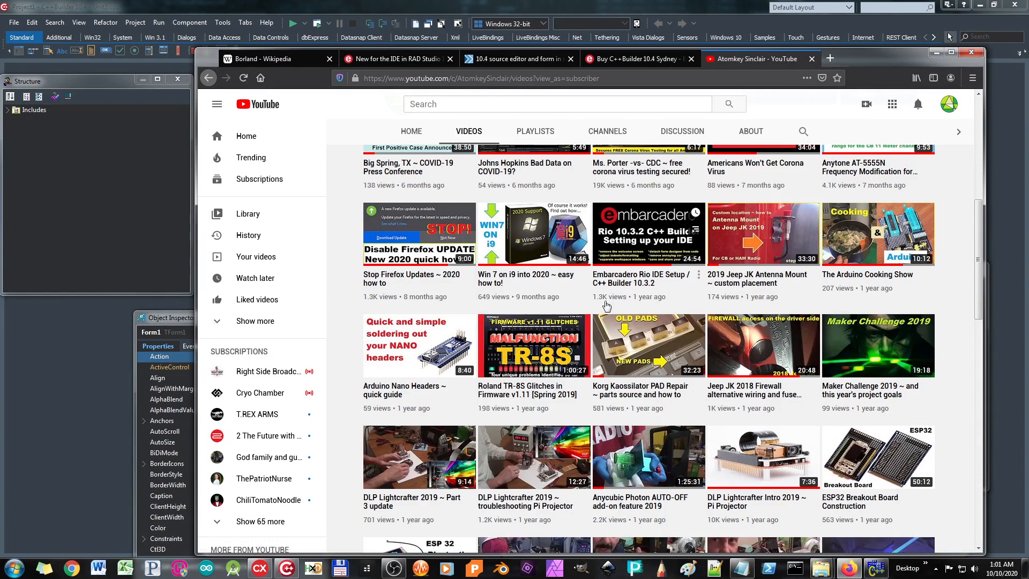
click(648, 233)
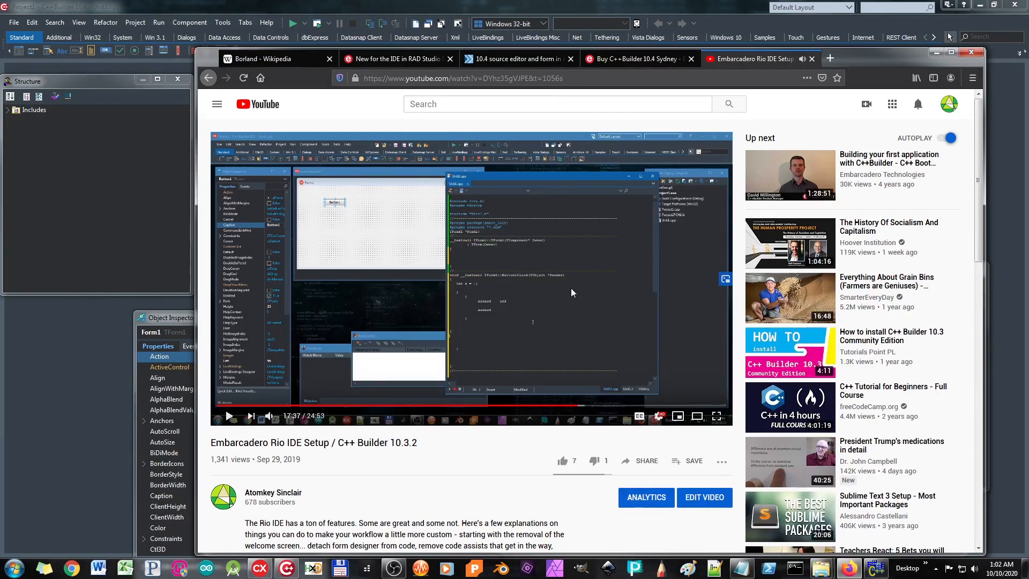
mouse_move(377, 287)
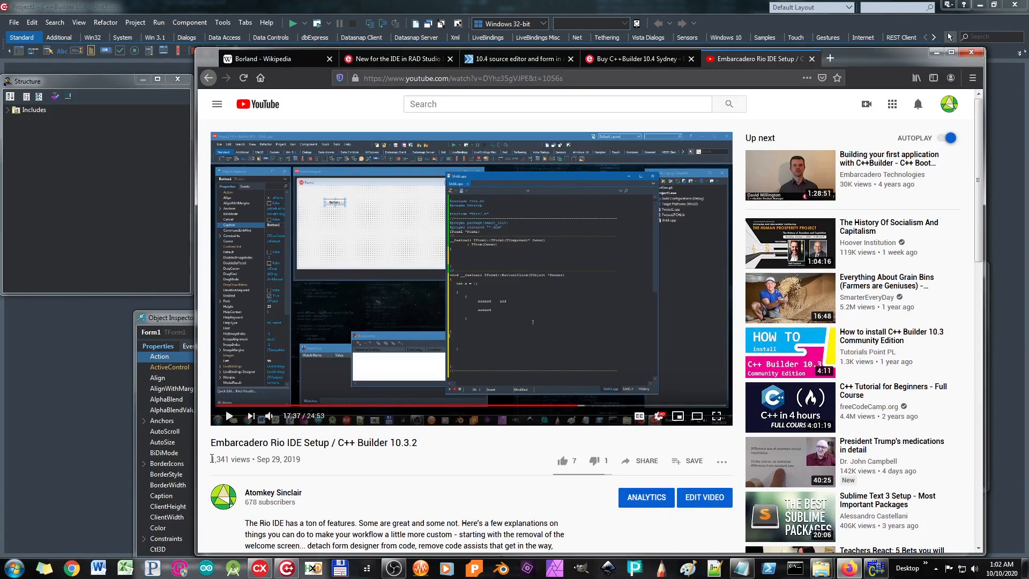
drag(212, 459, 301, 458)
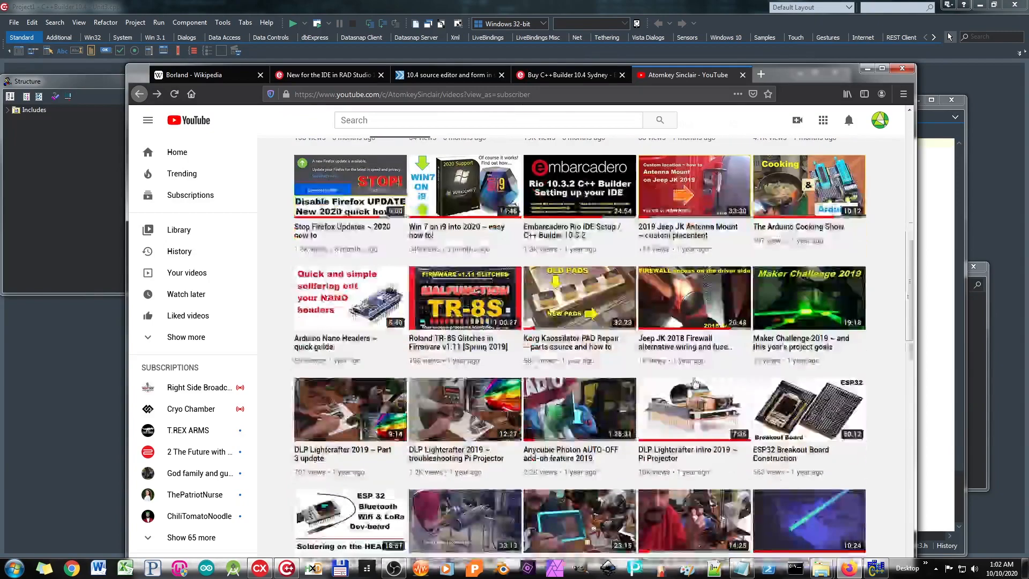
- Scroll the channel list and open the 'C++ Builder Welcome Screen Bye Bye!' video
scroll(down, 3)
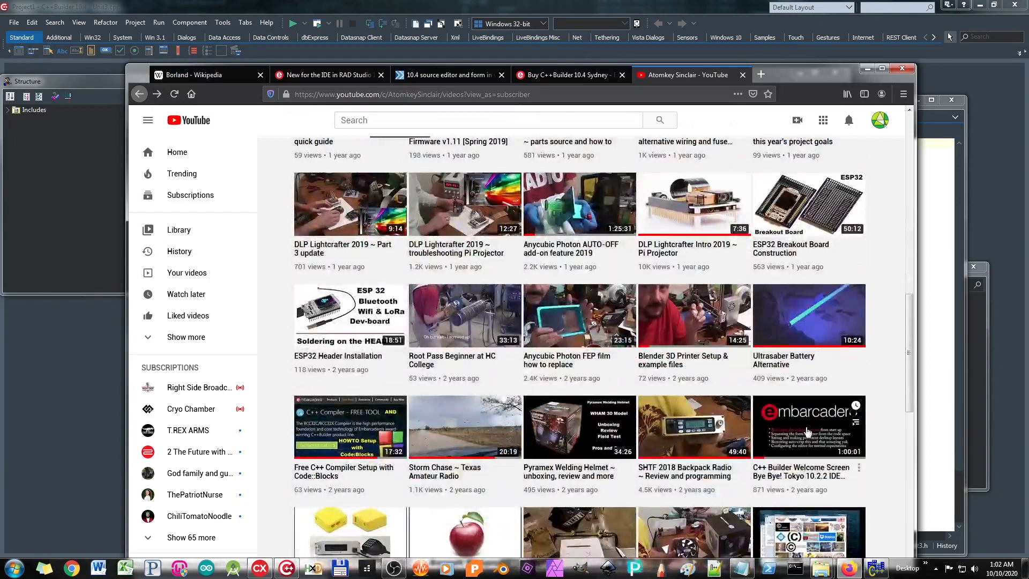
click(808, 426)
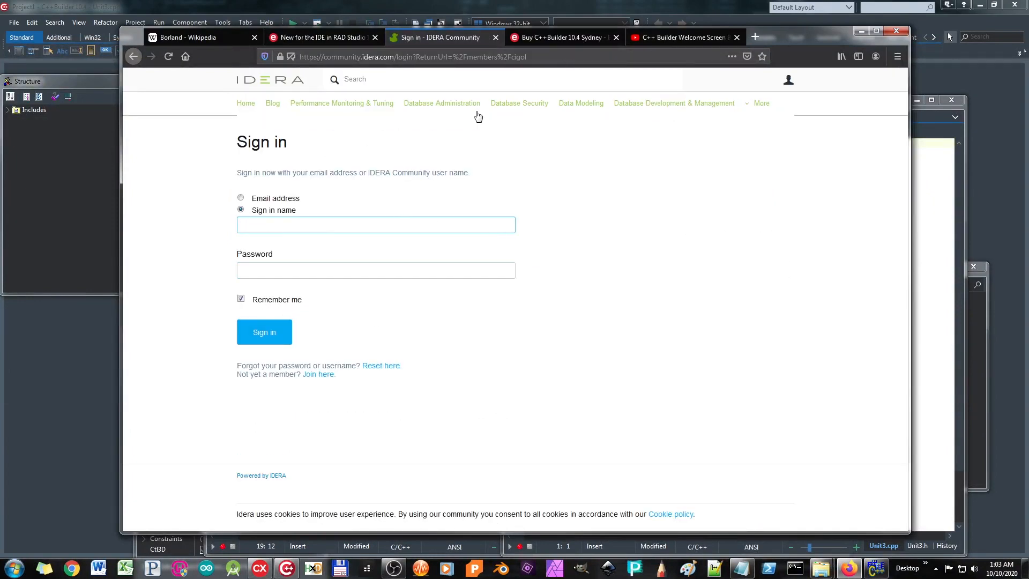
- Check the blog tab, then scroll the forum thread down to Remy Lebeau's reply
click(315, 37)
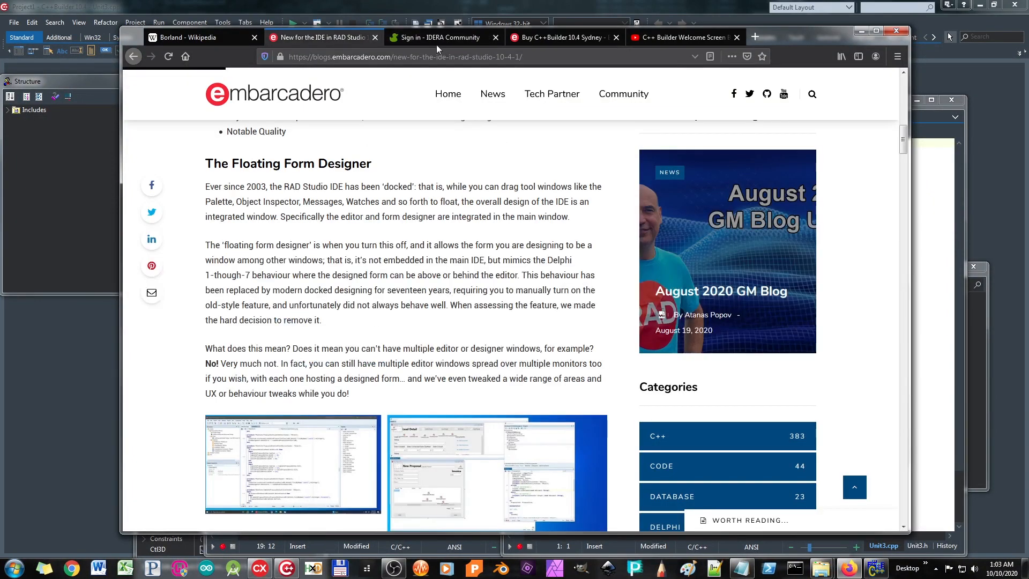
click(439, 38)
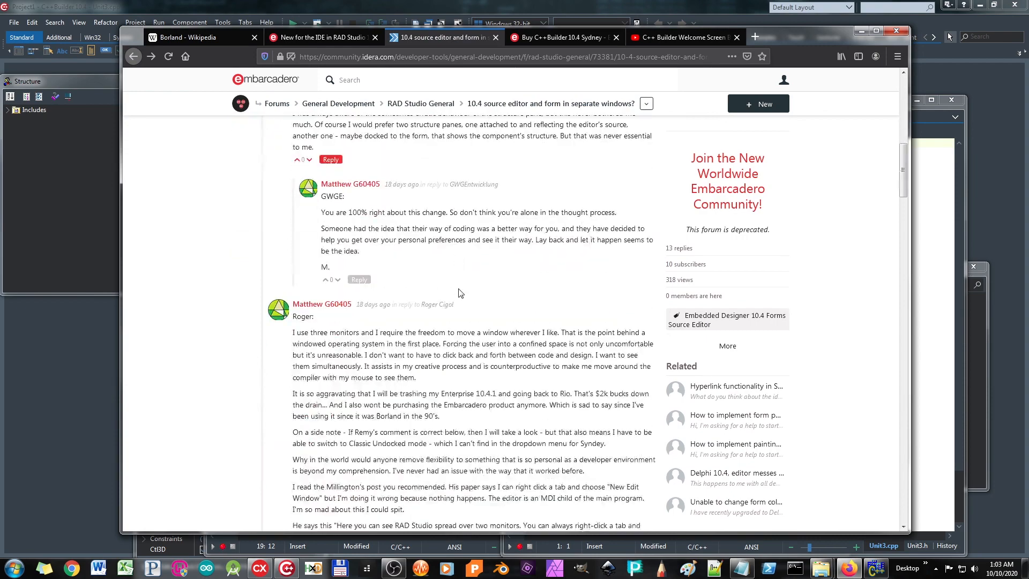
scroll(down, 3)
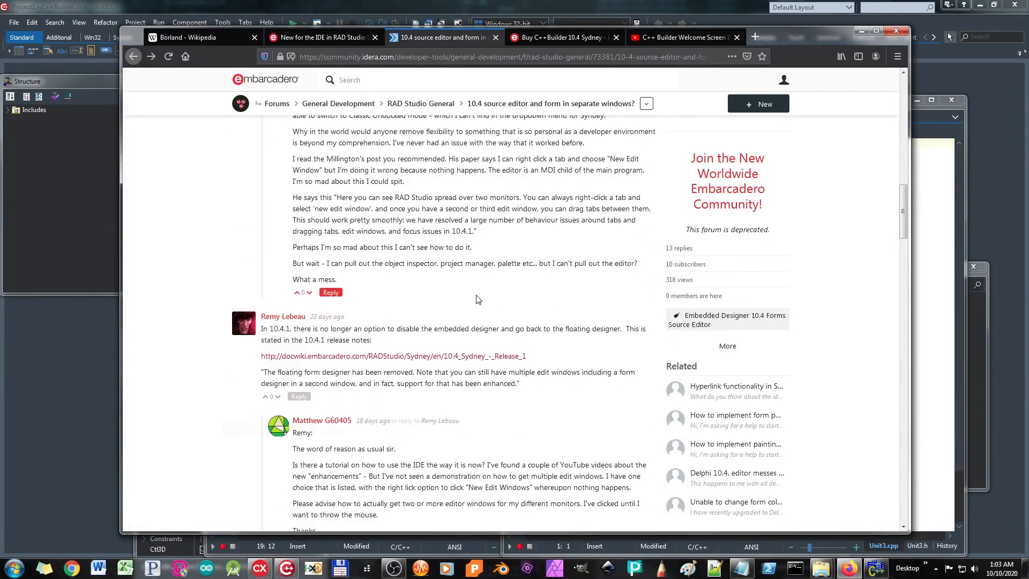
scroll(down, 3)
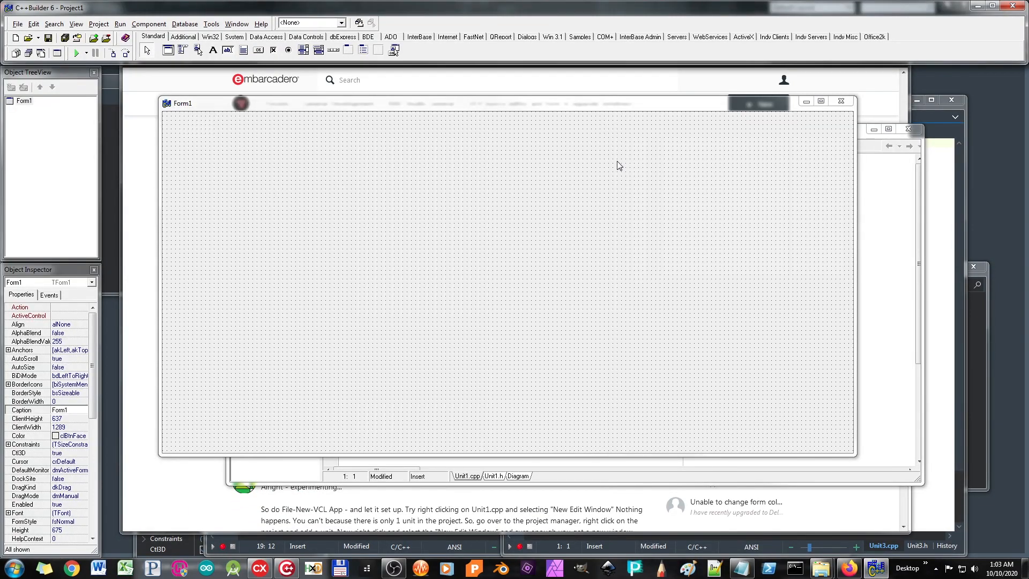
mouse_move(655, 260)
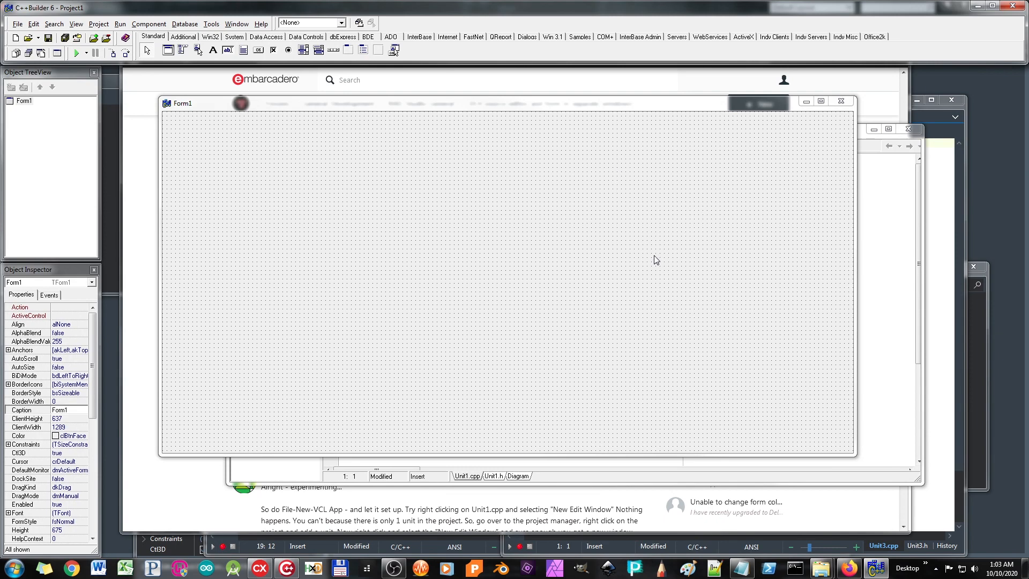
mouse_move(704, 248)
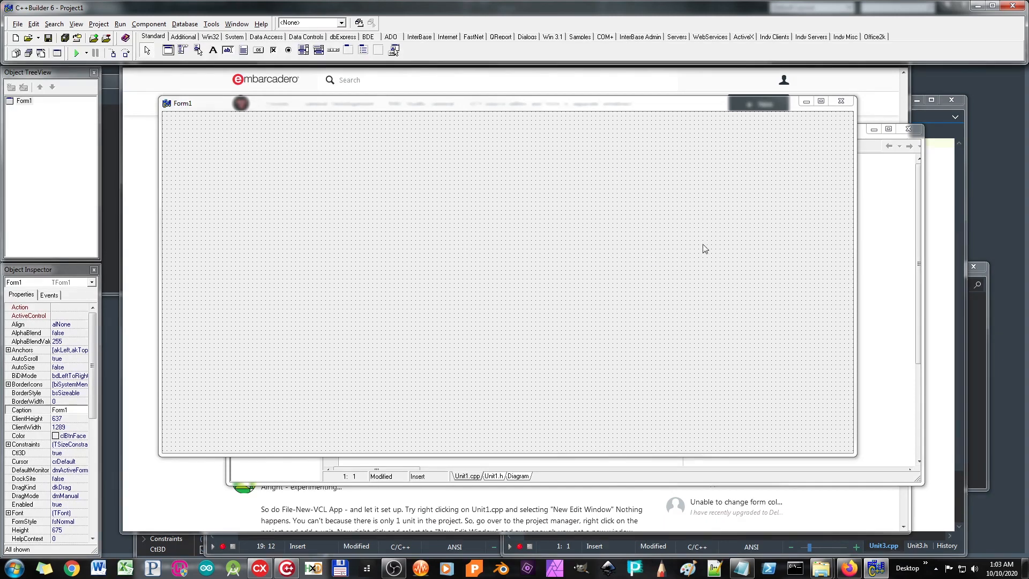
mouse_move(585, 123)
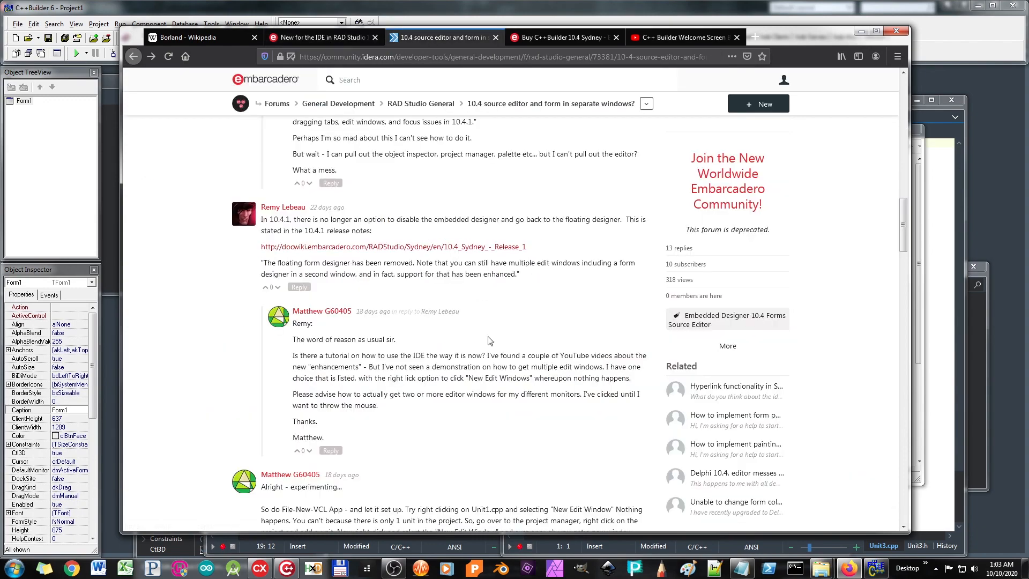
- Scroll the forum thread down to Matthew's reply asking about multiple editor windows
scroll(down, 3)
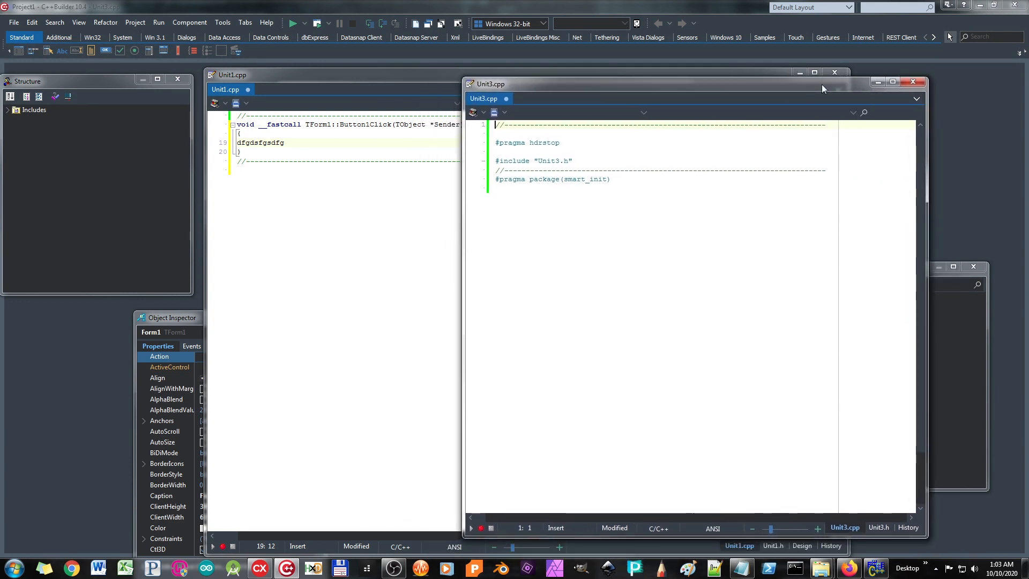
mouse_move(392, 82)
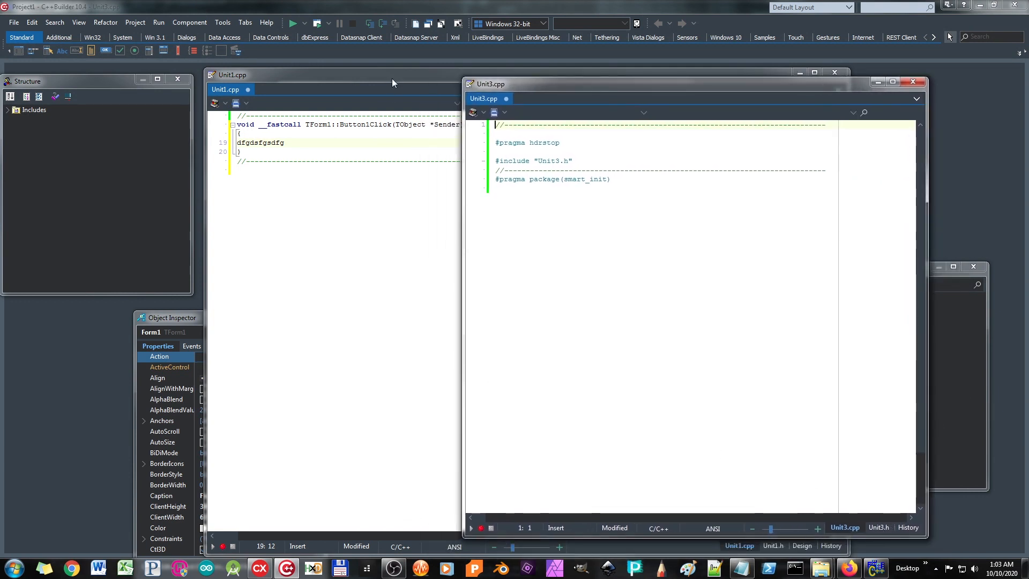
- Bring the Unit1.cpp window forward and show Form1 with Button1 in Design view
click(800, 545)
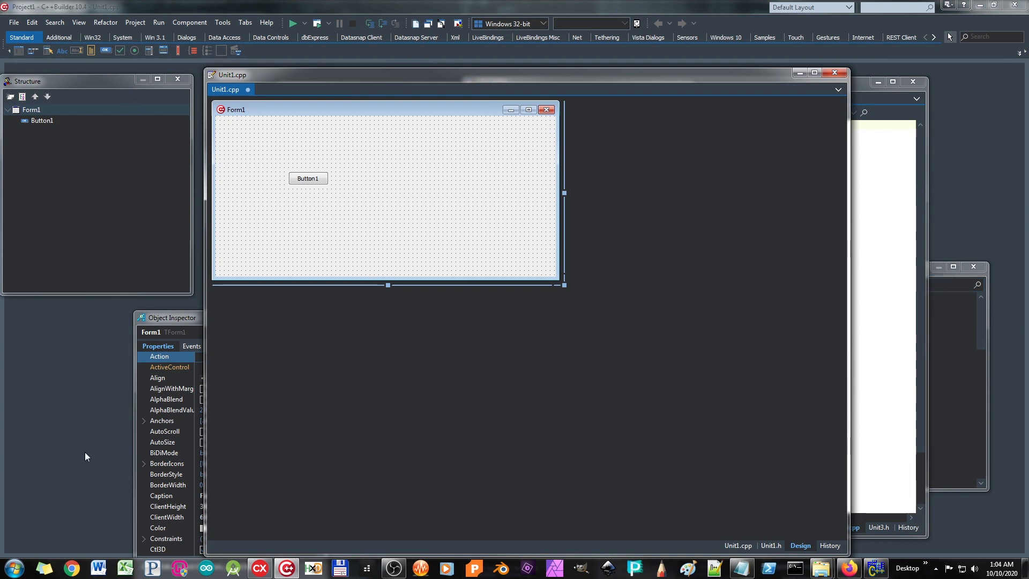
mouse_move(677, 115)
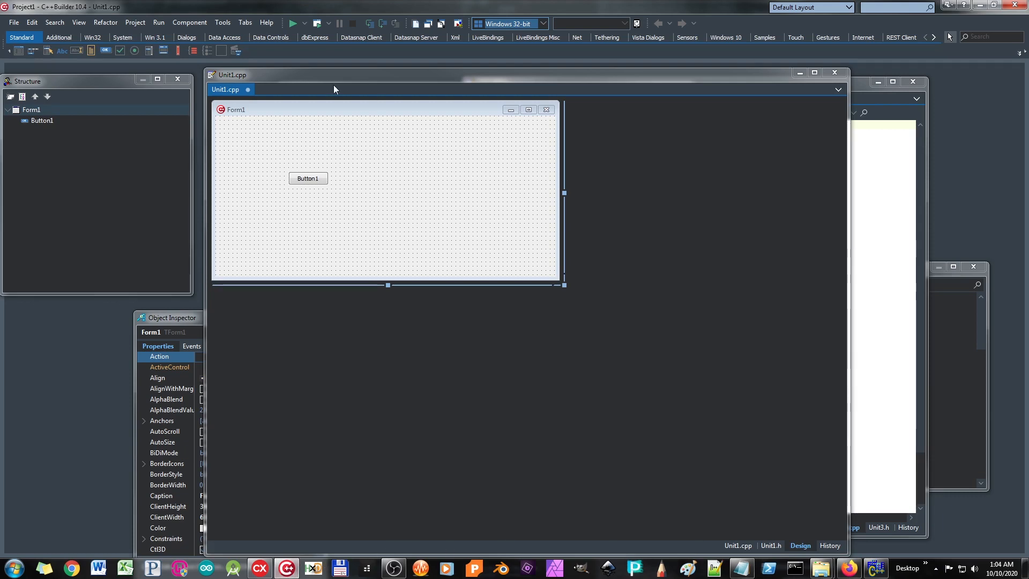
click(221, 22)
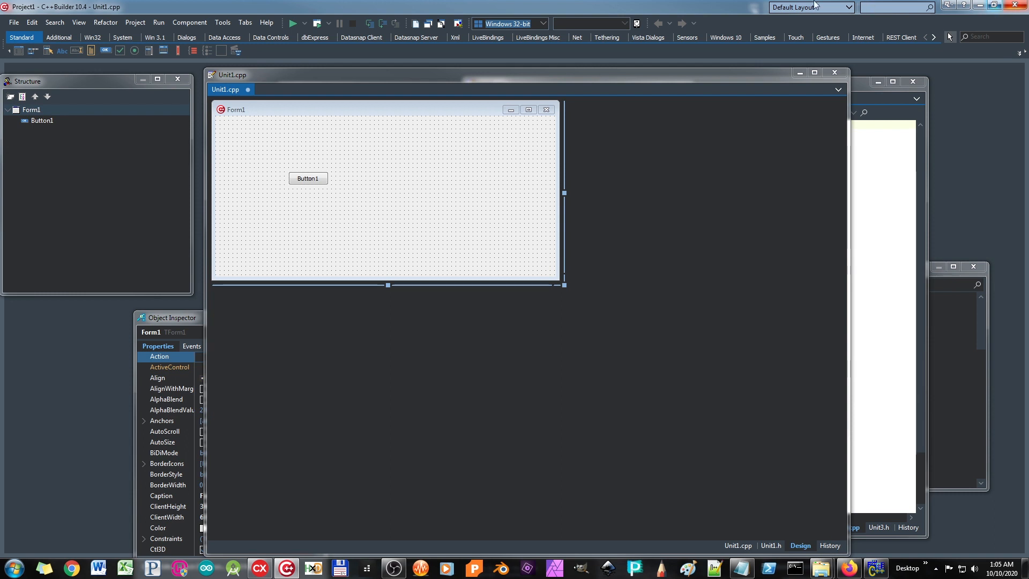
- Close all project files and the leftover empty floating window
click(12, 22)
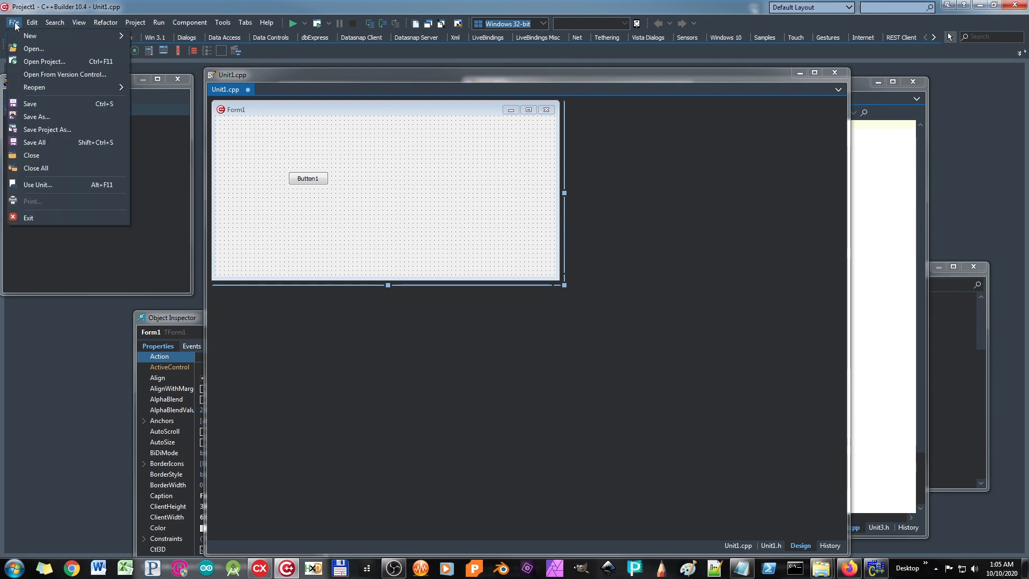
mouse_move(34, 143)
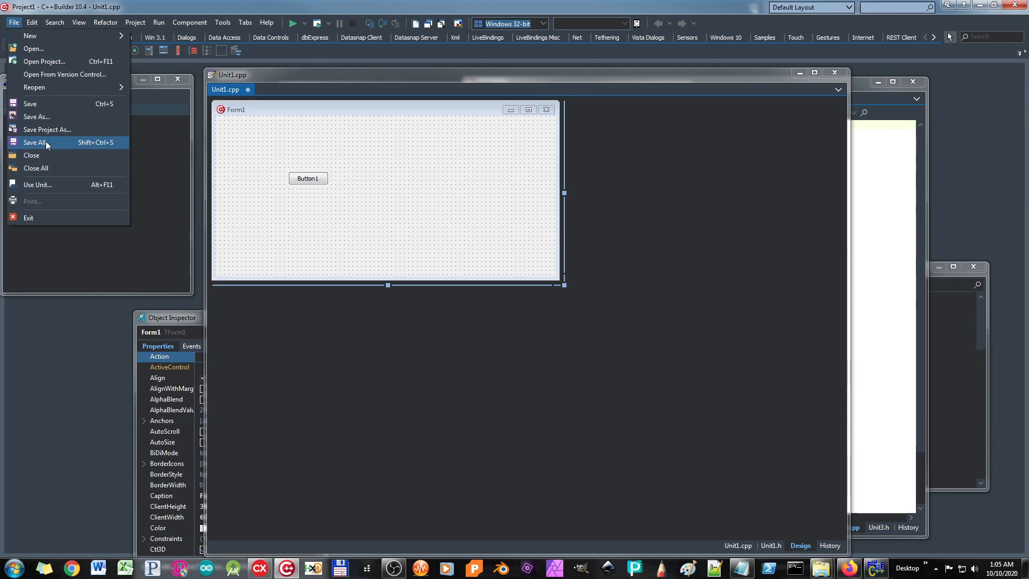
click(33, 142)
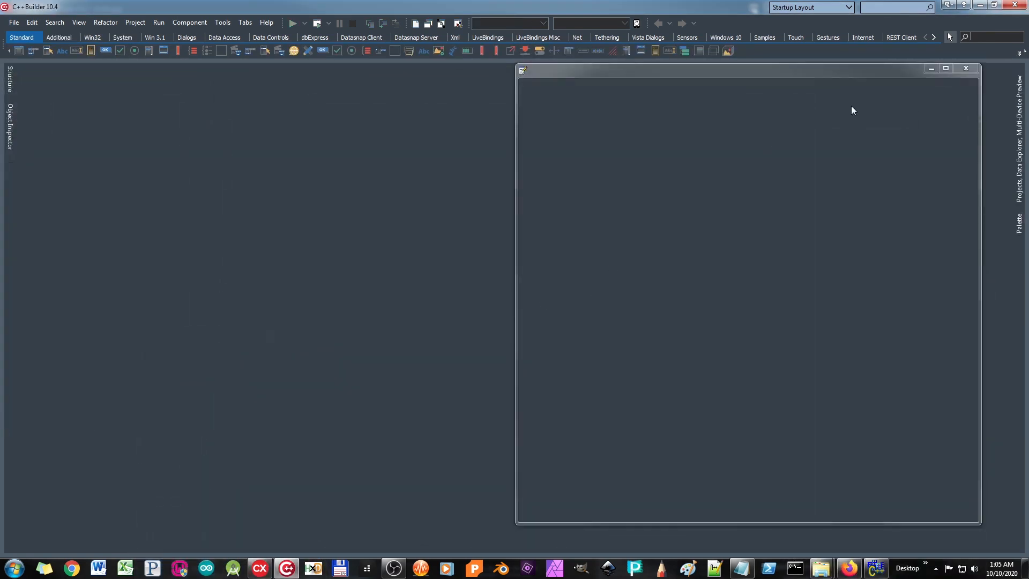
click(965, 68)
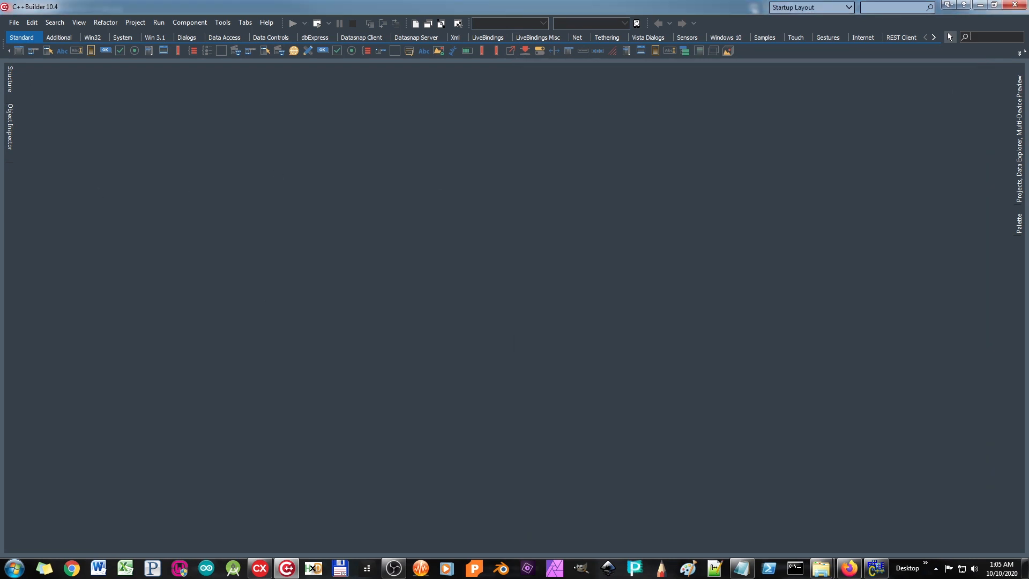
- Create a new Windows VCL Application - C++Builder project
click(12, 22)
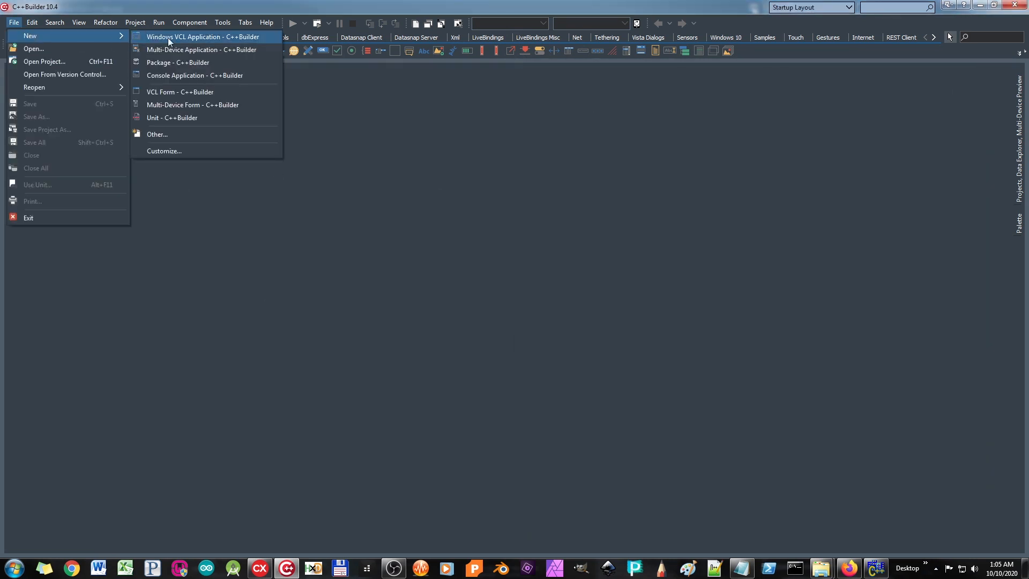
click(204, 37)
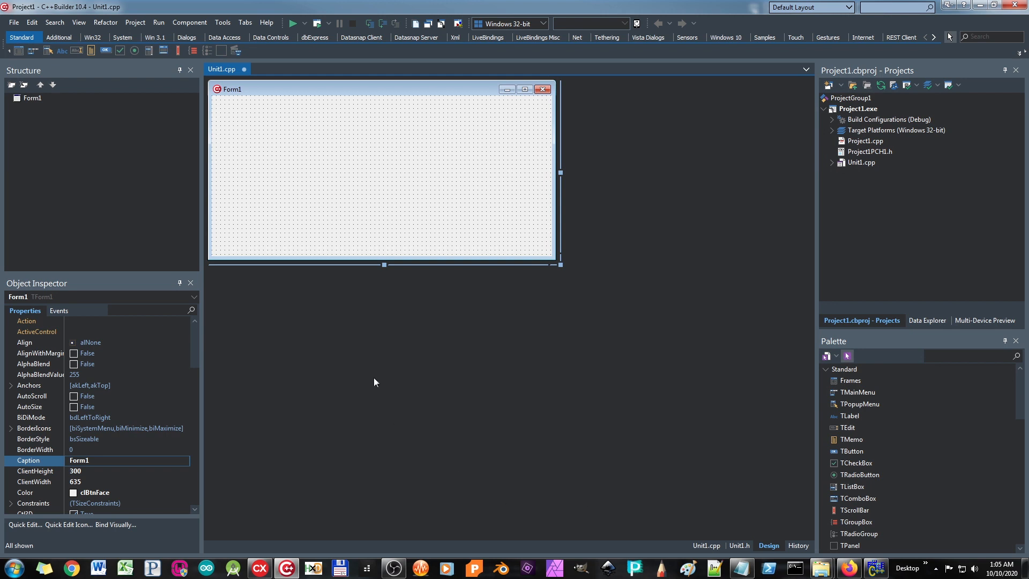
mouse_move(757, 293)
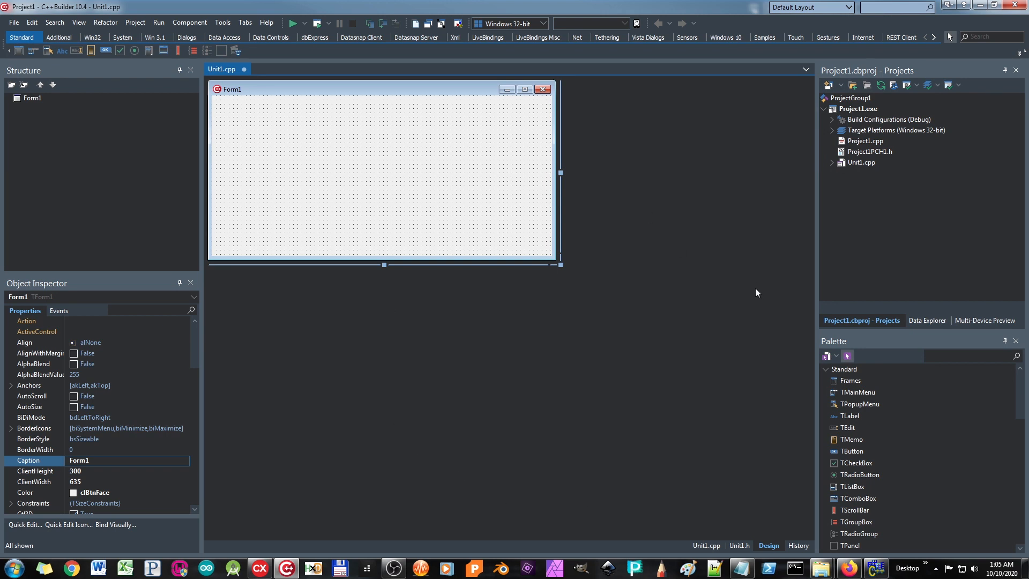
mouse_move(456, 371)
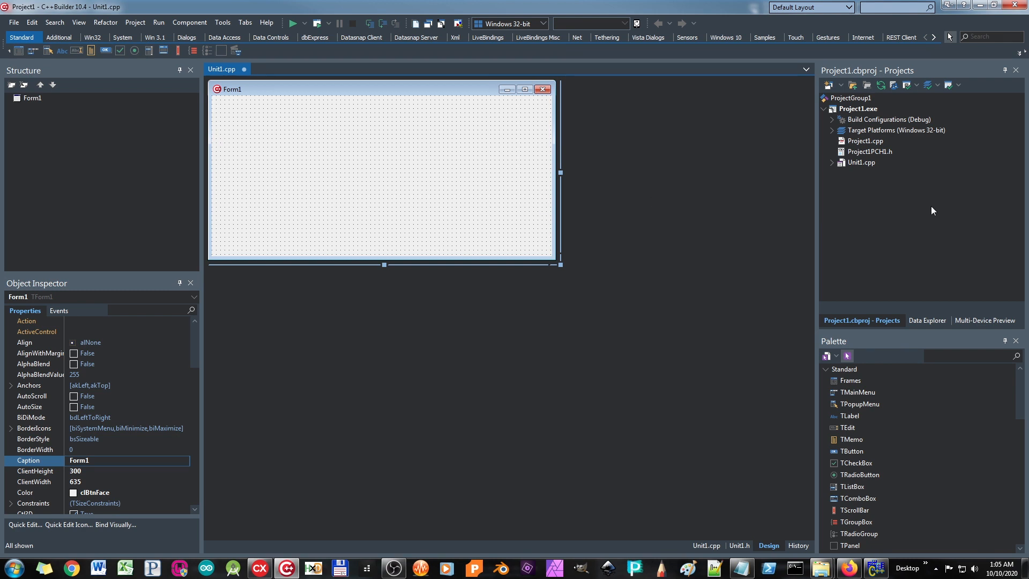
mouse_move(980, 196)
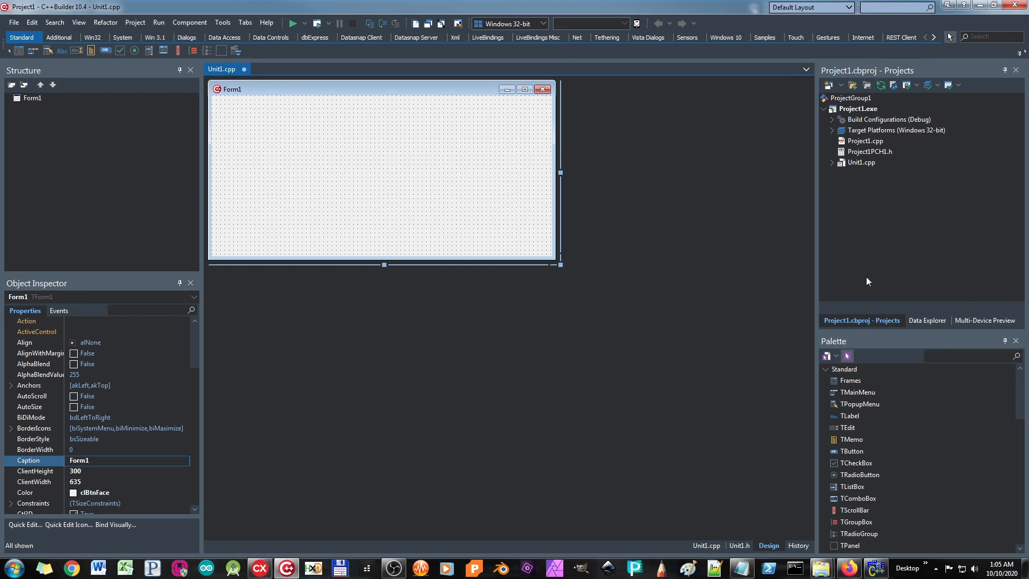
mouse_move(489, 231)
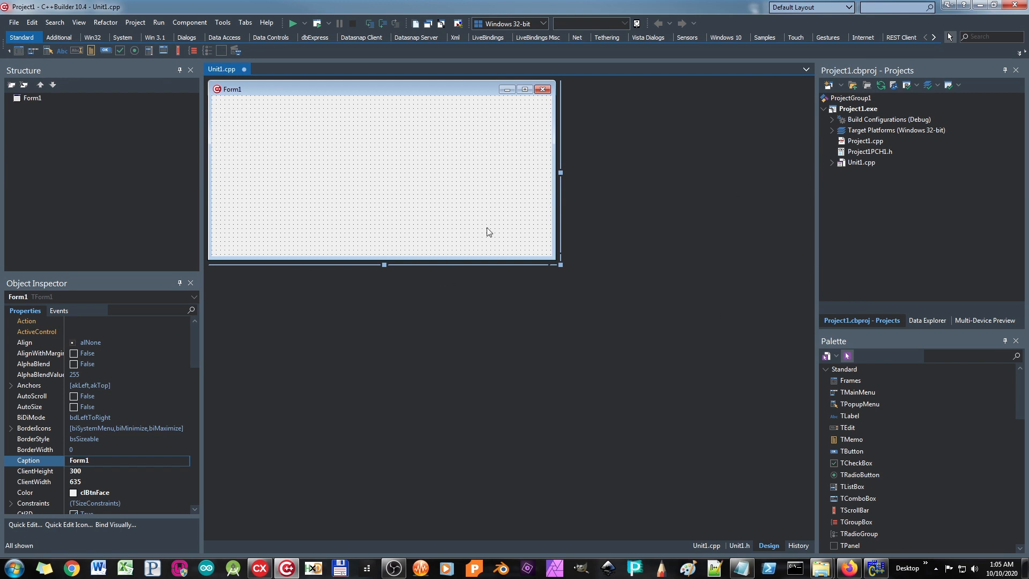
mouse_move(498, 317)
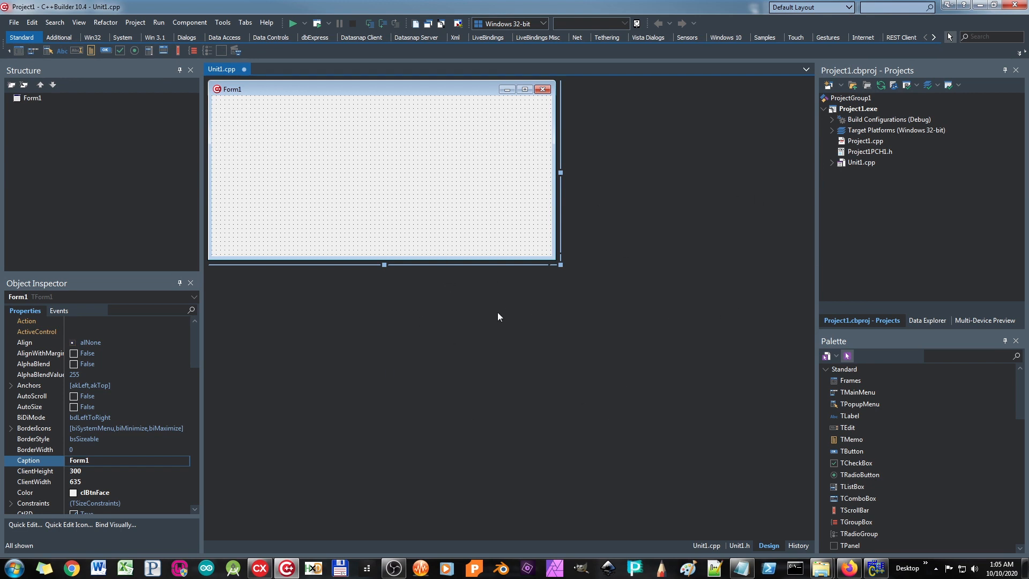
mouse_move(541, 350)
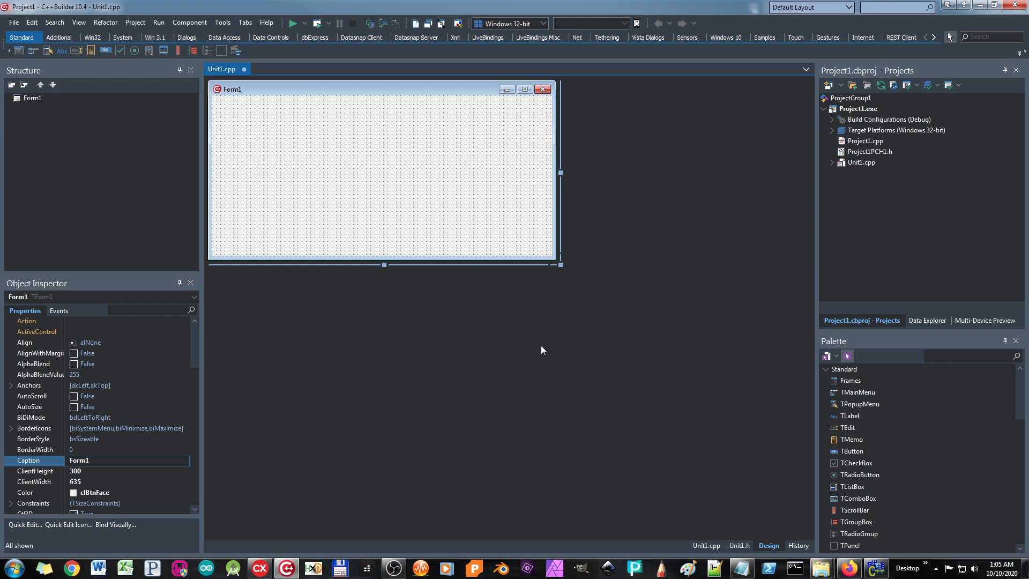